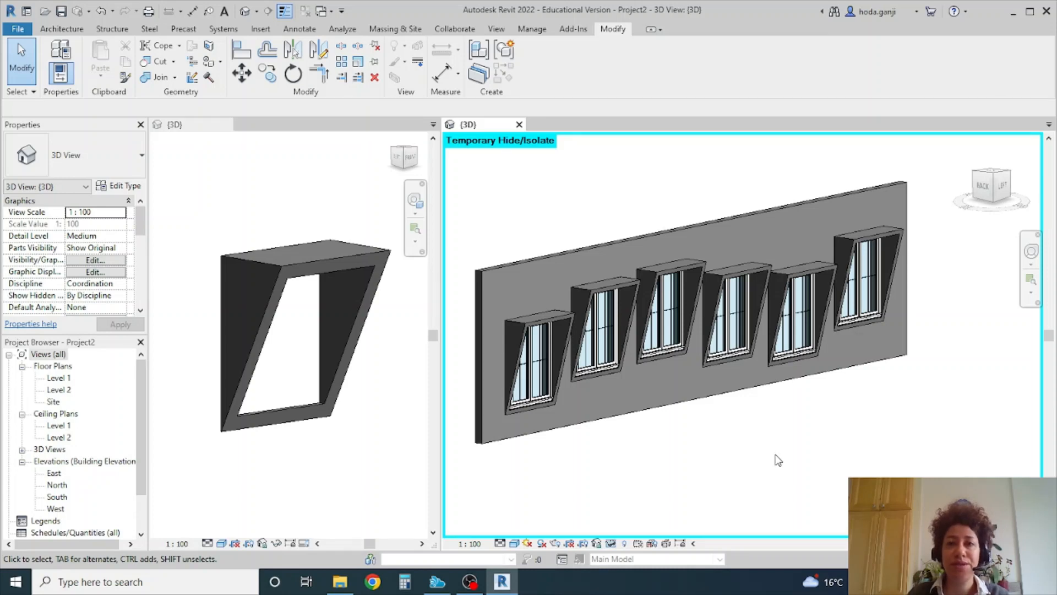
mouse_move(341, 366)
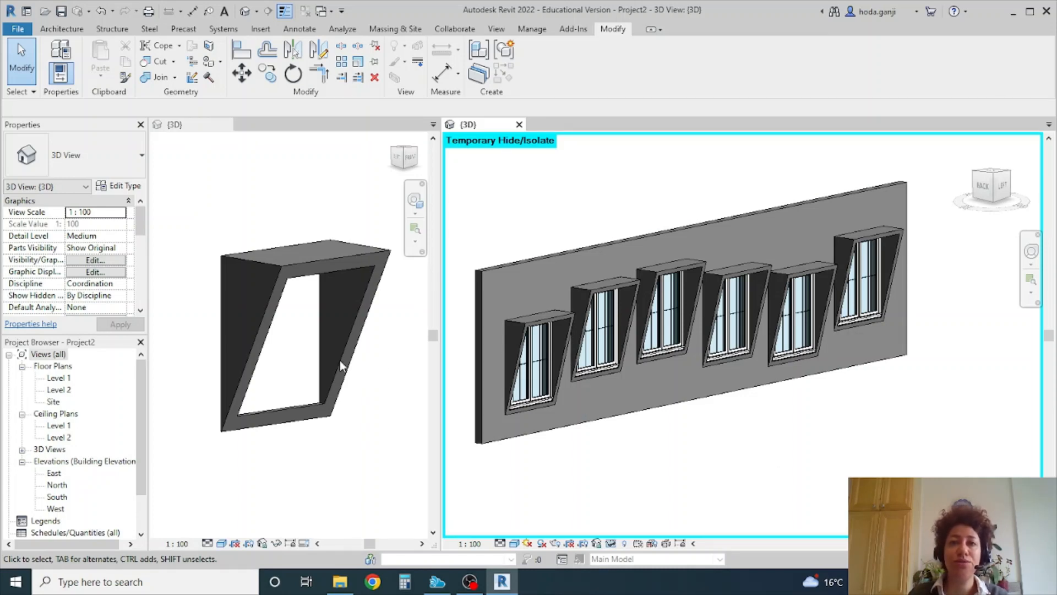
Review the shaded windows, then close Project2 and answer the Save File prompt.
click(597, 327)
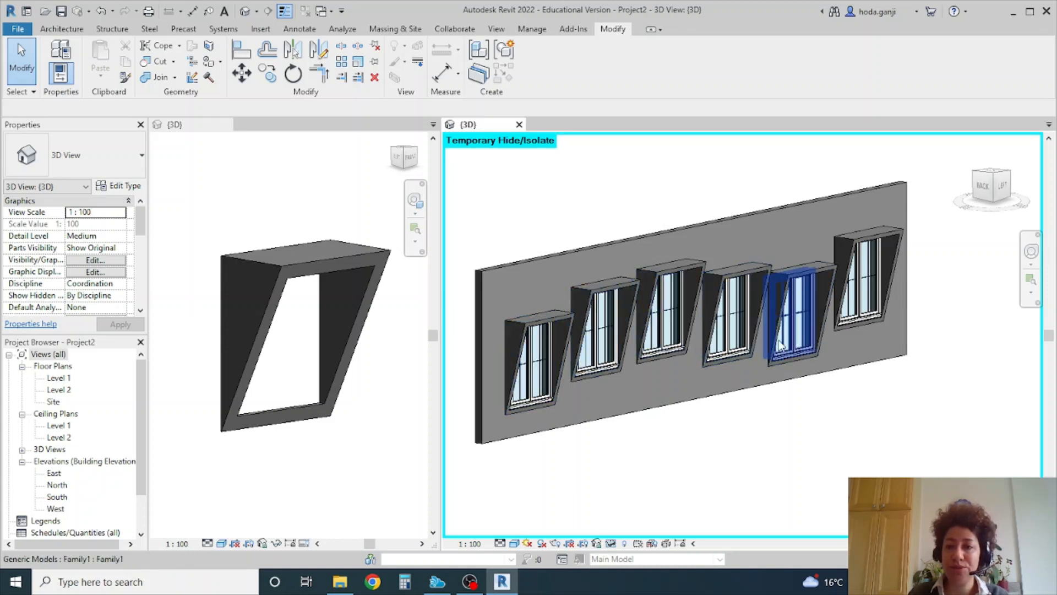
click(658, 318)
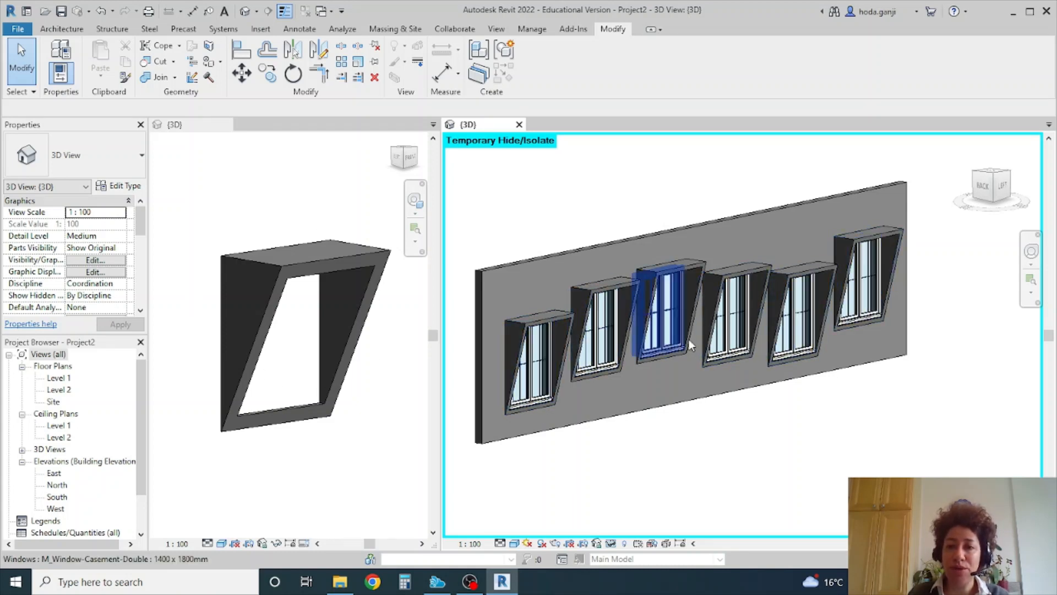
click(856, 340)
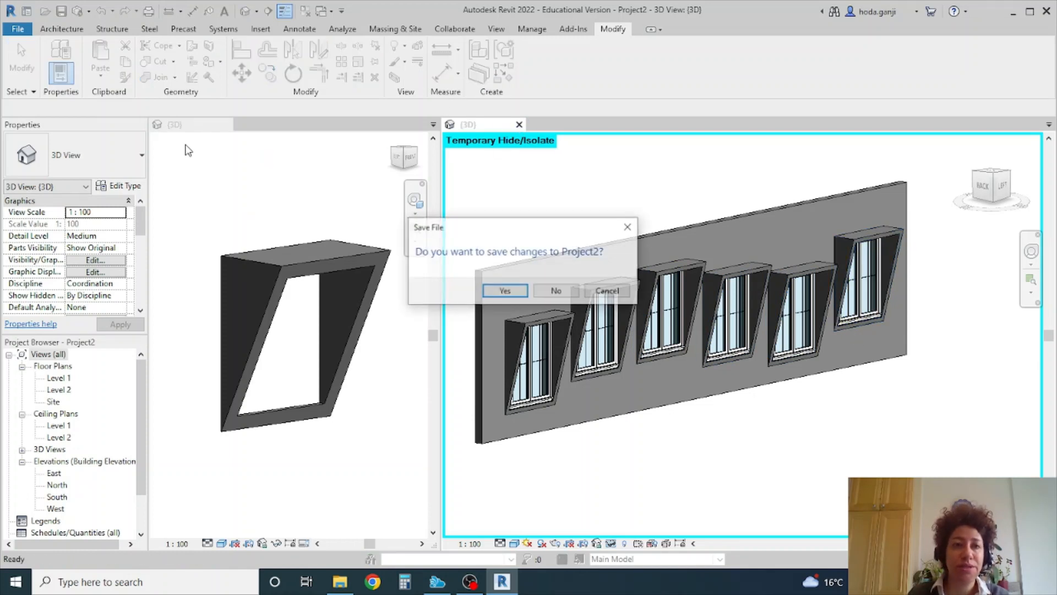
click(555, 290)
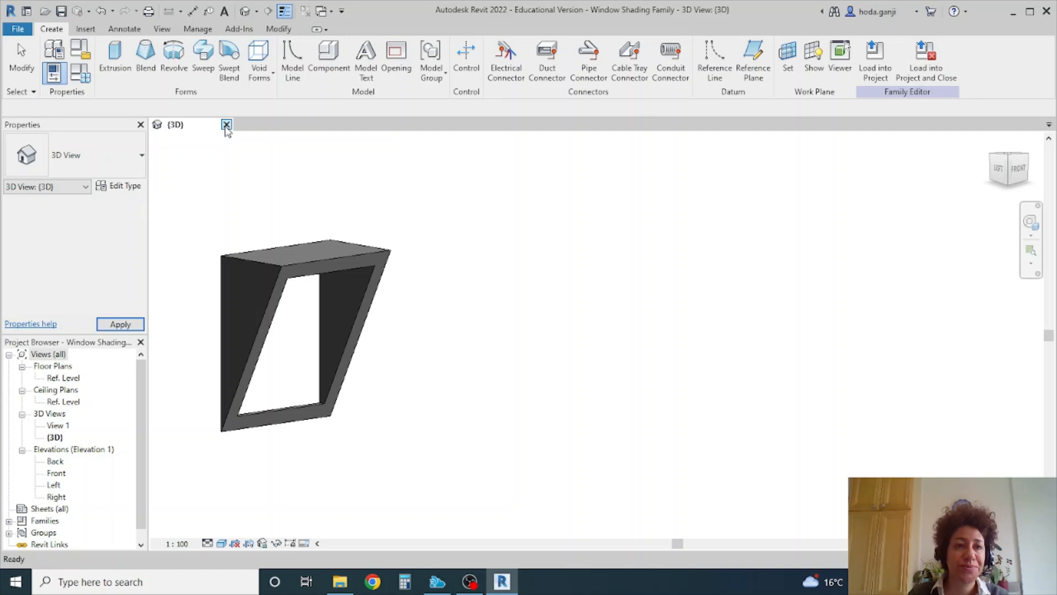
Close the shading family and create a new project from the DefaultMetric template.
click(227, 125)
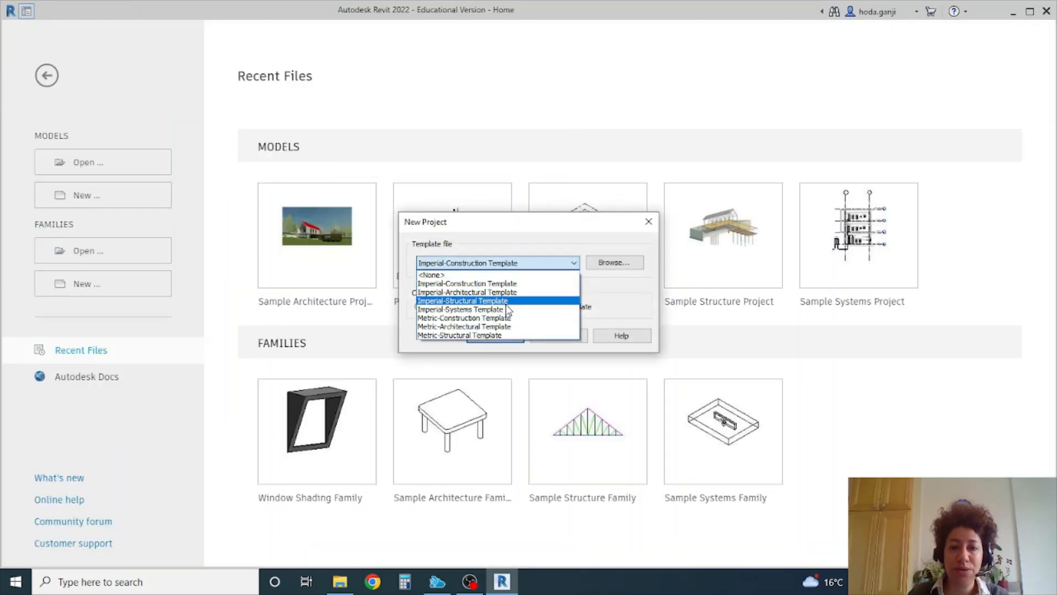
click(463, 327)
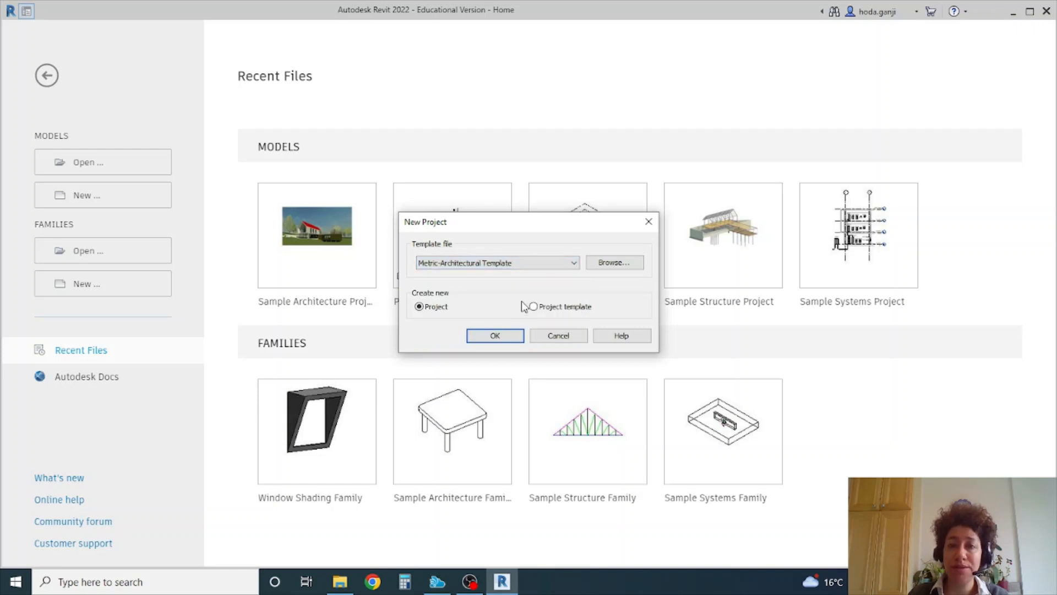
click(613, 262)
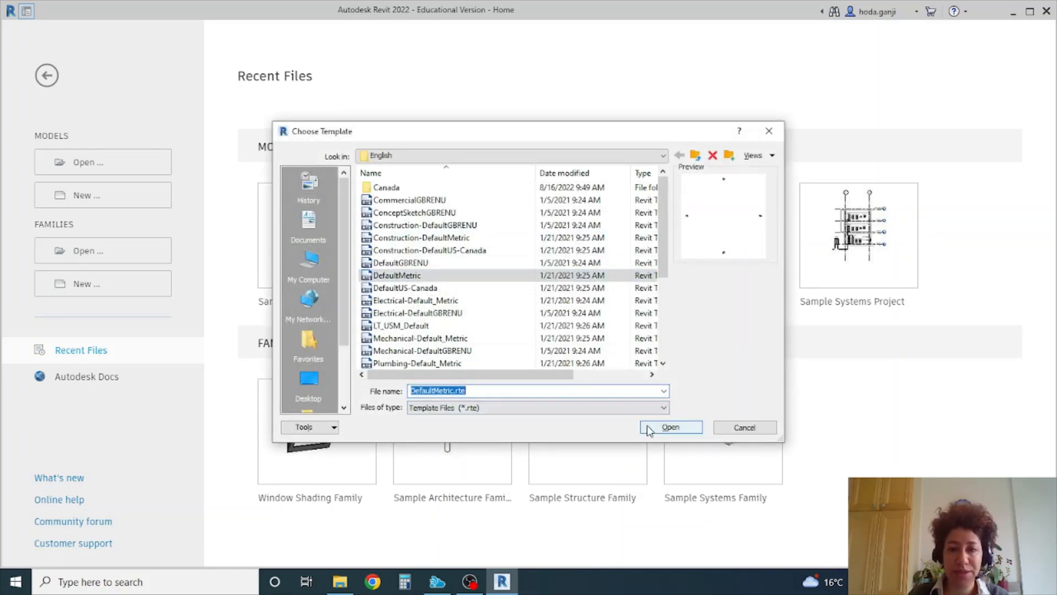
click(670, 427)
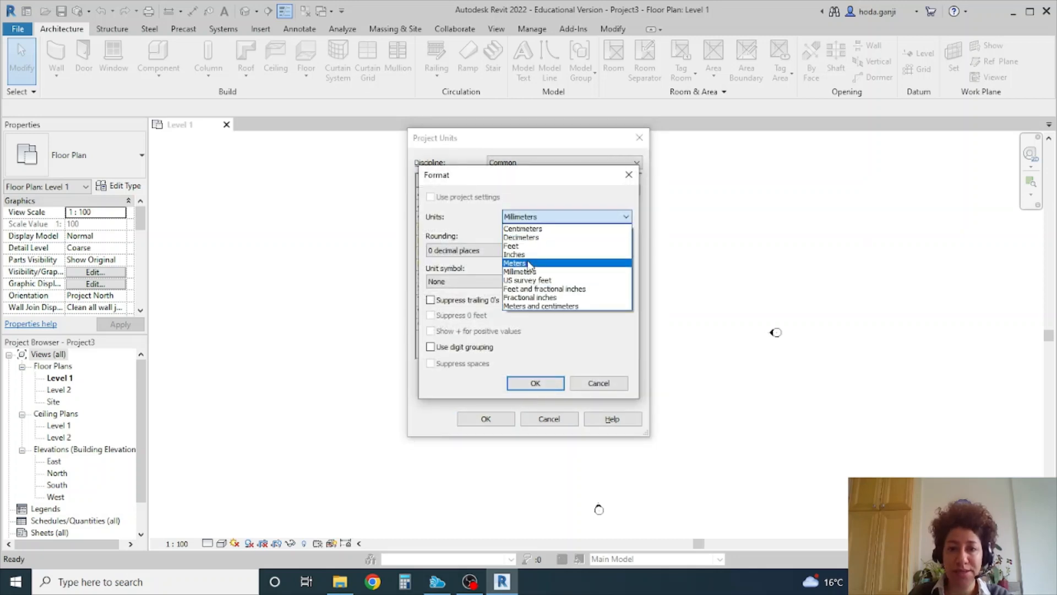
Set the project's length units to meters with 3 decimal places.
click(514, 262)
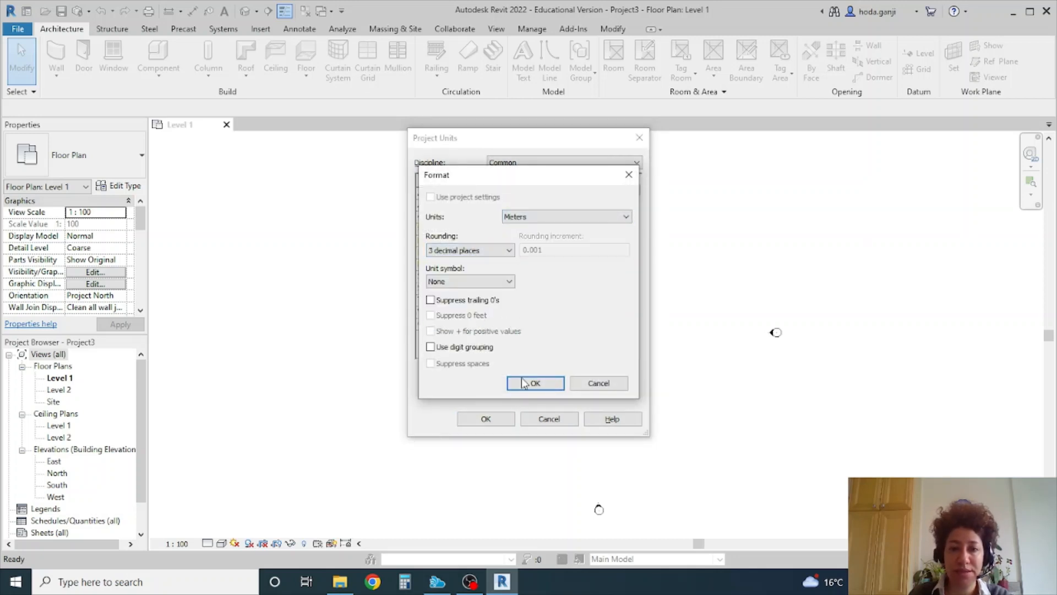
click(534, 383)
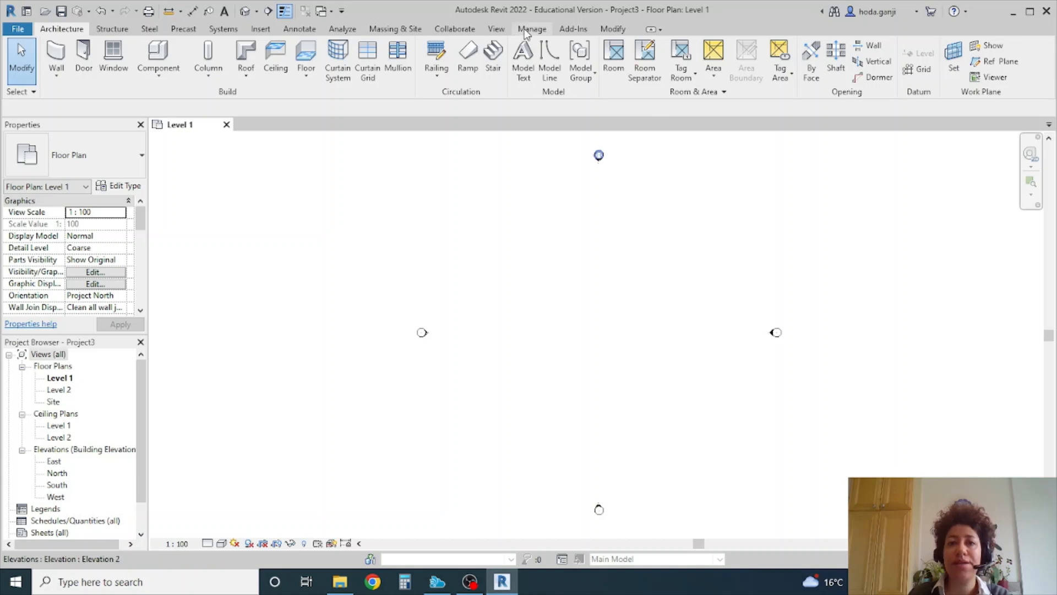
click(532, 28)
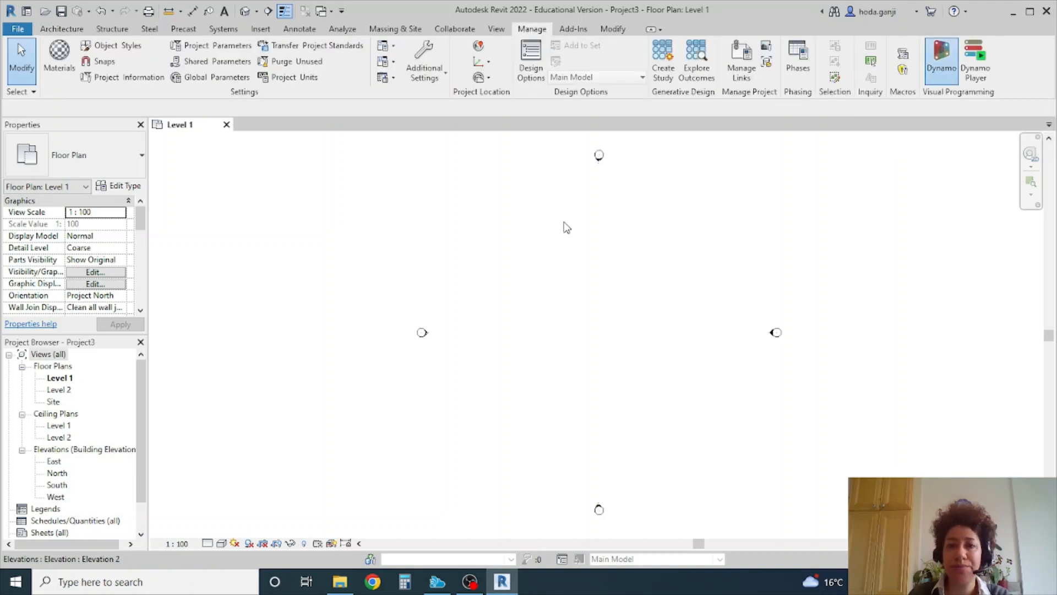
click(61, 28)
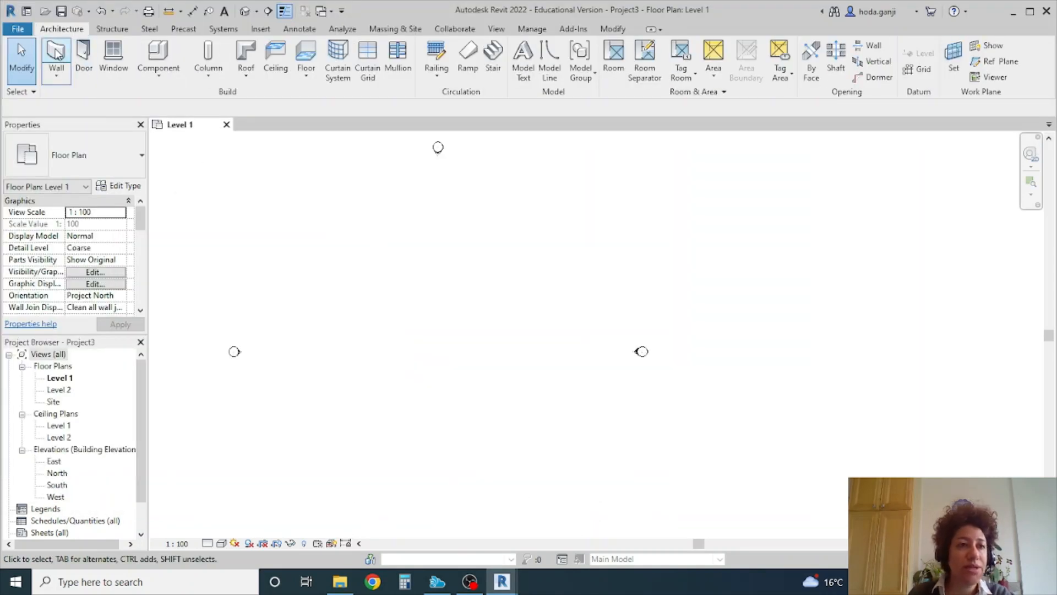
Draw a Level 1 wall and array a 1400 x 1800mm double casement window to 8.
click(56, 58)
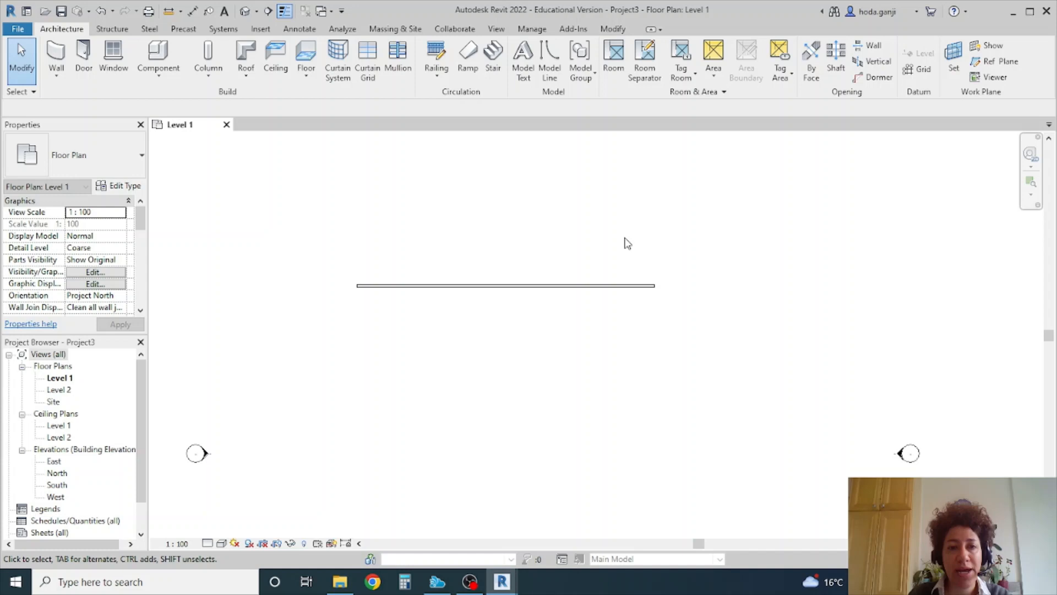
click(113, 58)
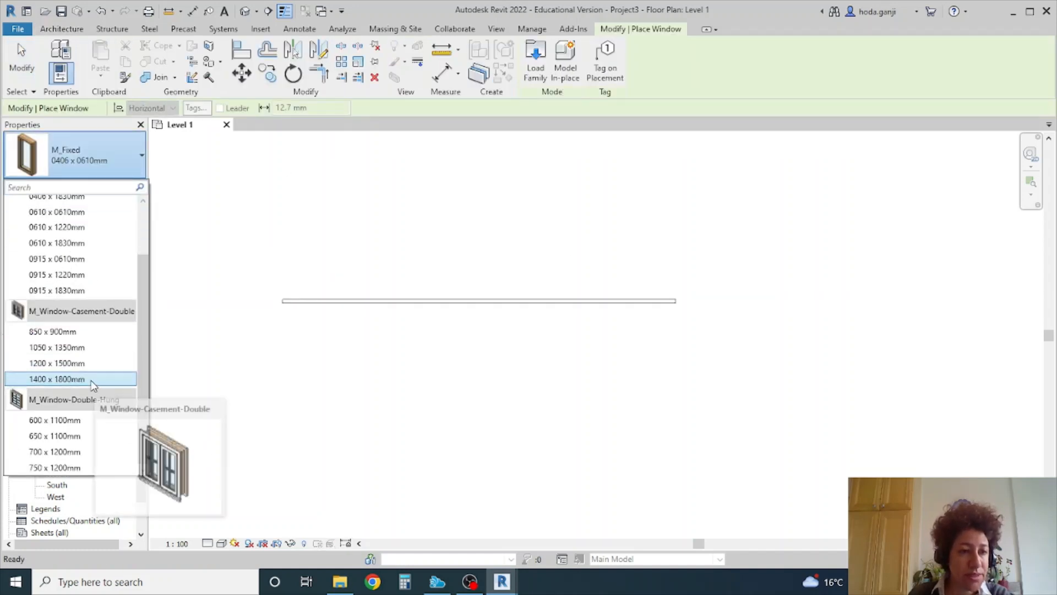
click(57, 378)
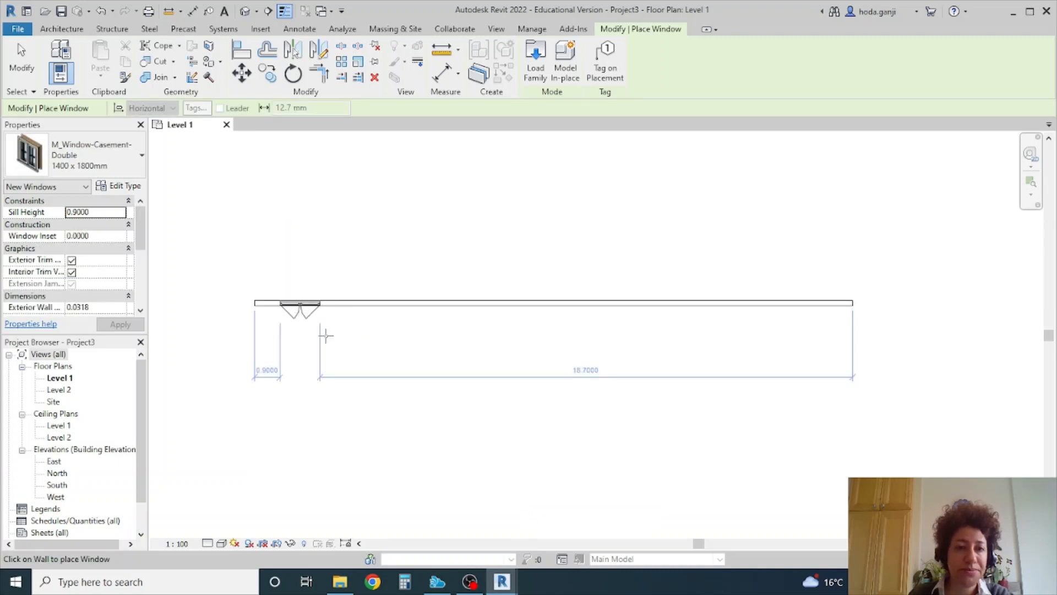
click(300, 303)
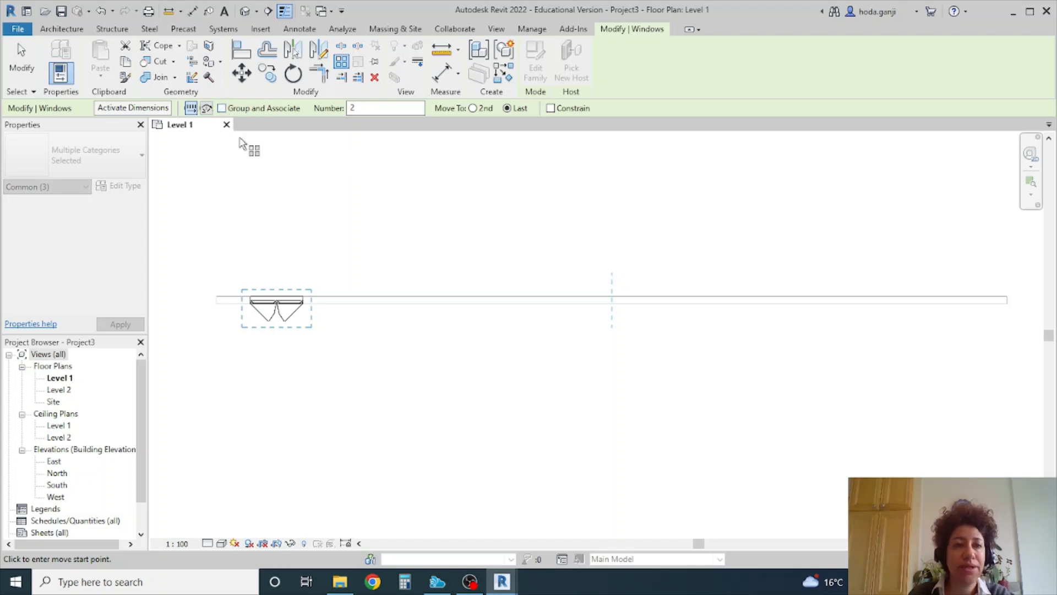
mouse_move(381, 219)
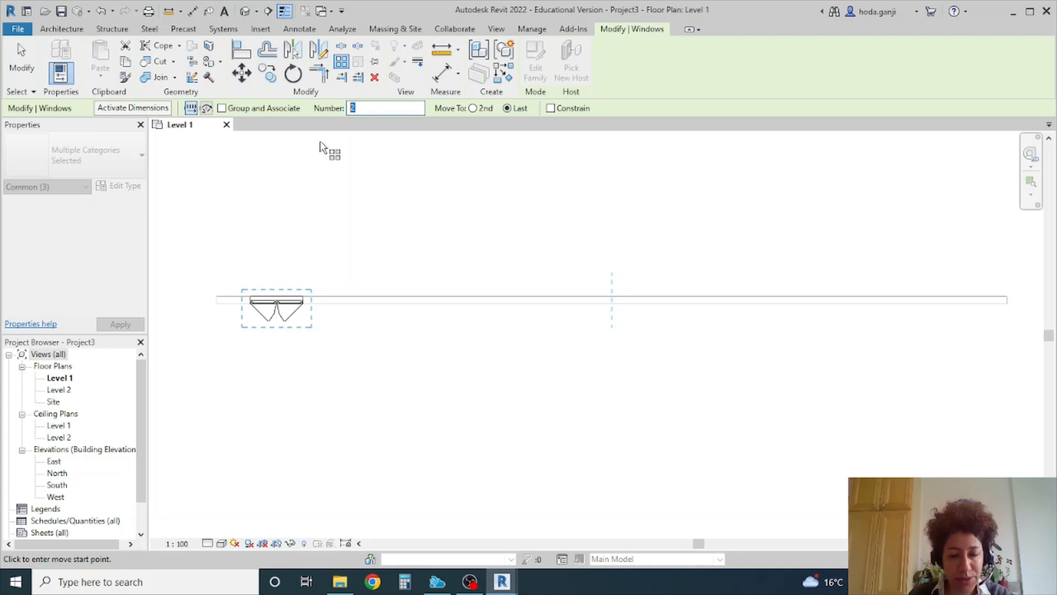
text(8)
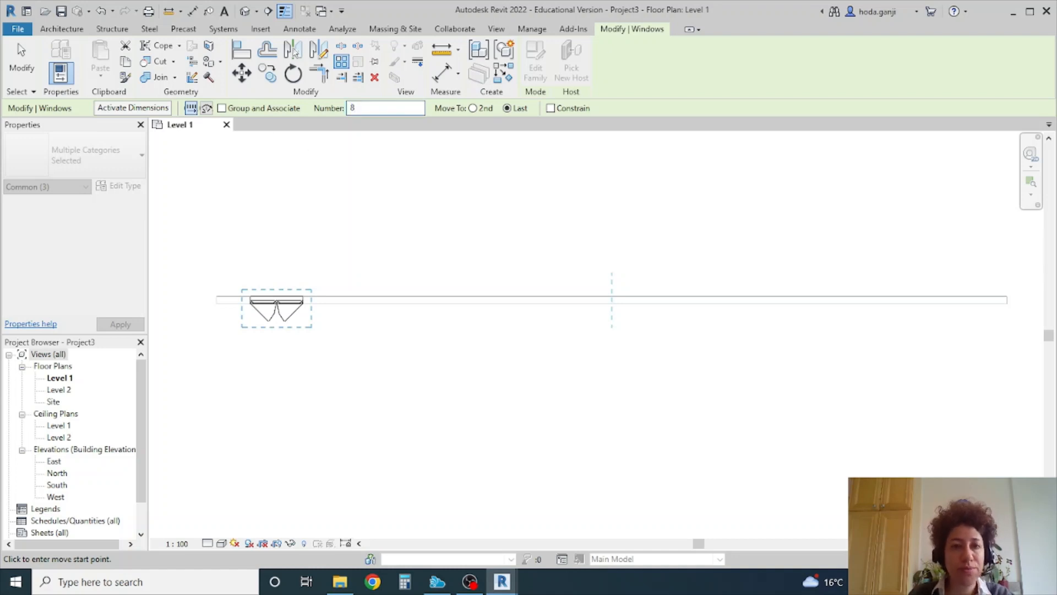
mouse_move(357, 228)
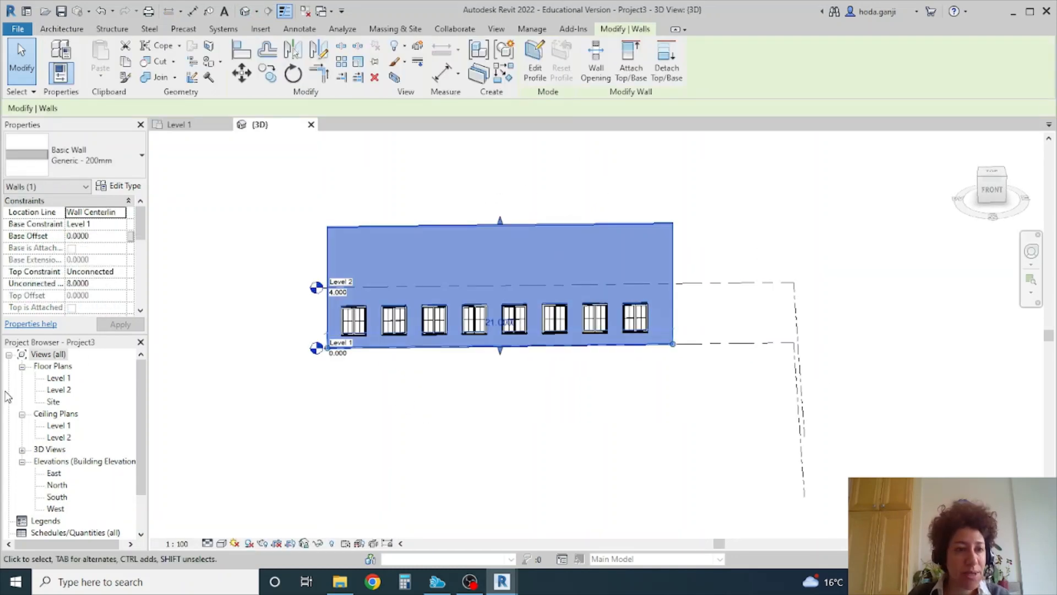
In the 3D view, set individual window sill heights to 0.9000 and 1.1000.
click(120, 271)
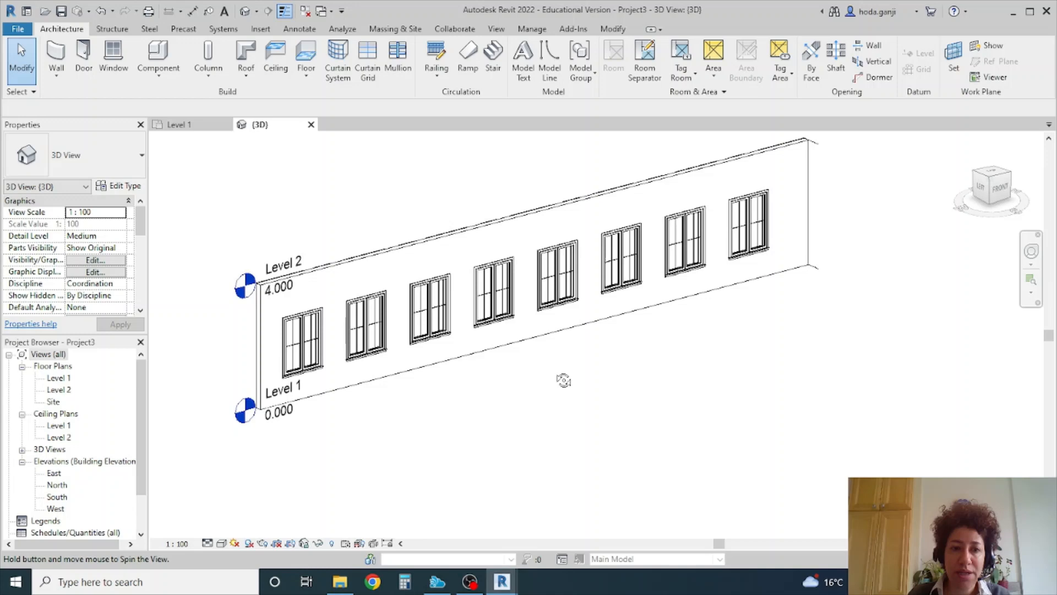
click(298, 337)
text(.7)
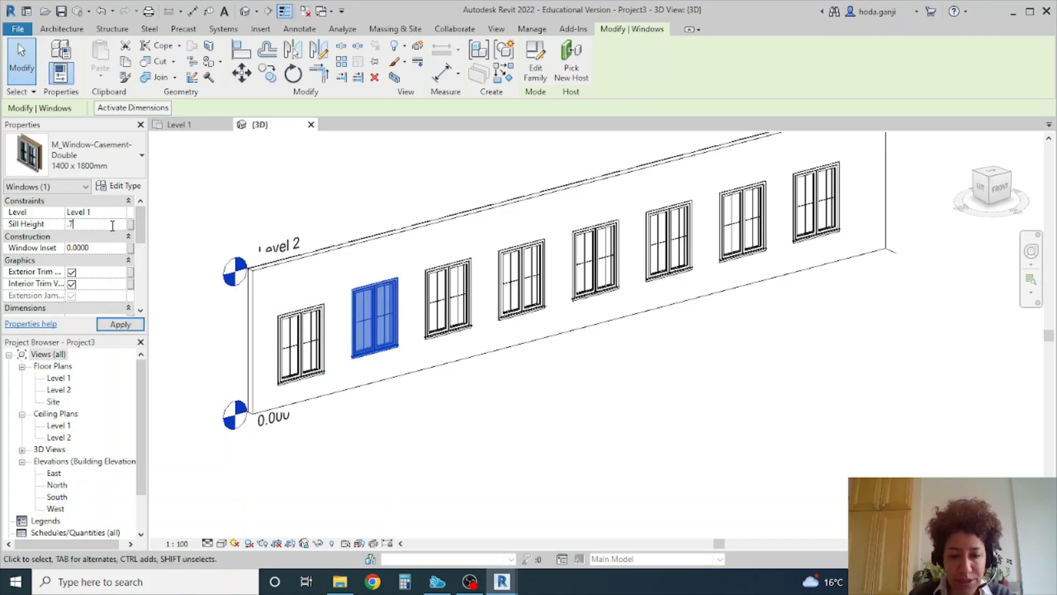
click(445, 296)
text(1)
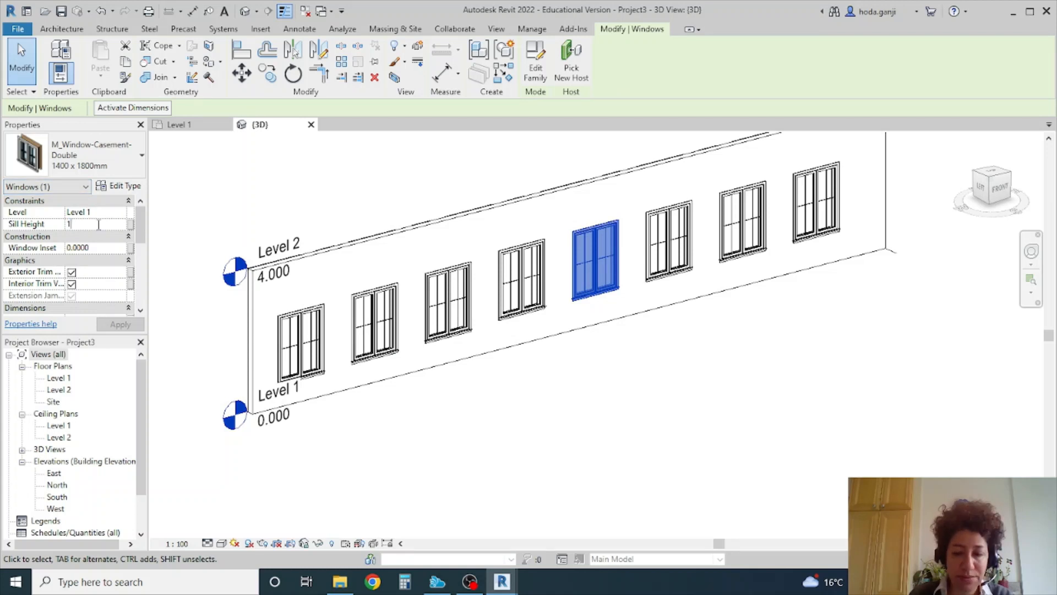
text(0.9000)
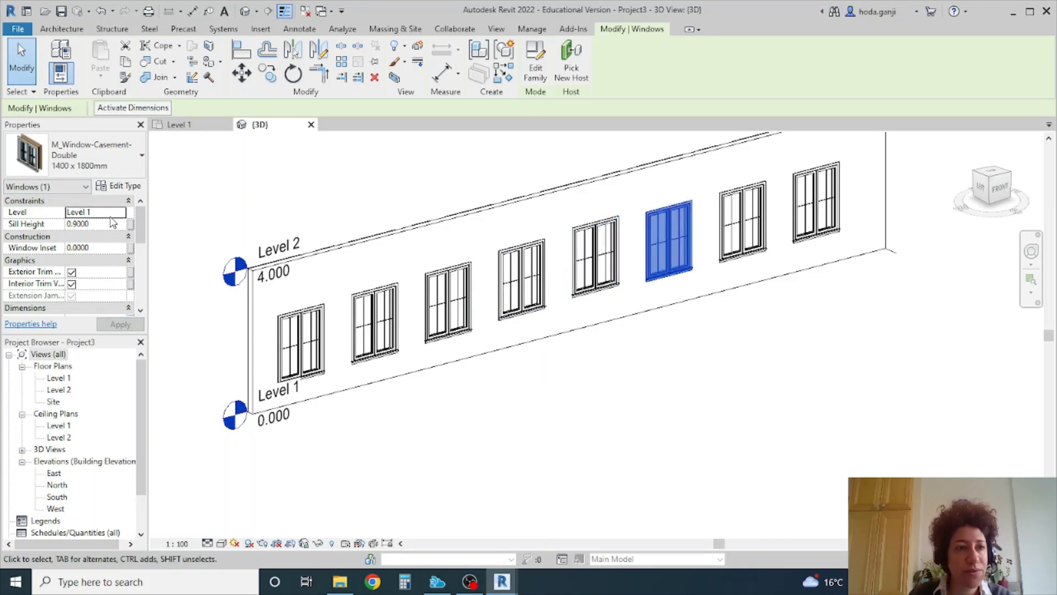
text(1.1000)
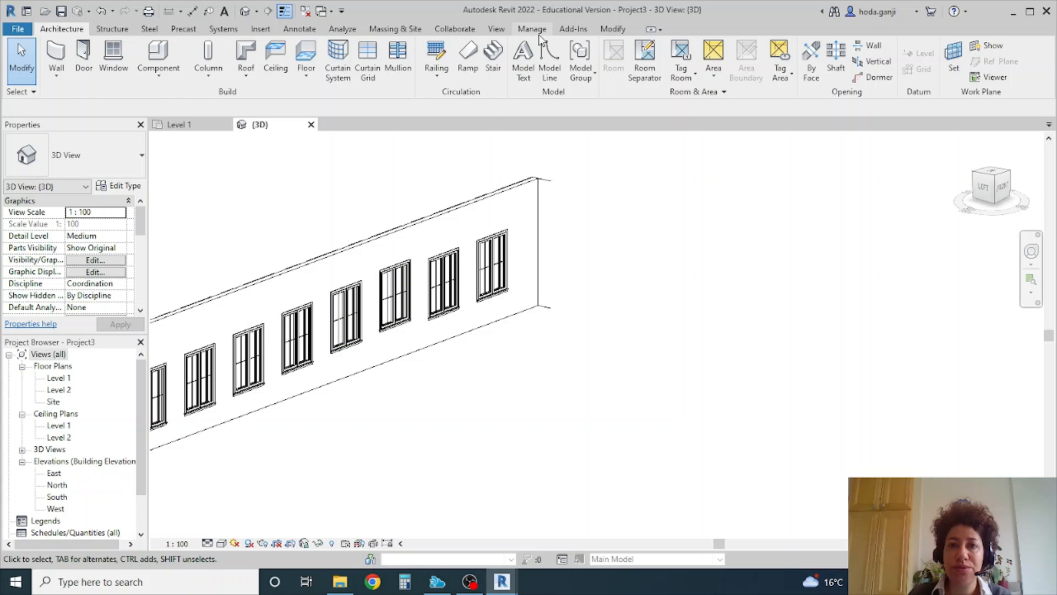
Launch Dynamo with a new graph and expand Revit > Selection in the library.
click(532, 28)
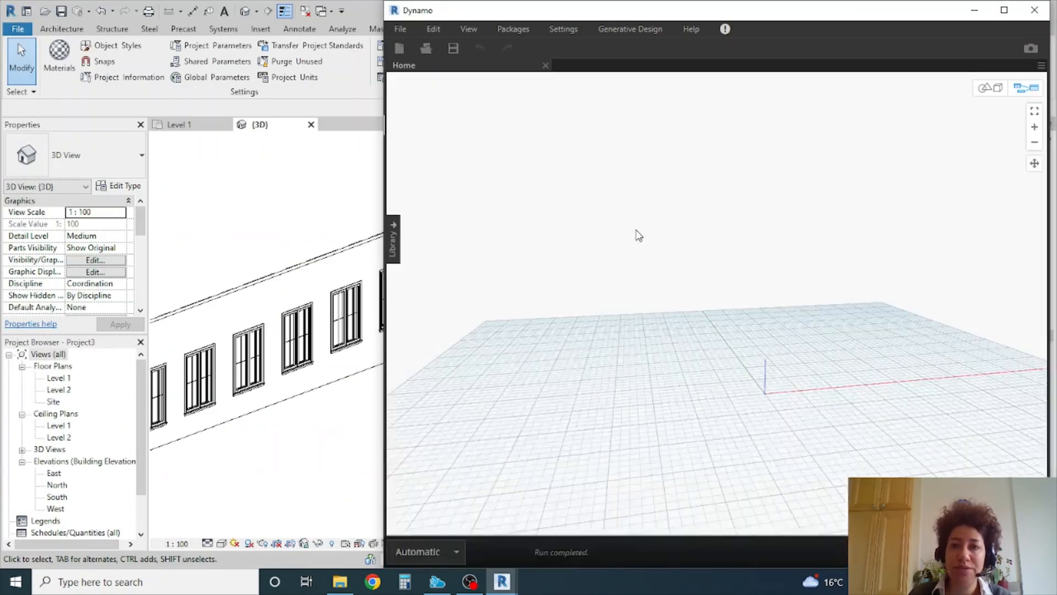
click(393, 240)
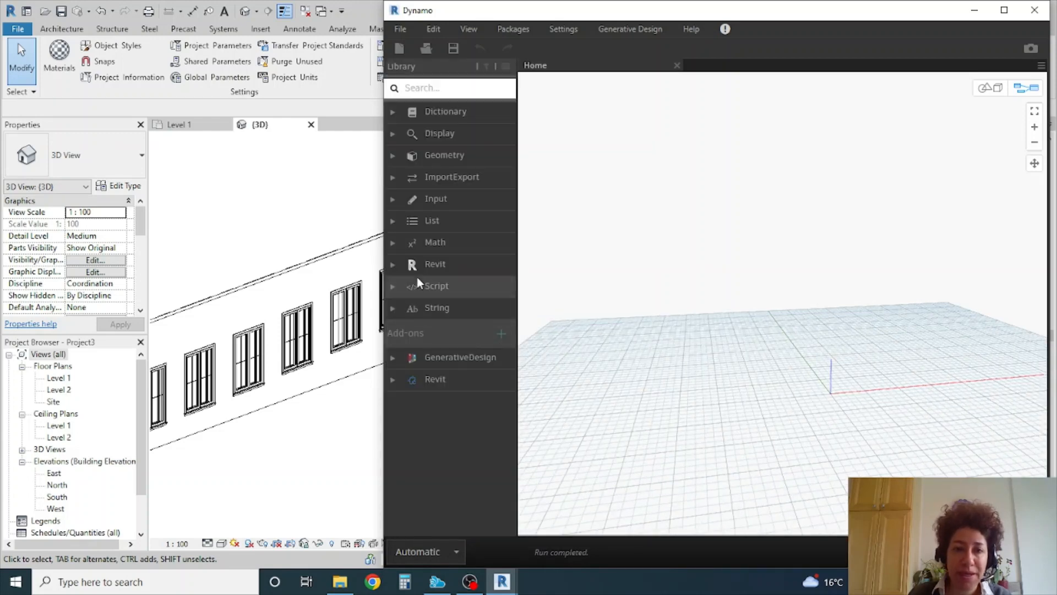
click(295, 337)
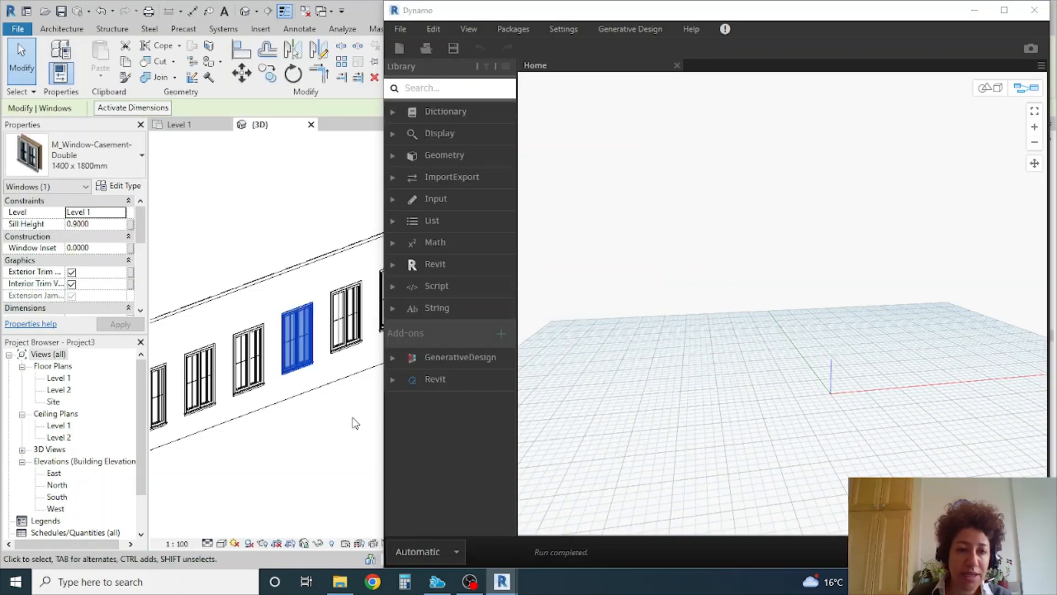
mouse_move(327, 427)
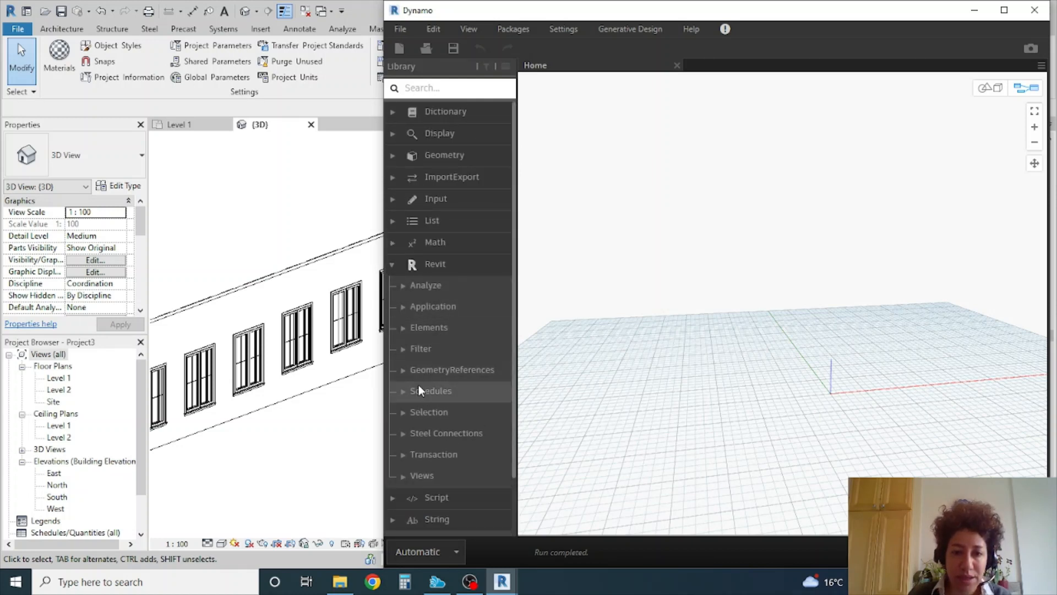
click(429, 411)
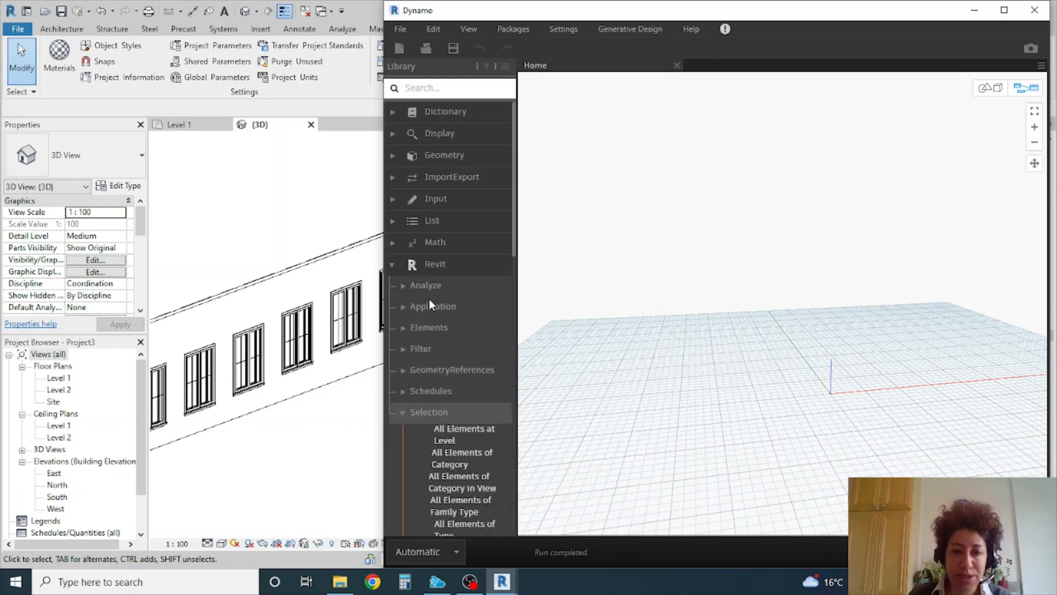
scroll(down, 3)
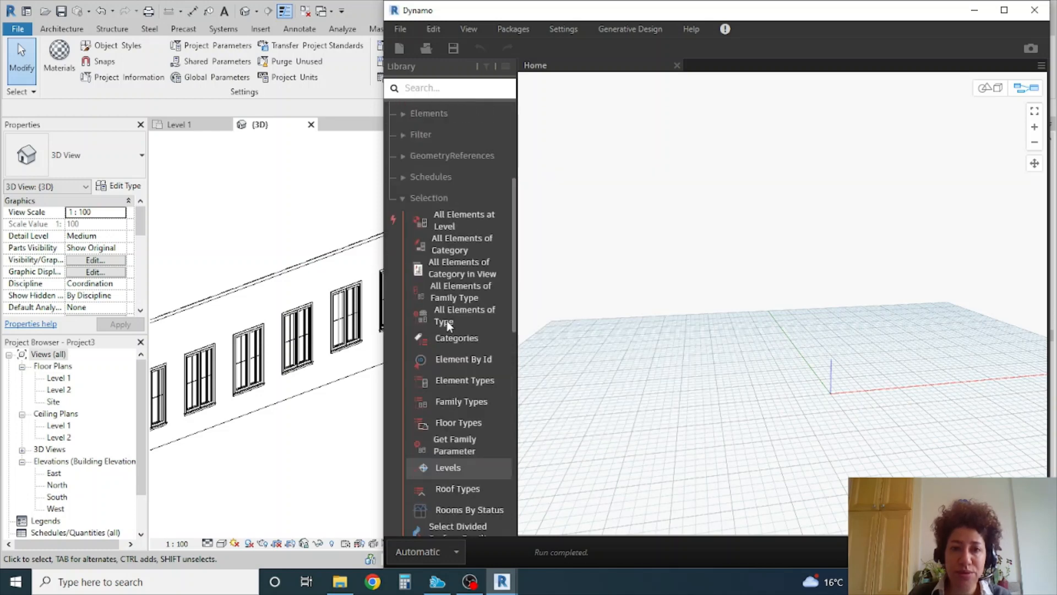
mouse_move(462, 279)
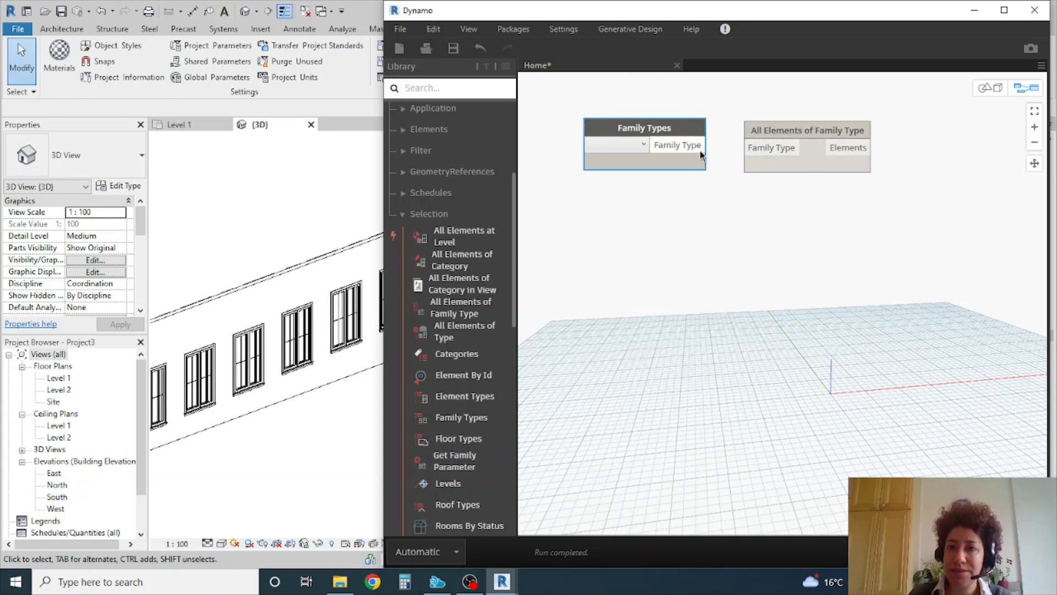
Wire Family Types into All Elements of Family Type, selecting M_Window-Casement-Double:1400 x 1800mm.
drag(703, 144, 746, 148)
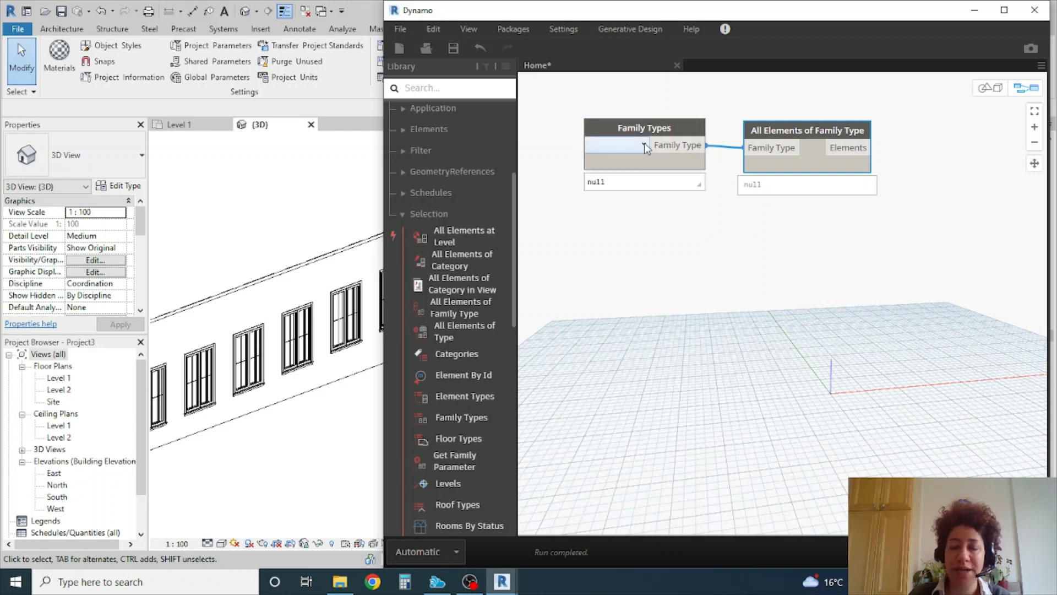
click(643, 144)
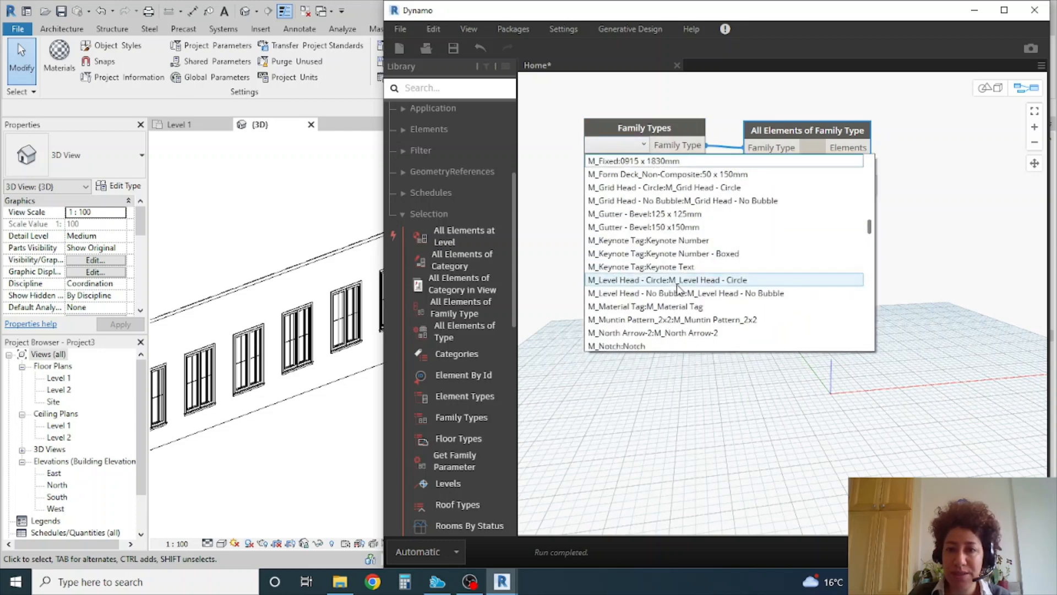
scroll(down, 3)
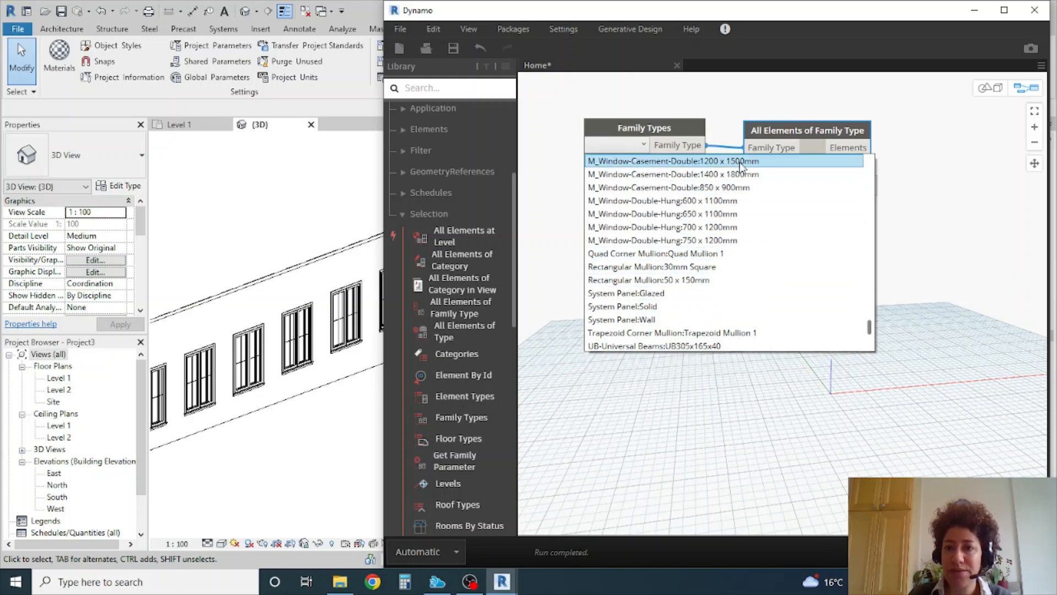
click(670, 173)
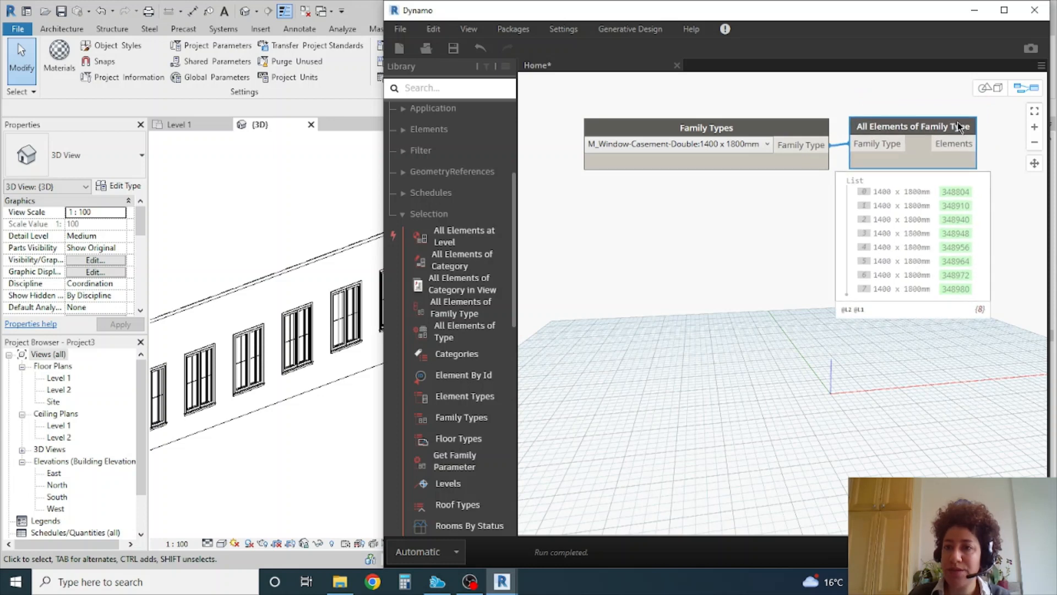
mouse_move(349, 362)
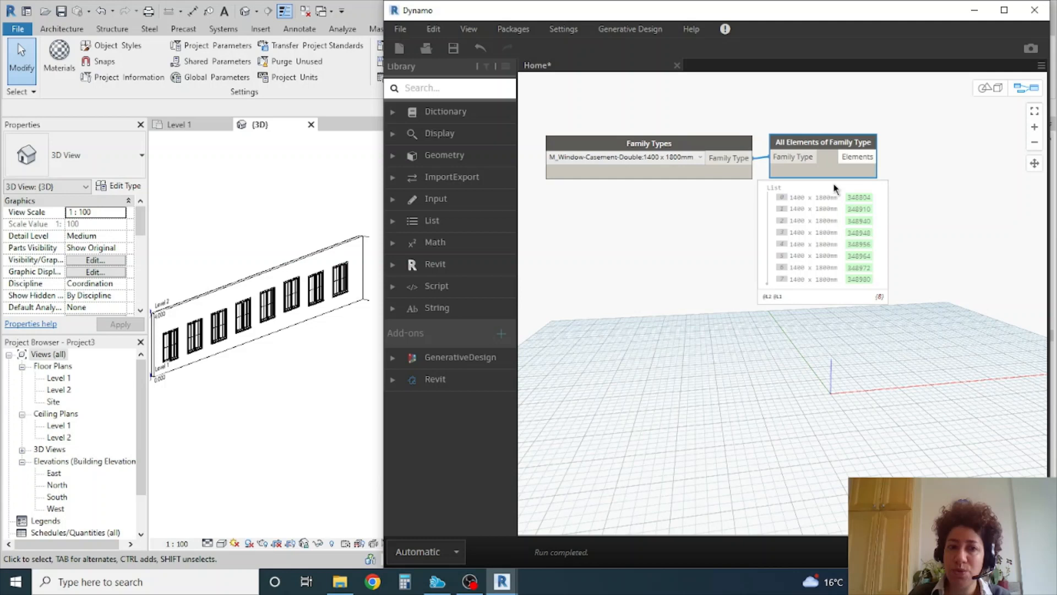
mouse_move(415, 277)
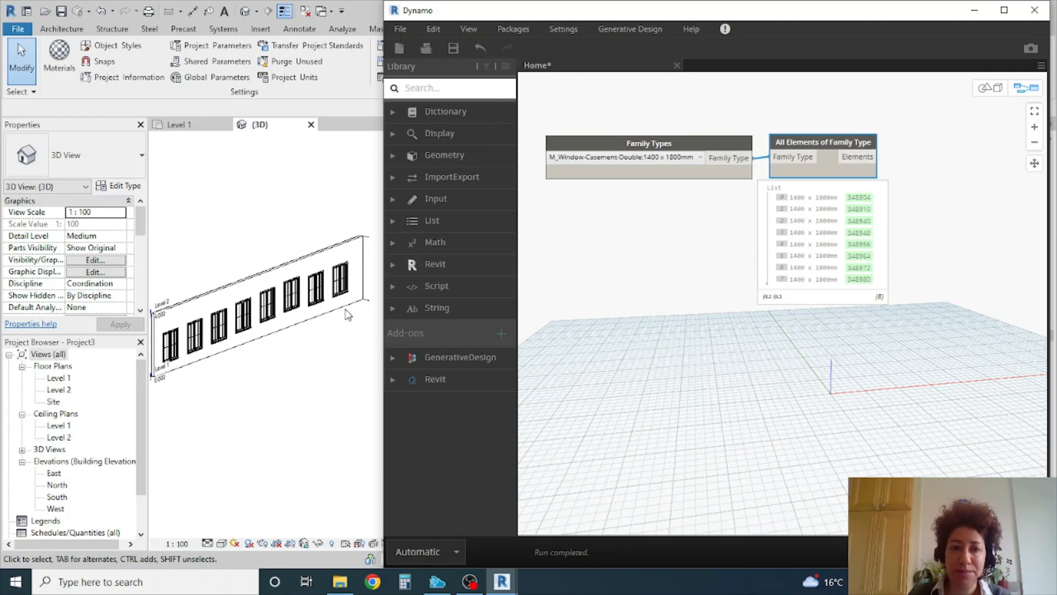
Add Element.GetLocation from Revit > Elements > Element, fed by the eight windows.
click(435, 264)
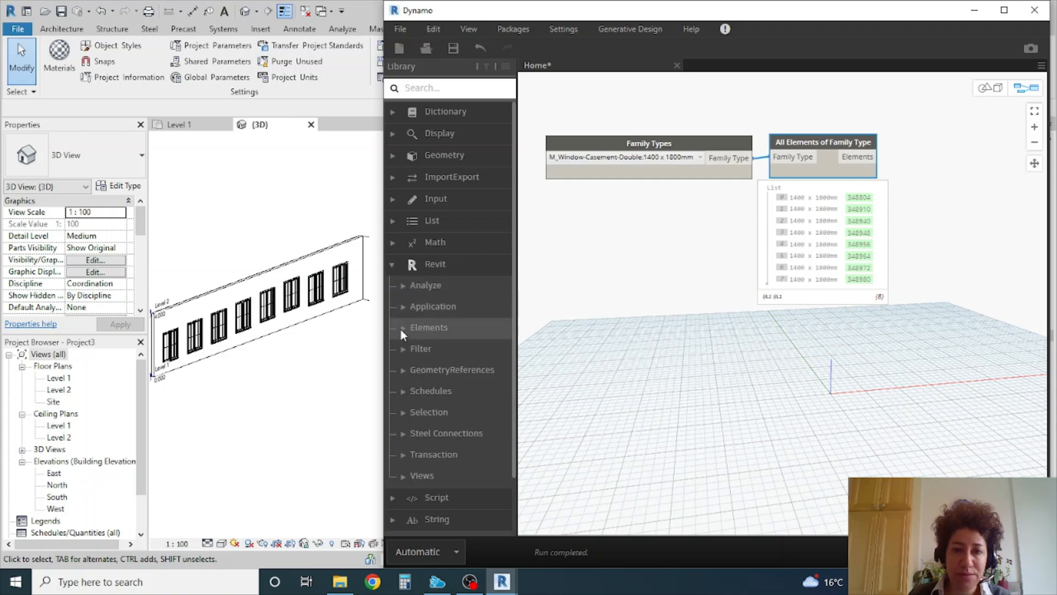
click(429, 327)
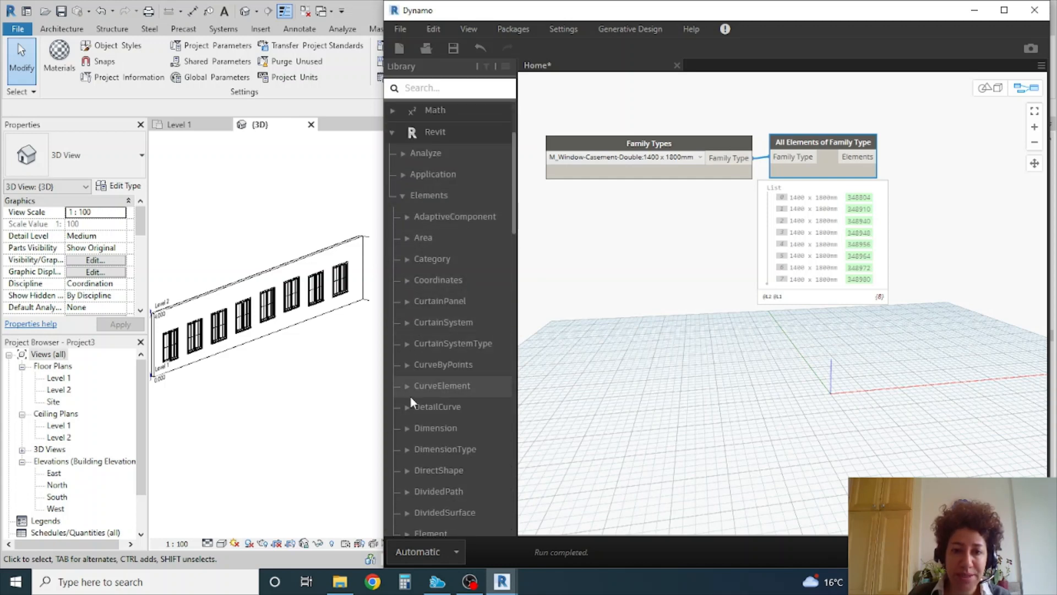
scroll(down, 3)
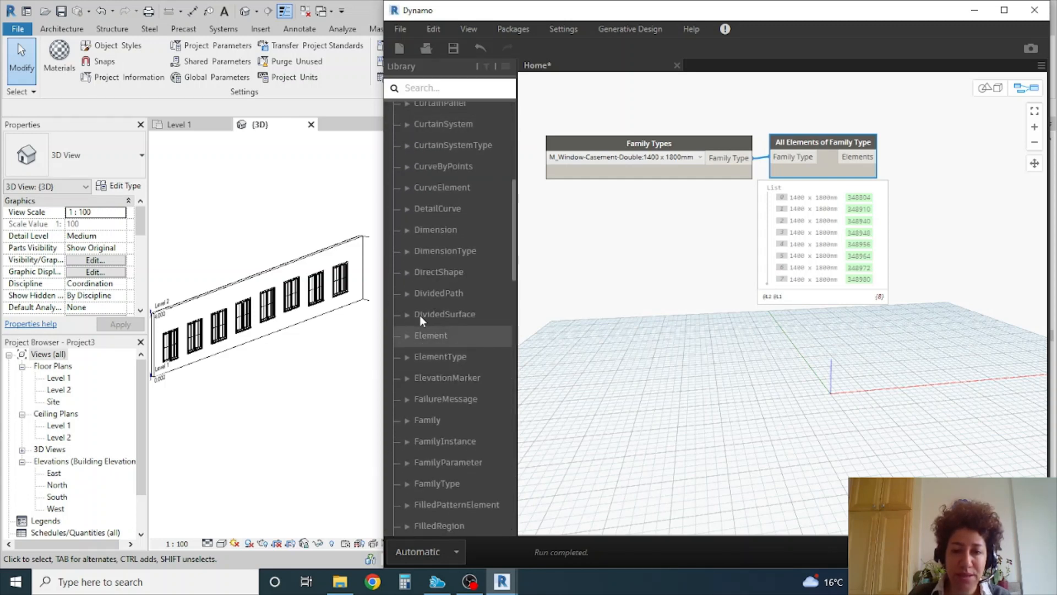
click(430, 335)
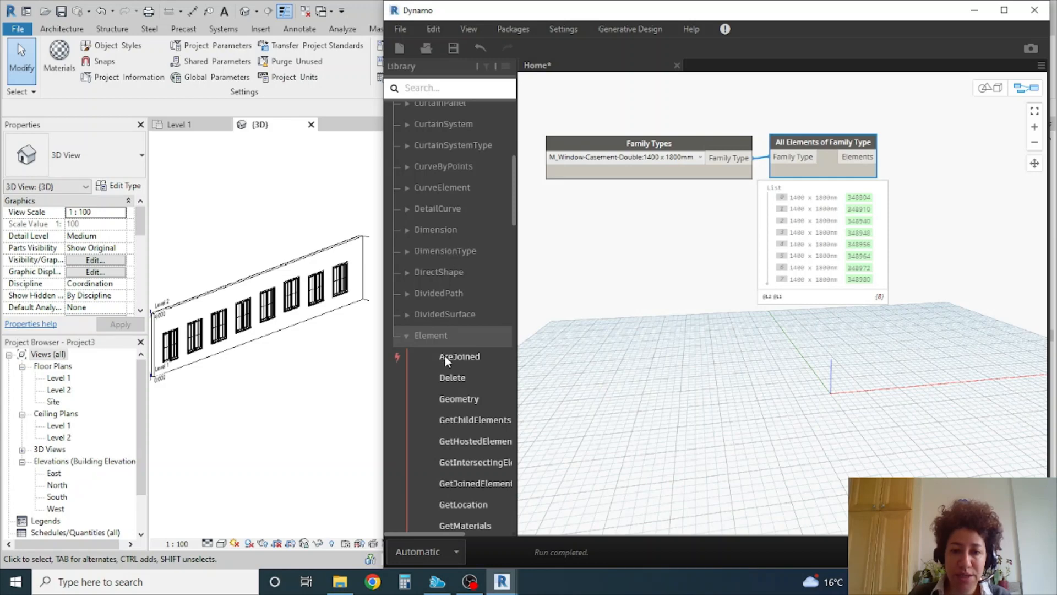
scroll(down, 3)
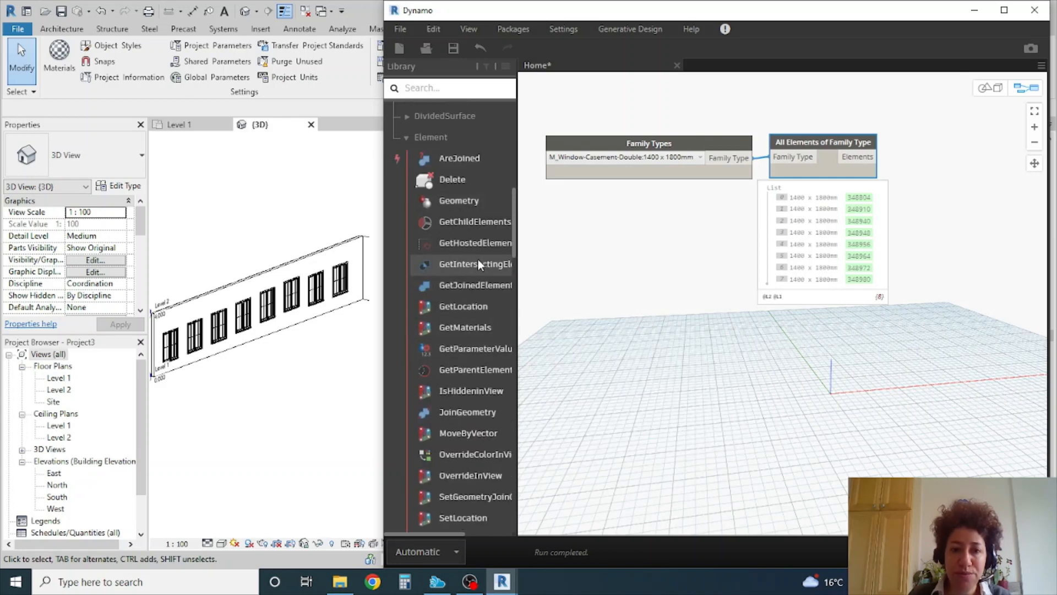
scroll(down, 3)
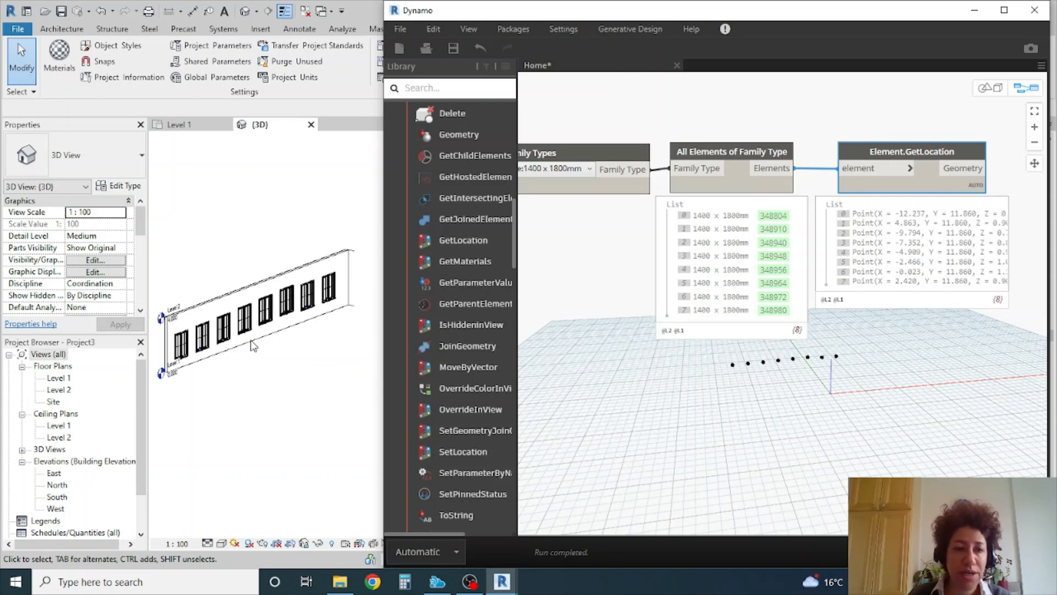
click(256, 317)
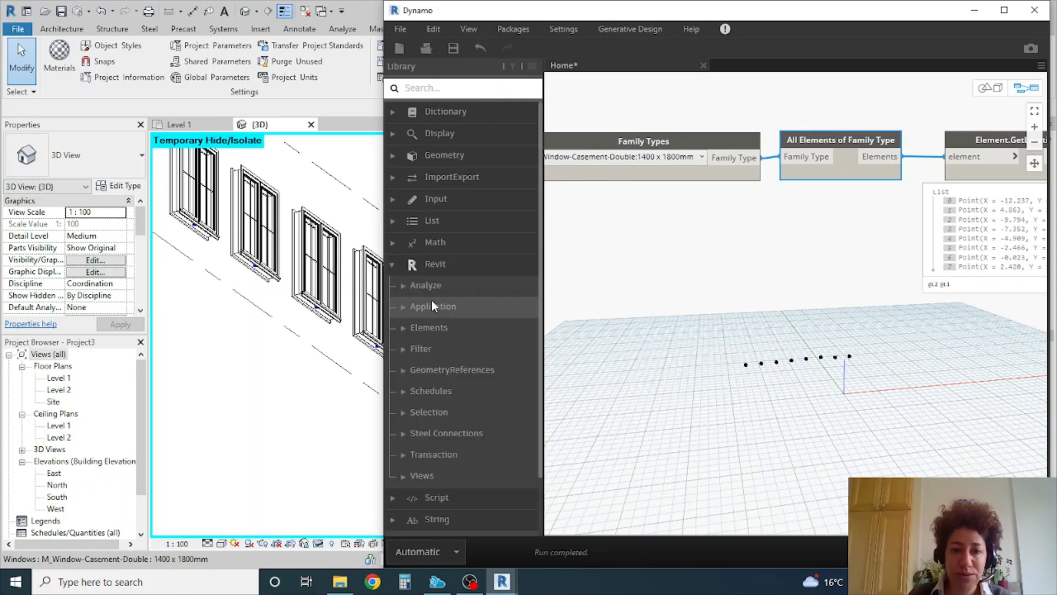
Add FamilyInstance.ByPoint and wire Element.GetLocation's points into its point input.
click(429, 327)
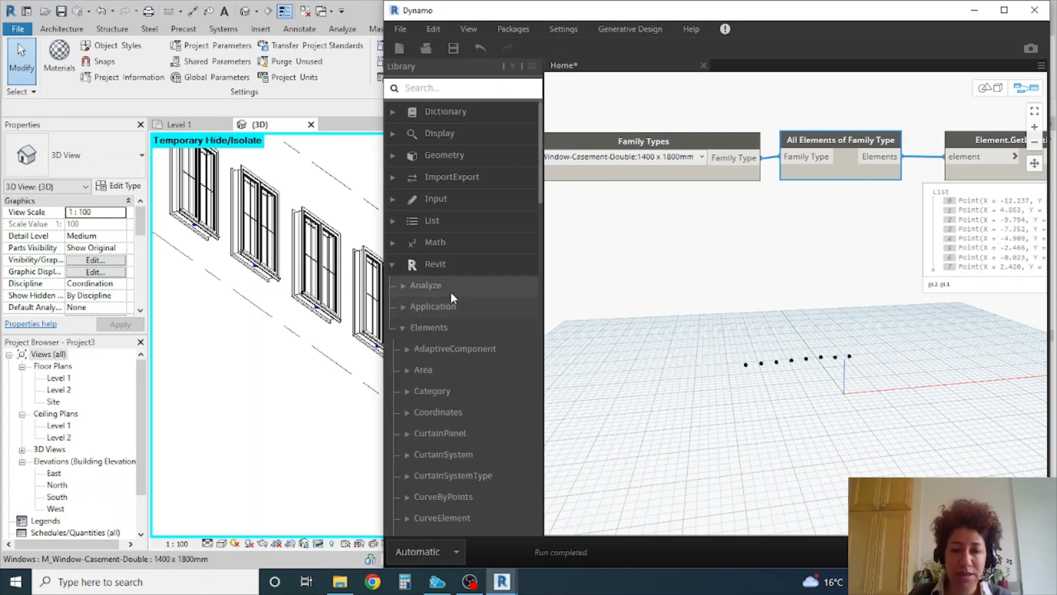
scroll(down, 3)
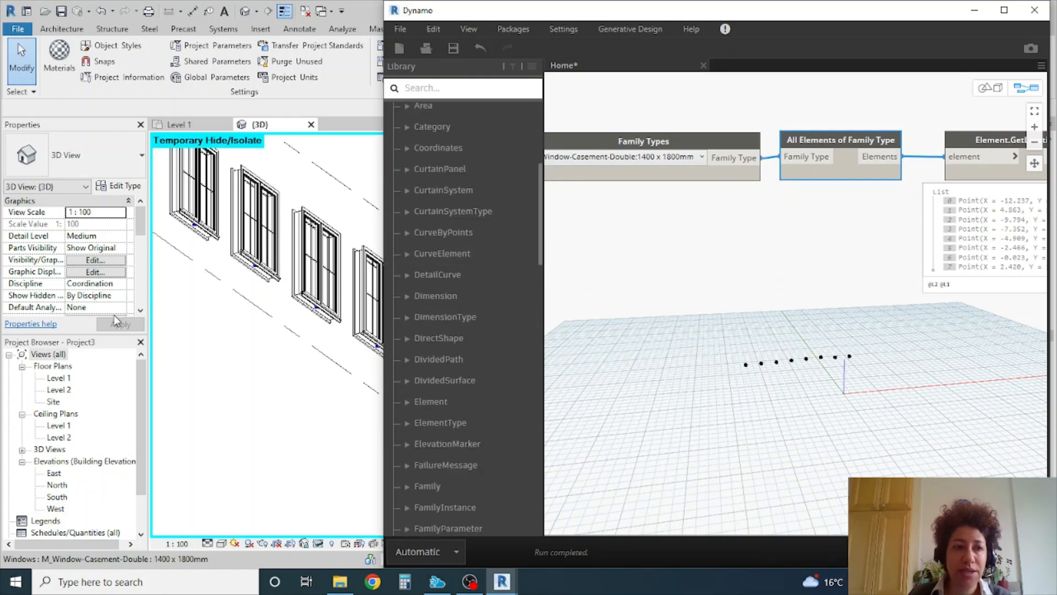
scroll(down, 3)
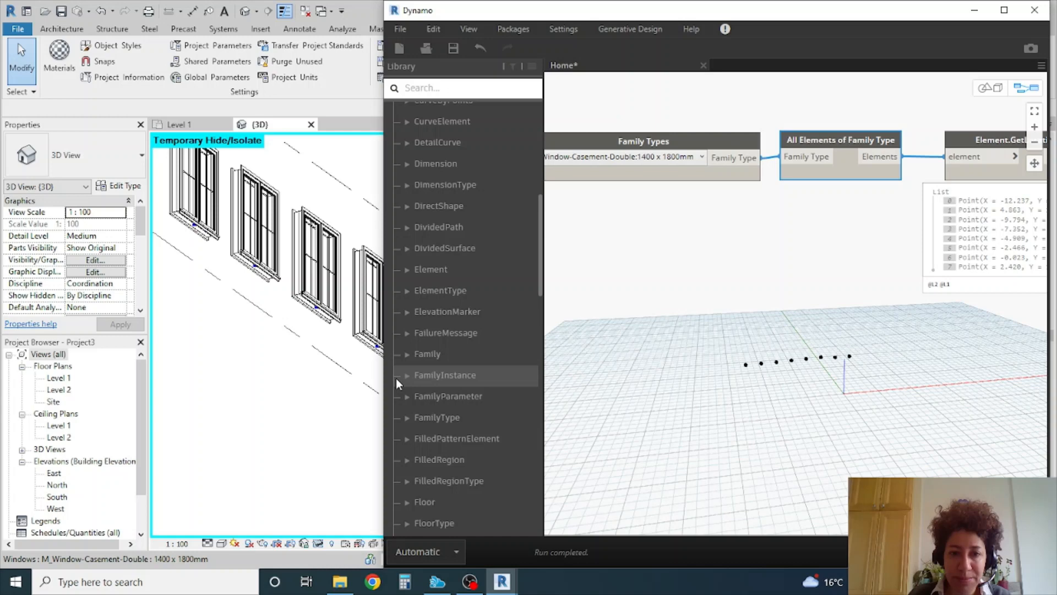
click(445, 243)
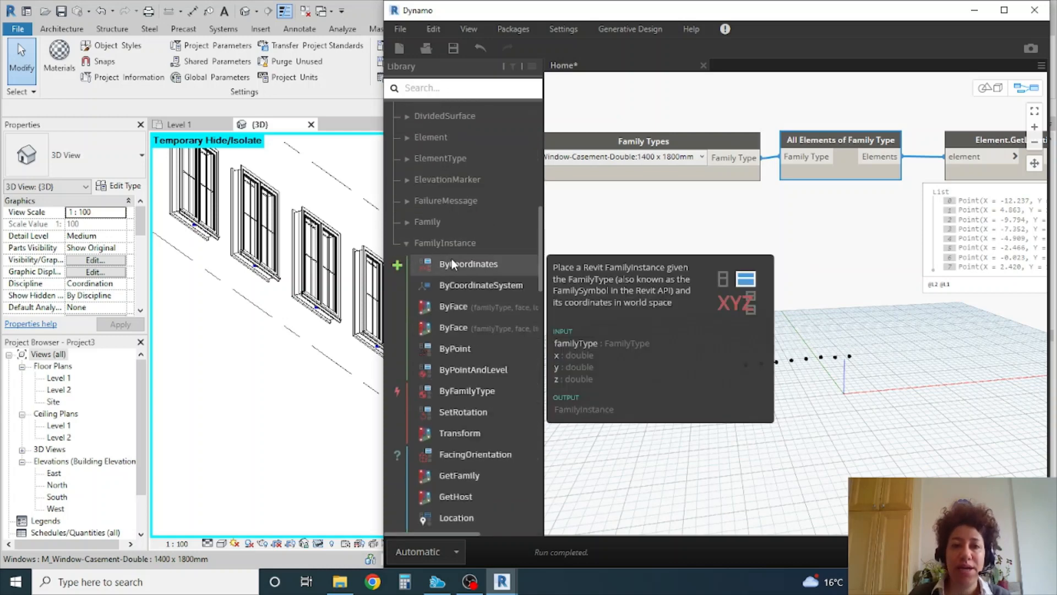
click(454, 348)
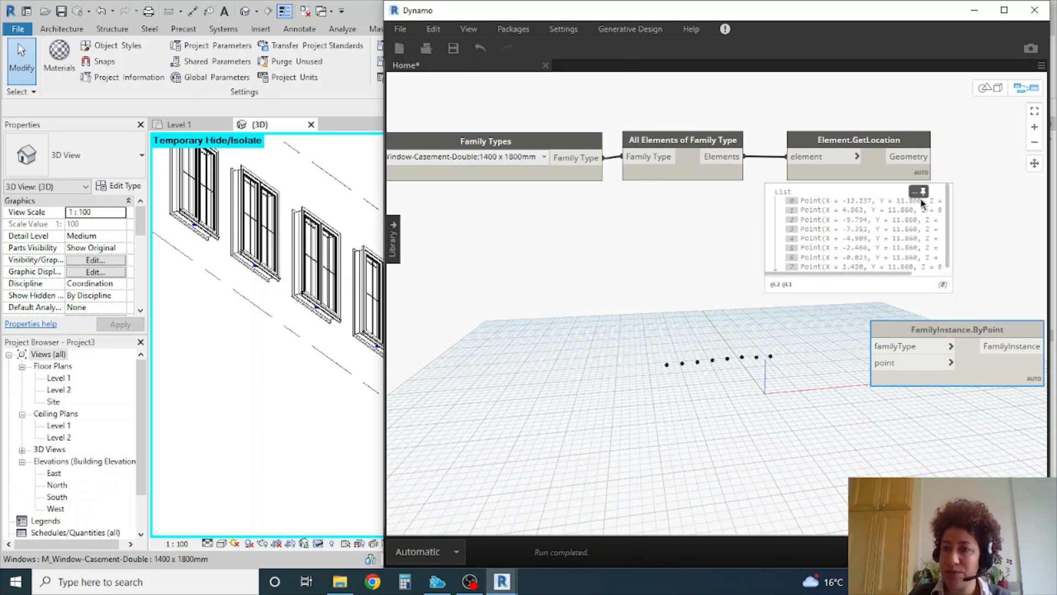
drag(958, 329, 937, 275)
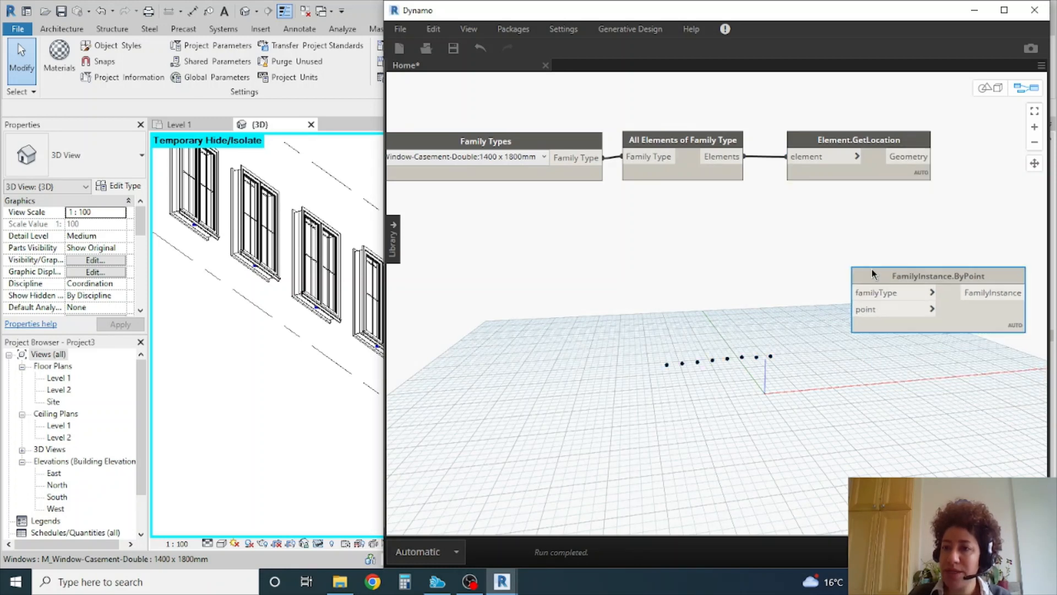
drag(937, 275, 928, 246)
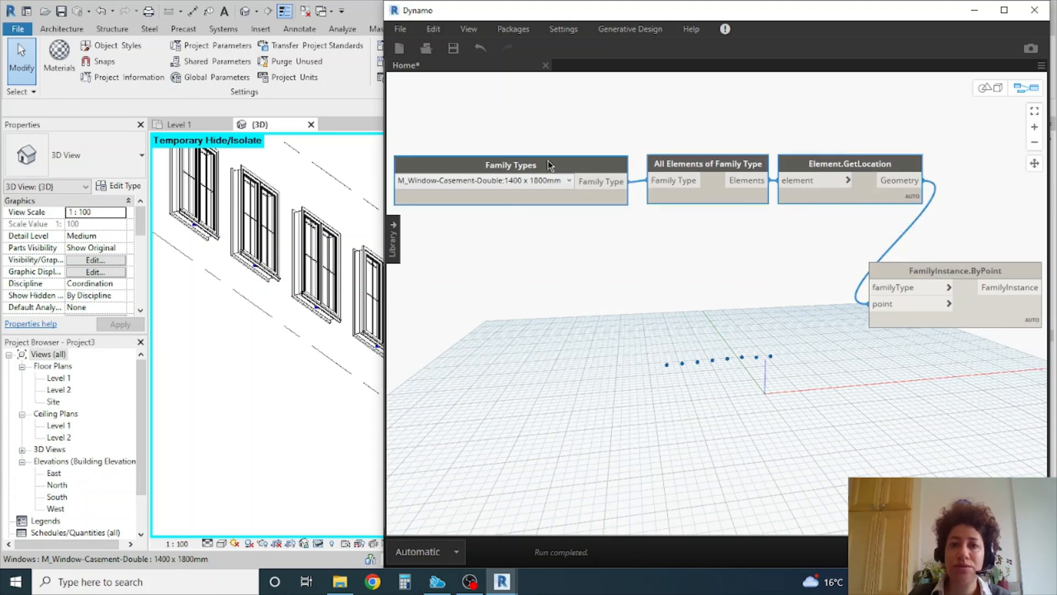
Create a group from the three selected nodes and title it 'Base'.
right_click(510, 164)
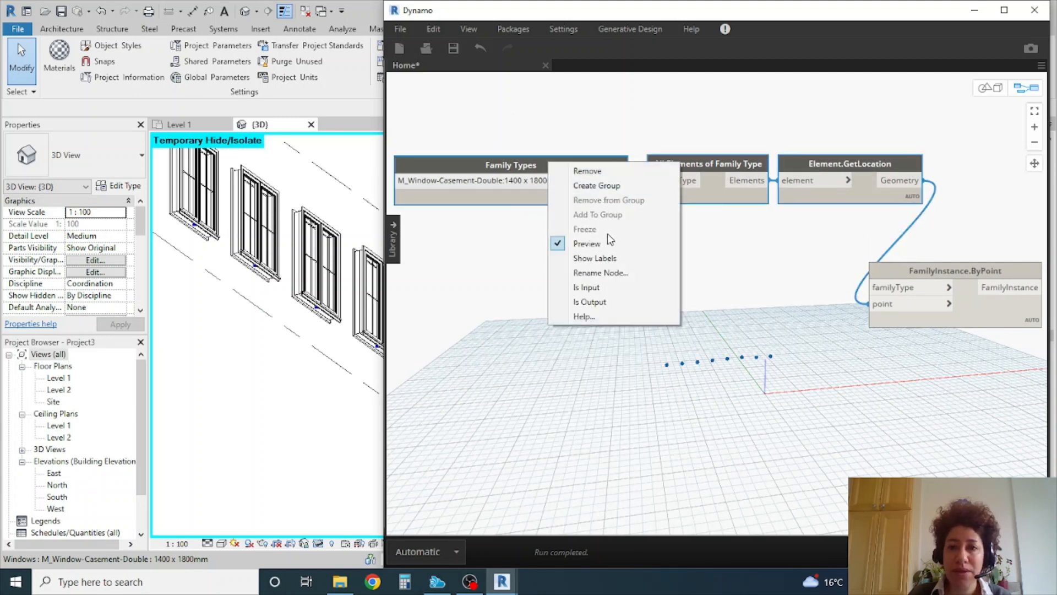
click(595, 186)
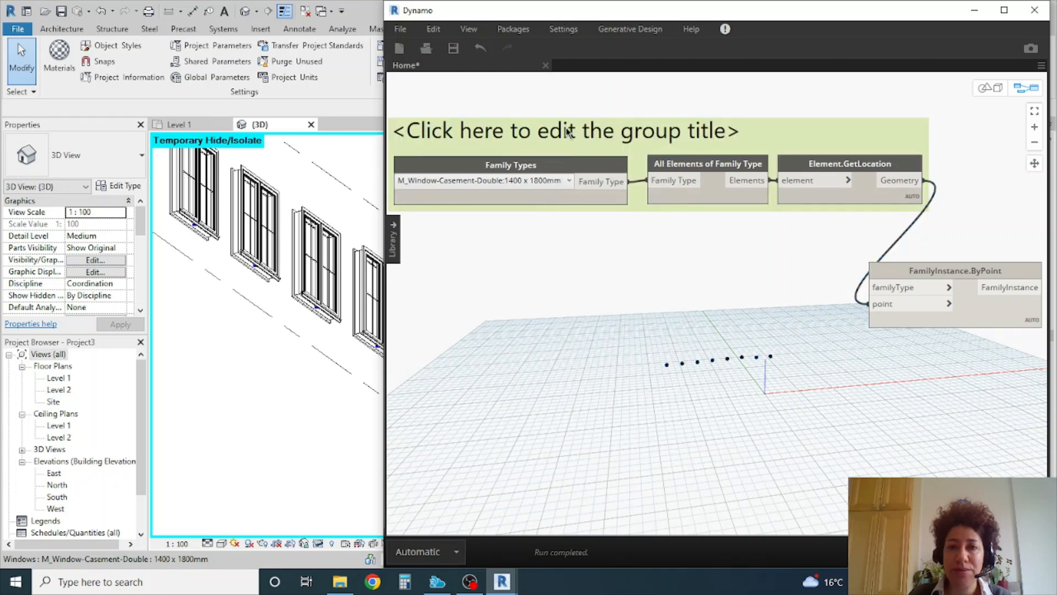
click(567, 131)
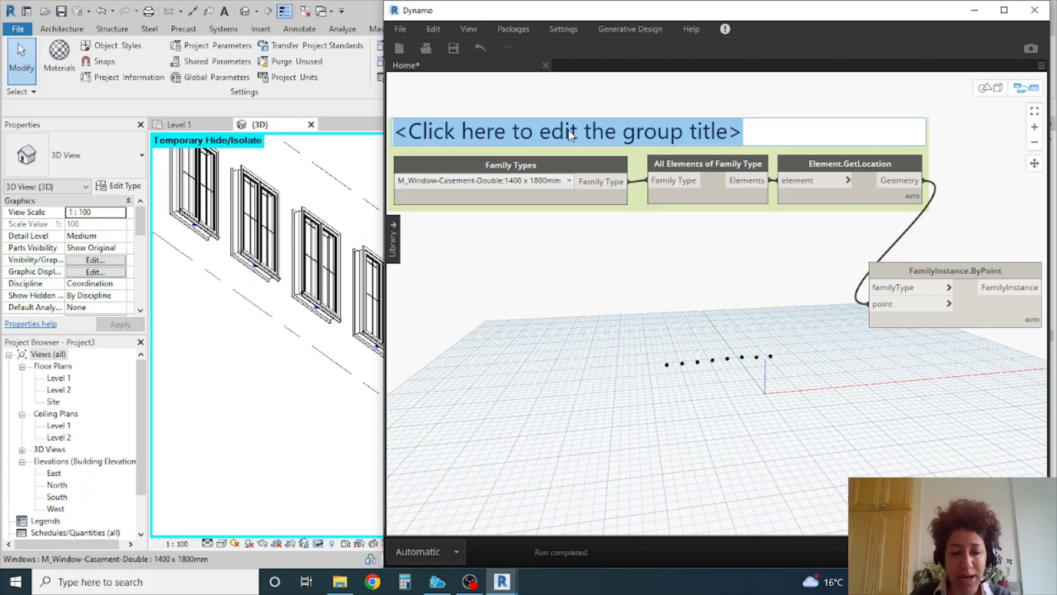
text(Base)
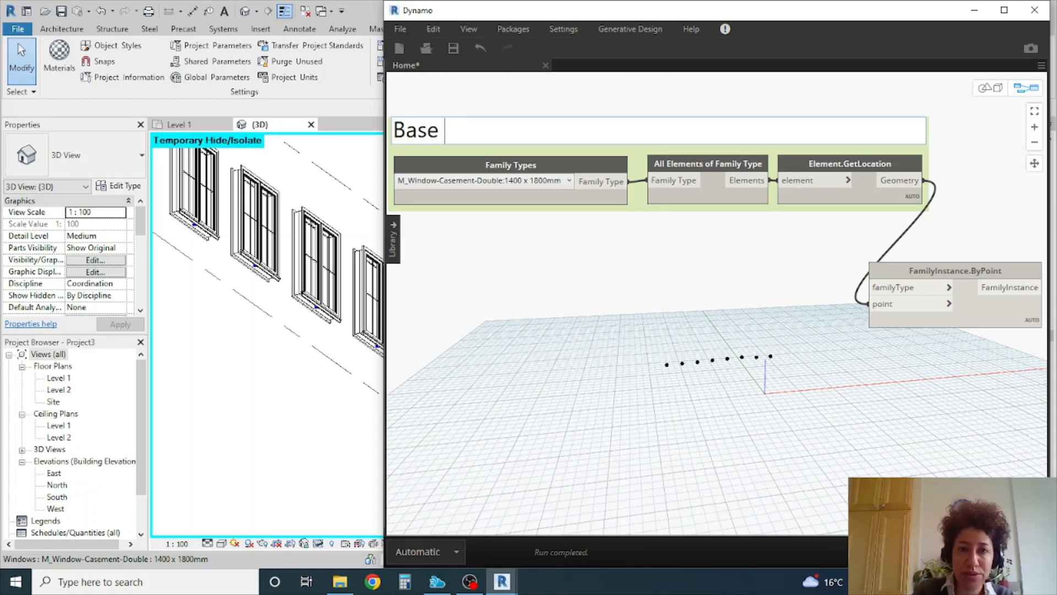
click(445, 130)
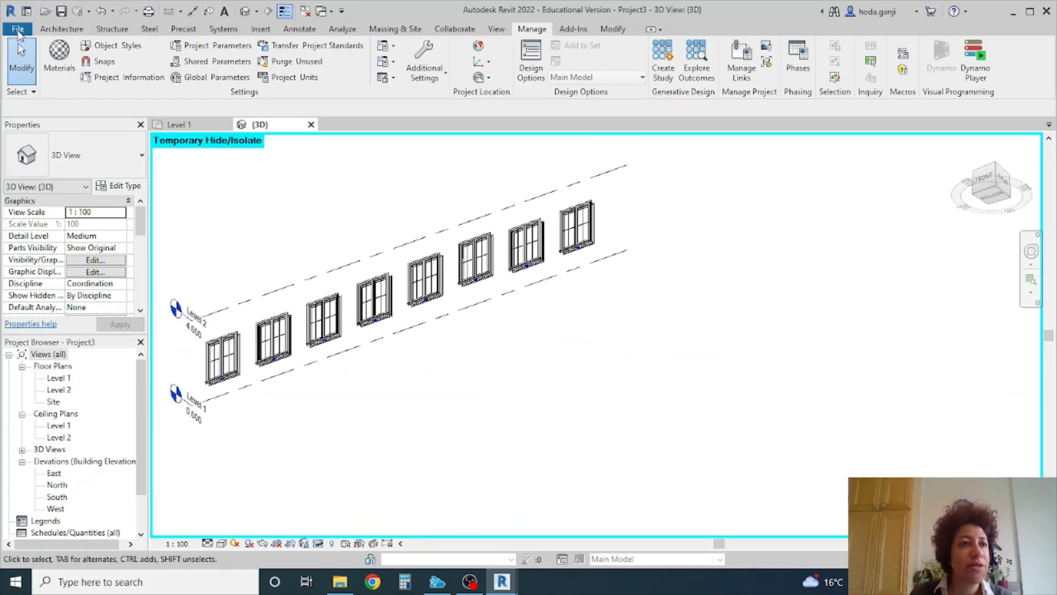
Create a family from Metric Generic Model.rft with meter lengths at 3 decimal places.
click(17, 29)
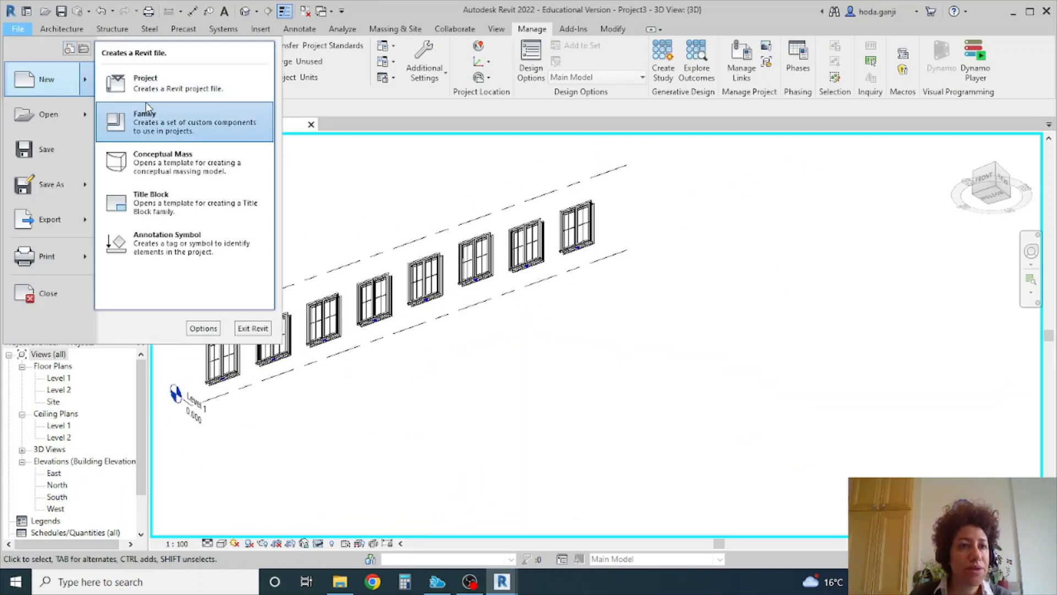
click(143, 121)
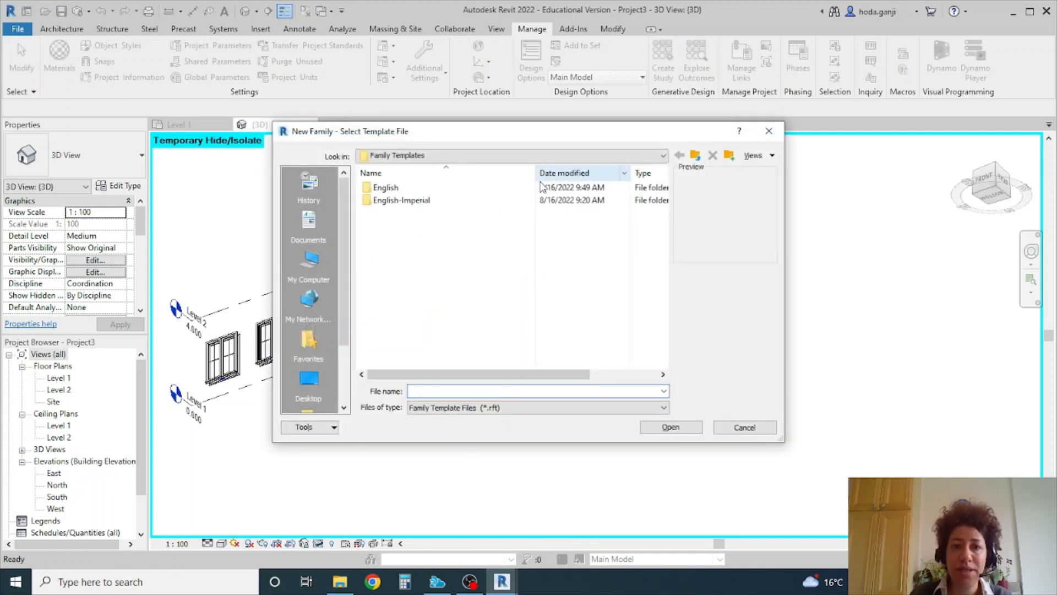
double_click(385, 187)
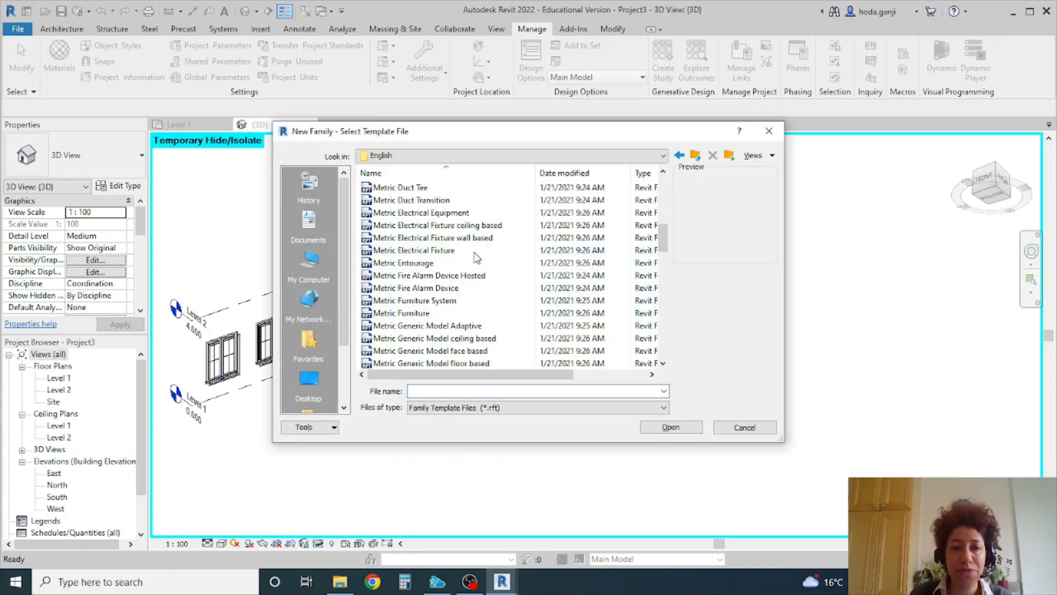
scroll(down, 3)
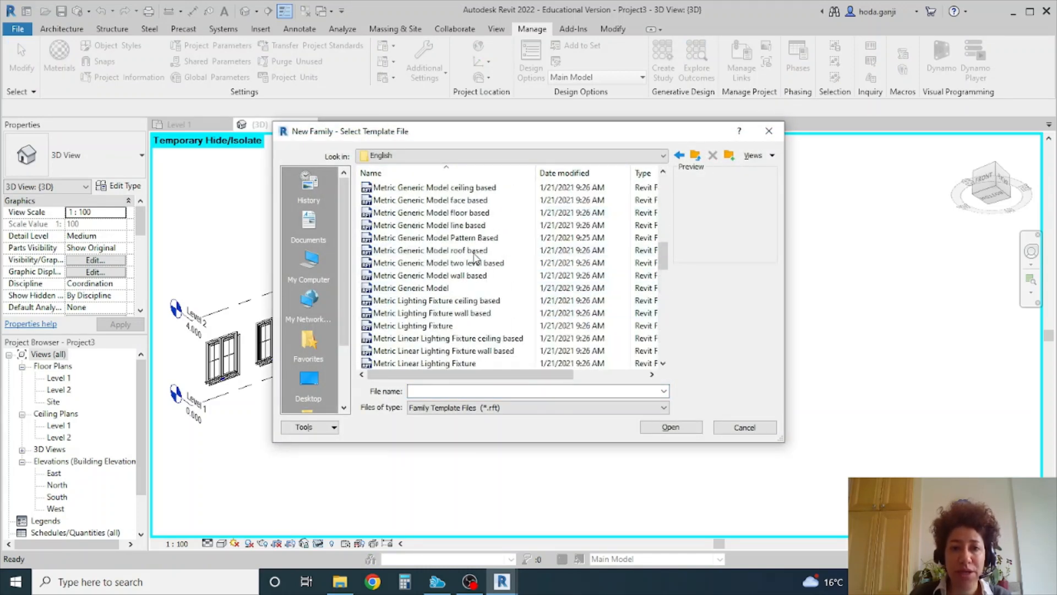
click(409, 288)
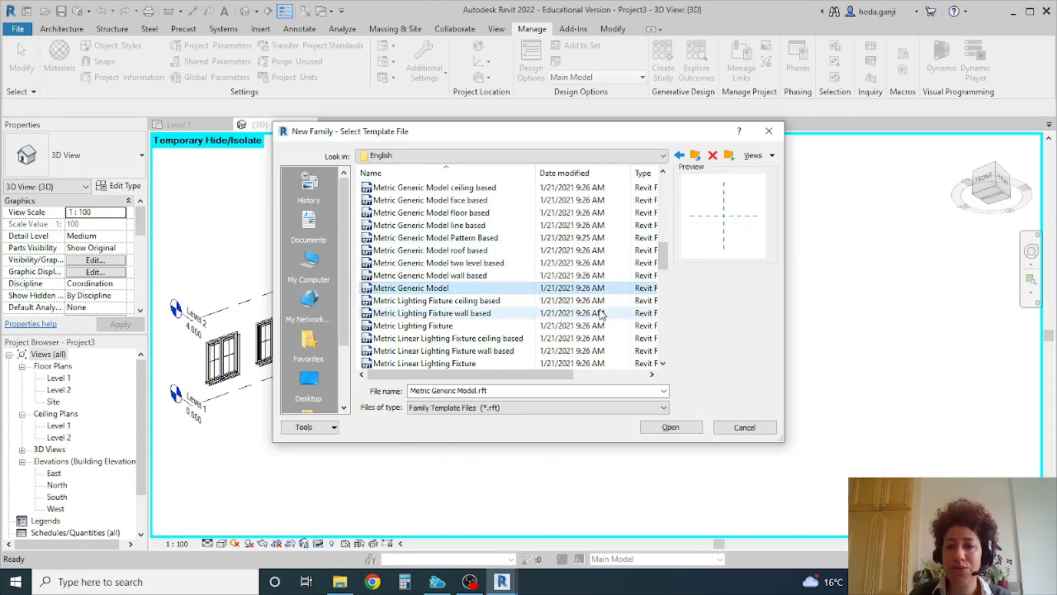
click(669, 427)
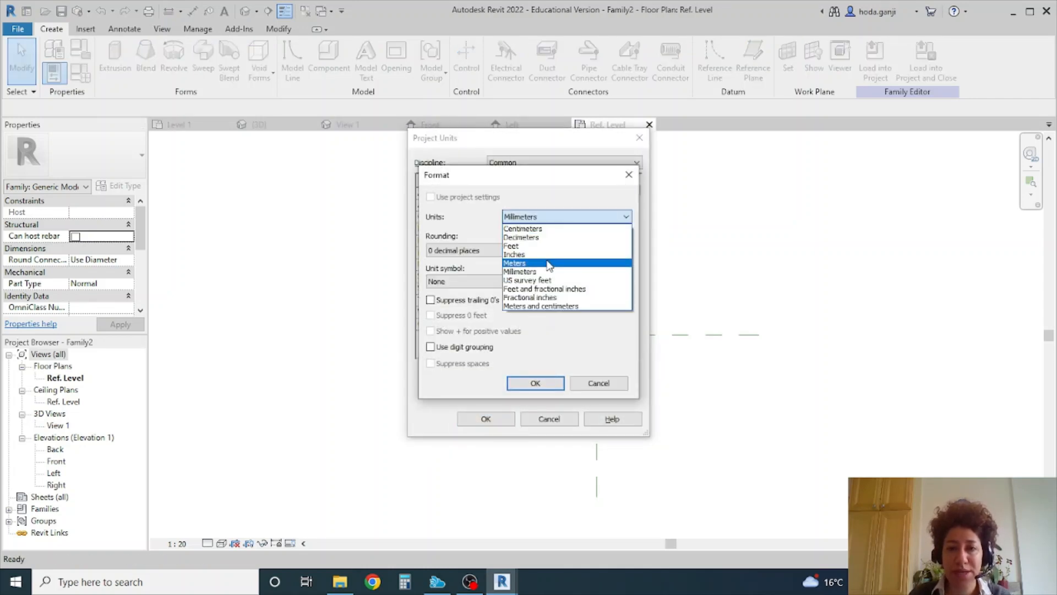
click(514, 262)
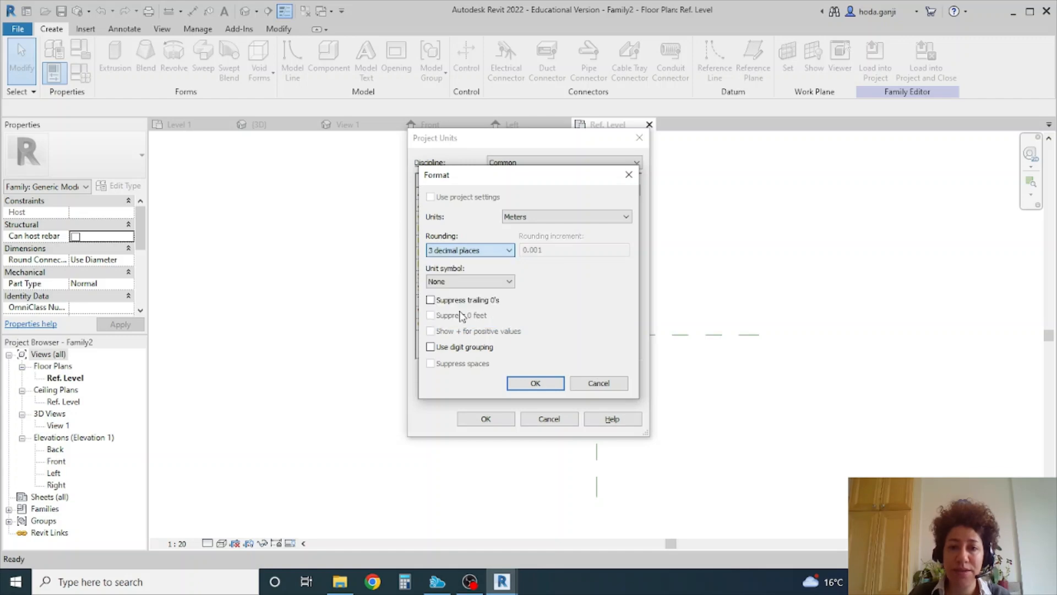
click(535, 382)
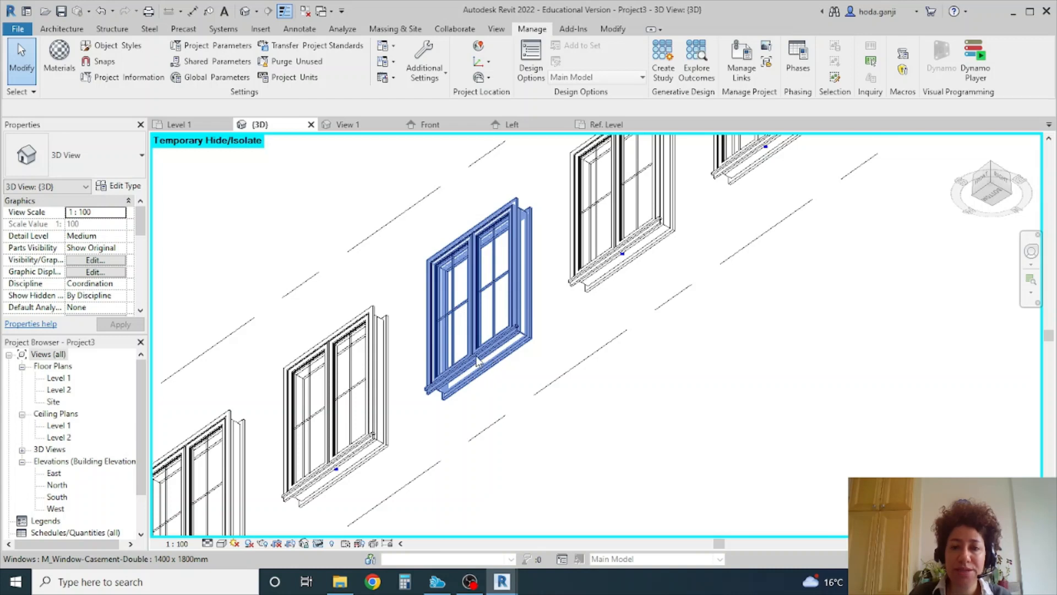
mouse_move(478, 362)
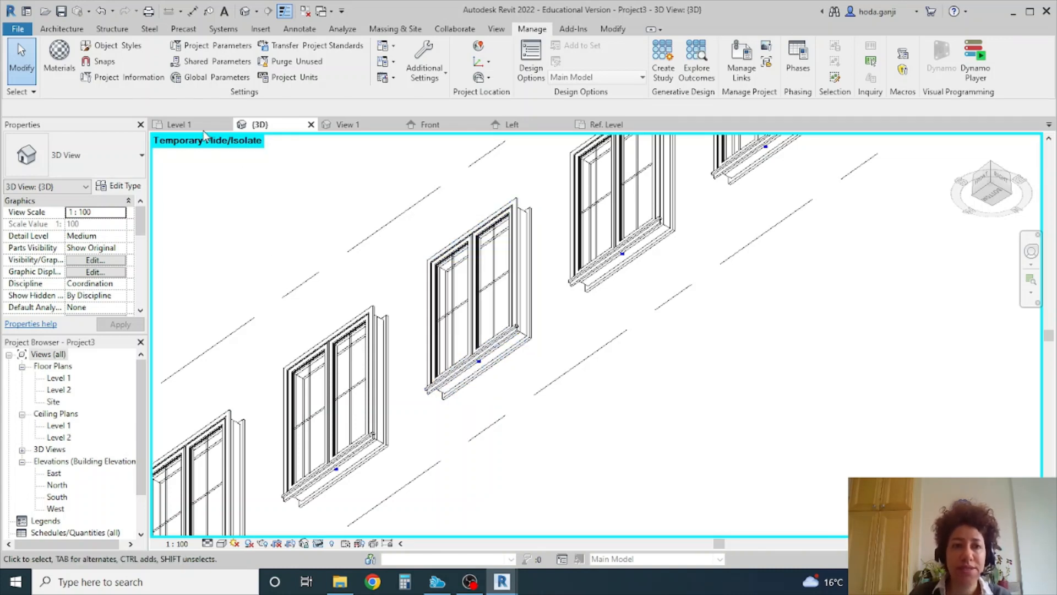
Briefly view Project3's Level 1 plan, then return to the family's Ref. Level plan.
click(180, 124)
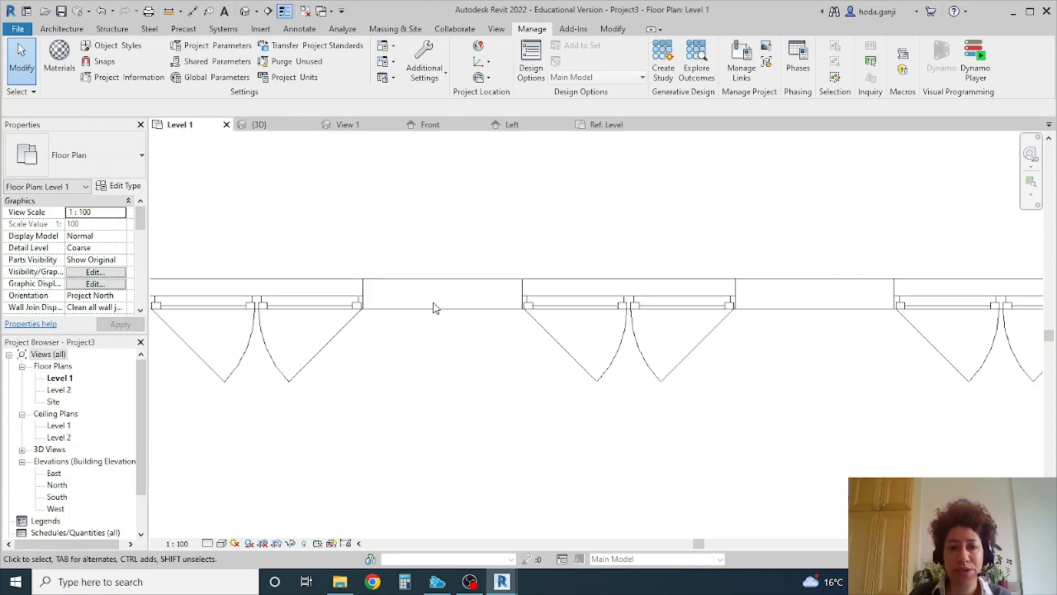
click(442, 293)
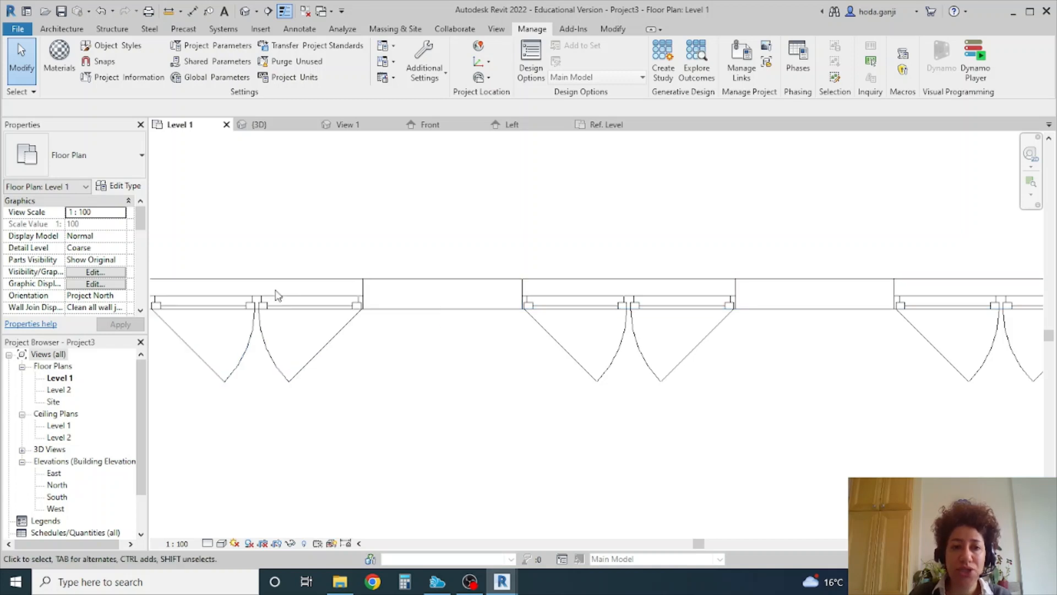
click(276, 296)
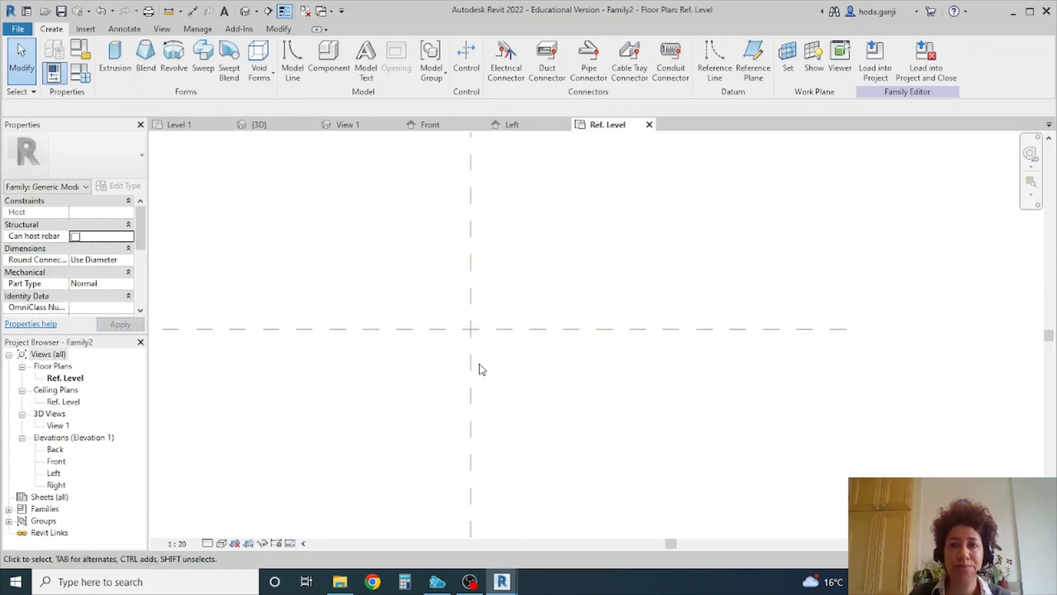
mouse_move(564, 355)
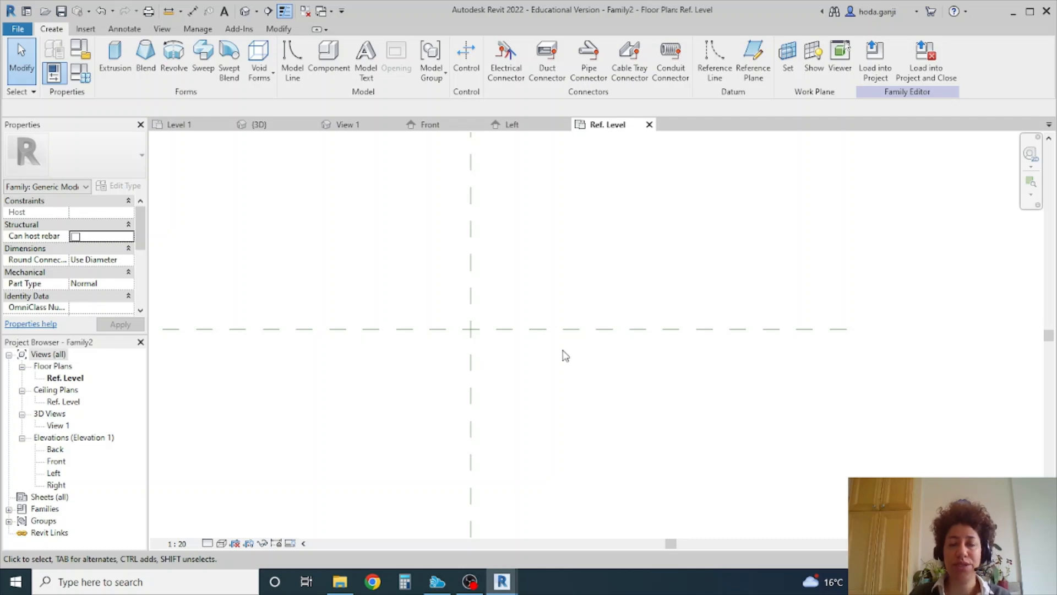
mouse_move(591, 396)
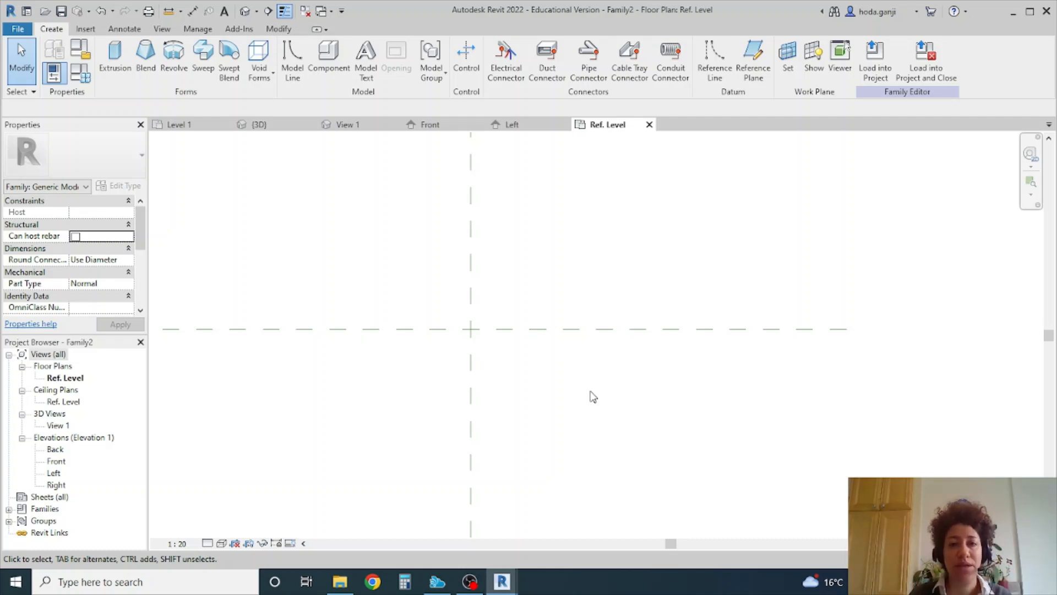
mouse_move(610, 393)
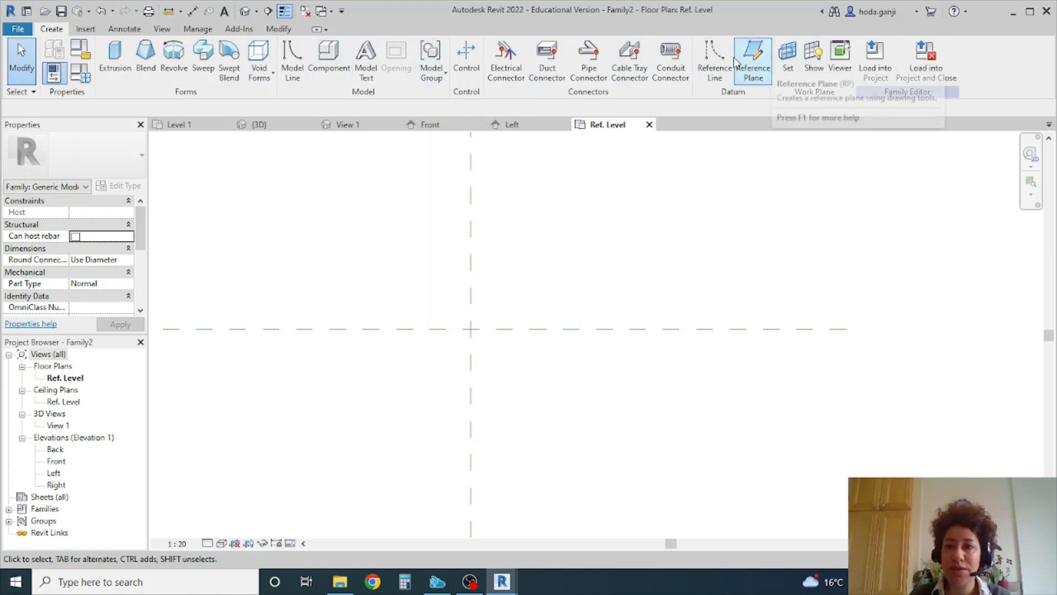
mouse_move(754, 60)
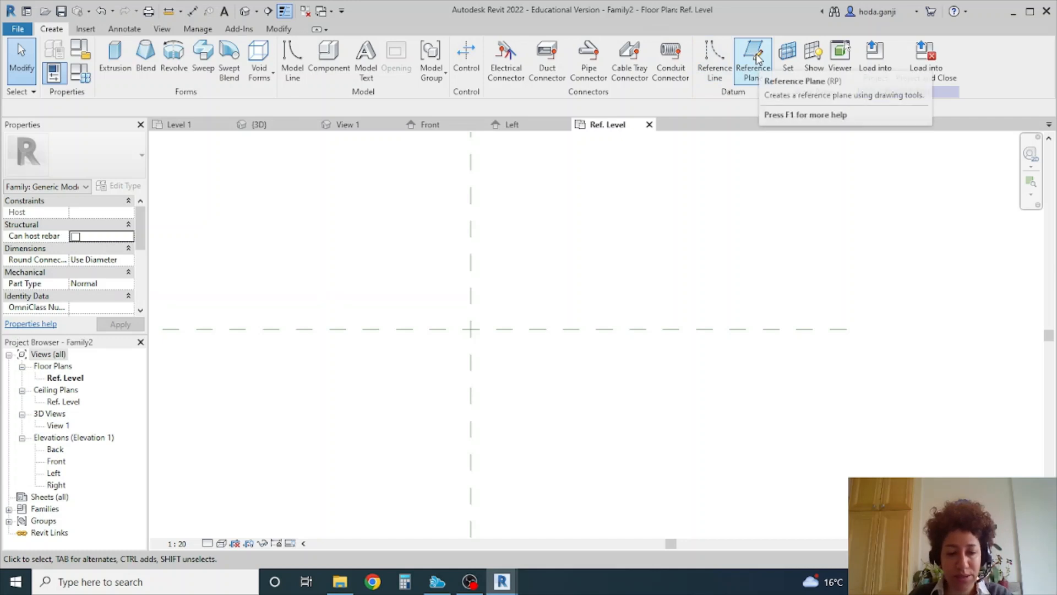
Draw a reference plane offset 0.2 below the horizontal axis.
click(753, 57)
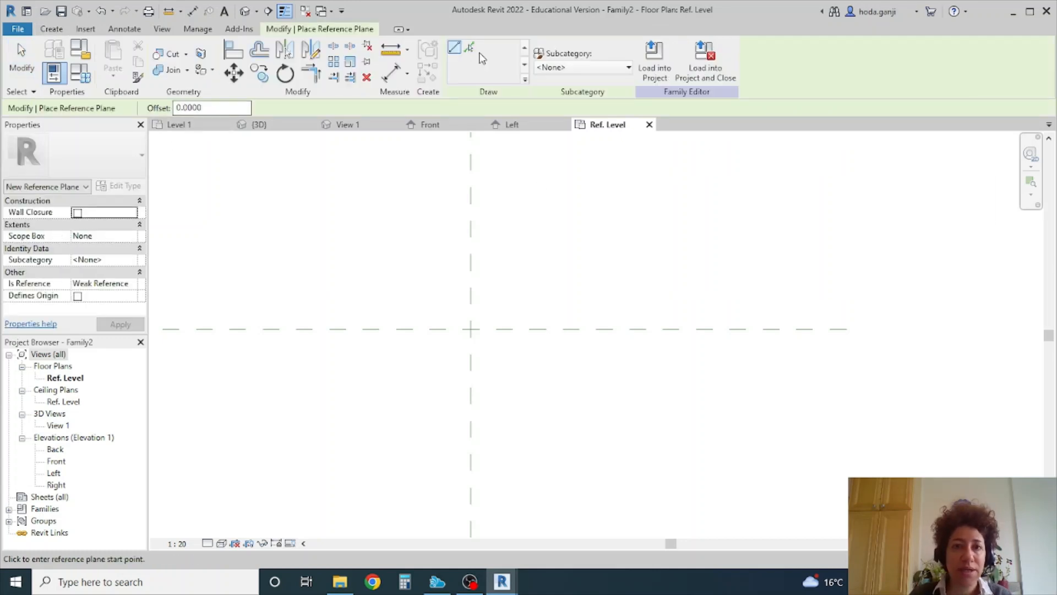
click(211, 108)
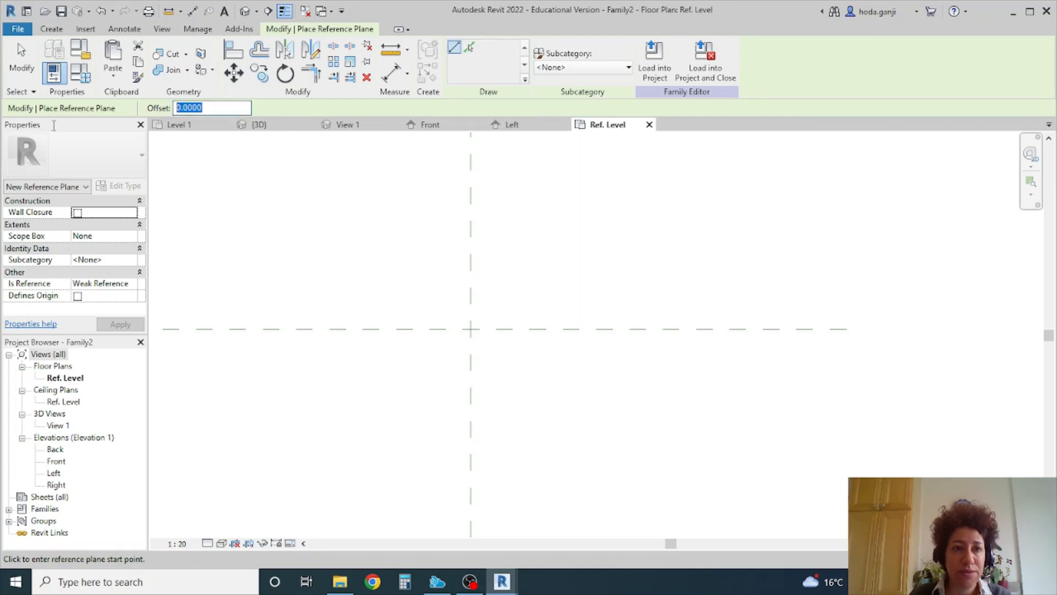
text(0.2000)
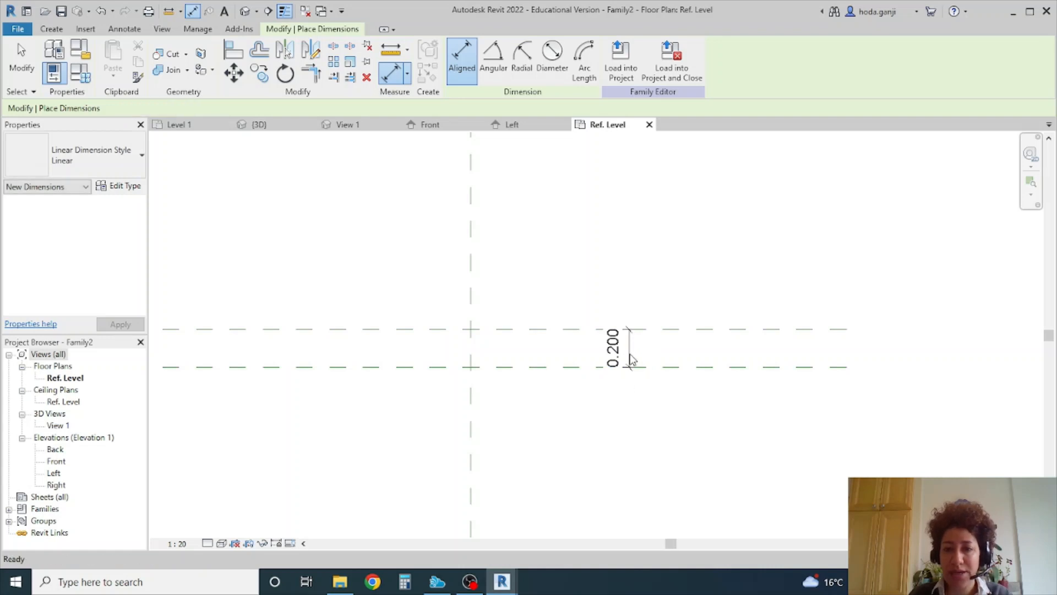
Label the 0.200 dimension with a new type parameter named Offset.
click(612, 346)
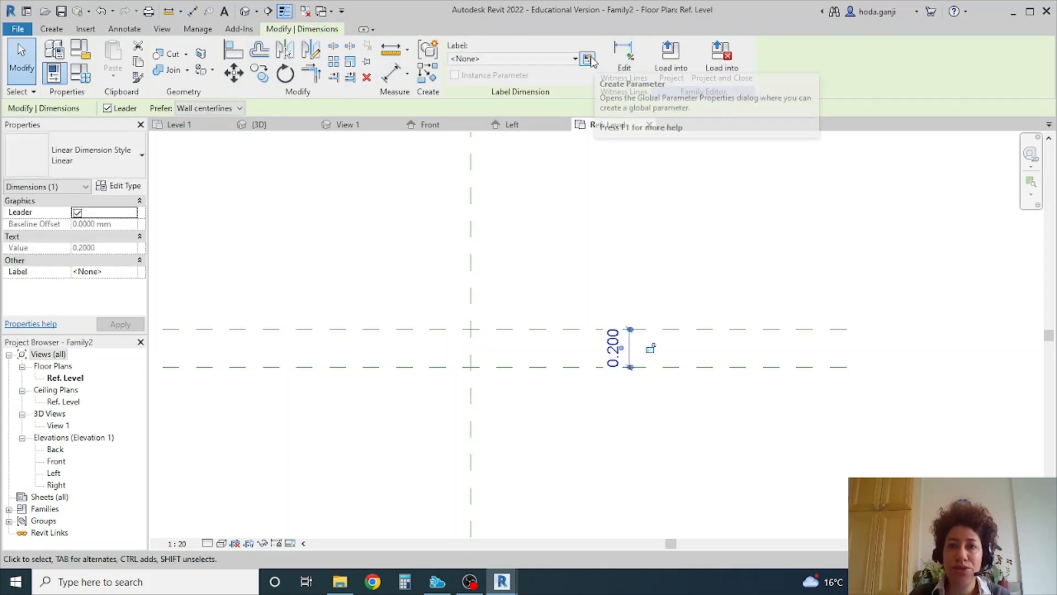
click(587, 59)
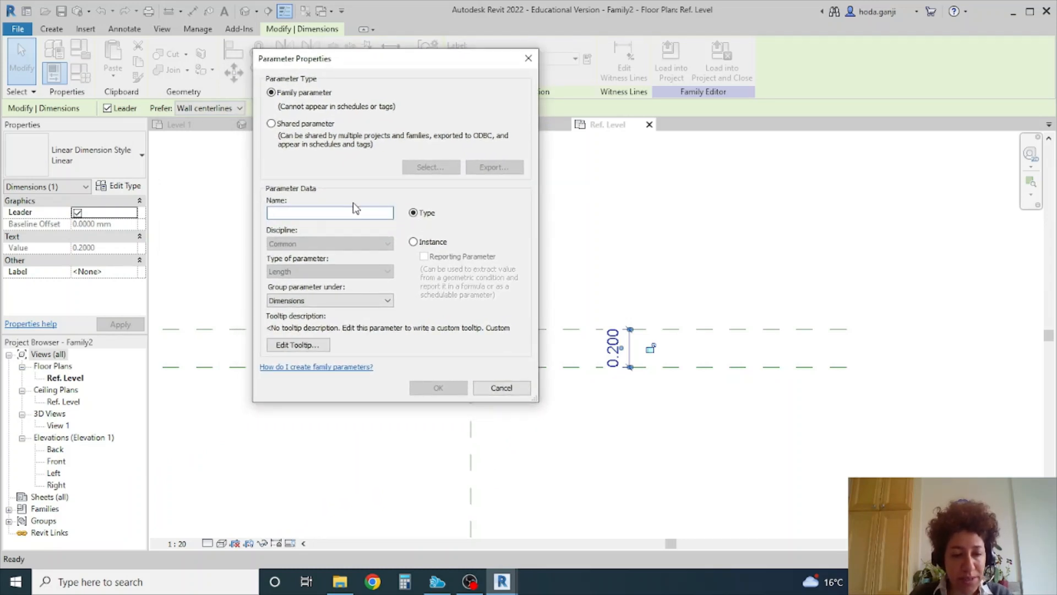
click(329, 211)
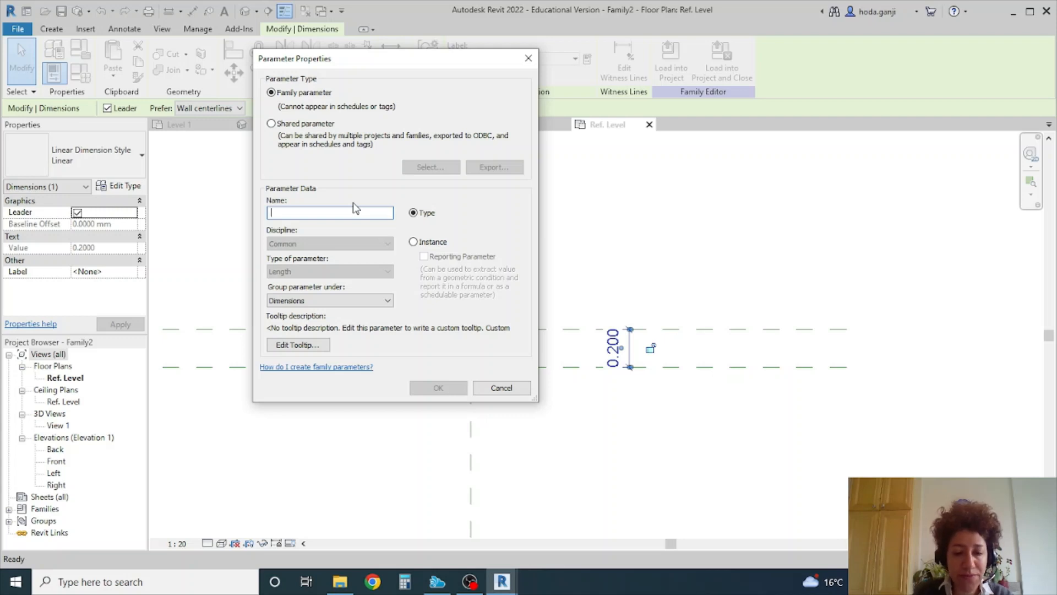
text(Offset)
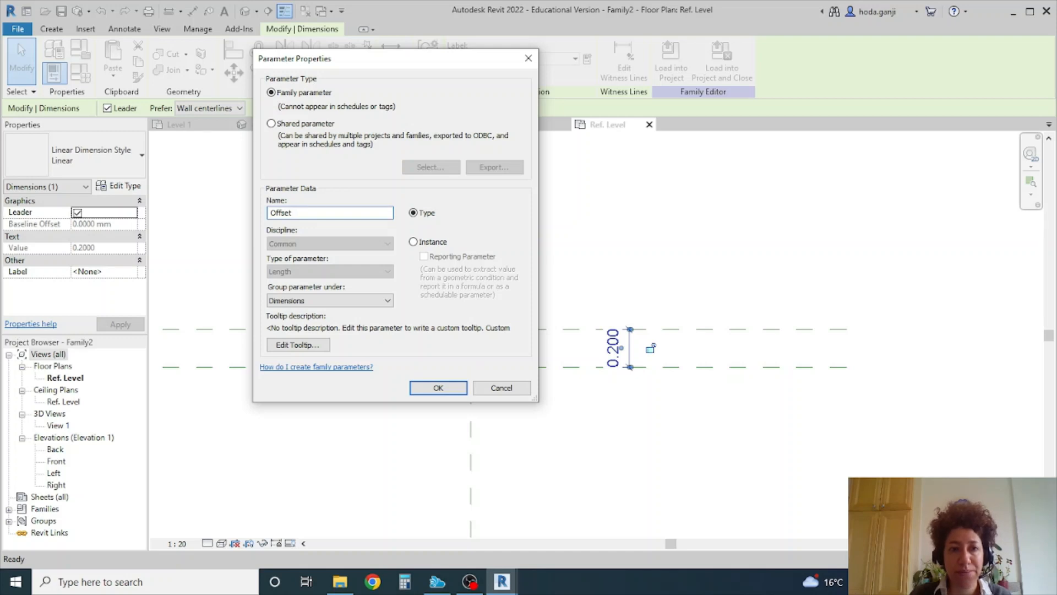
click(329, 213)
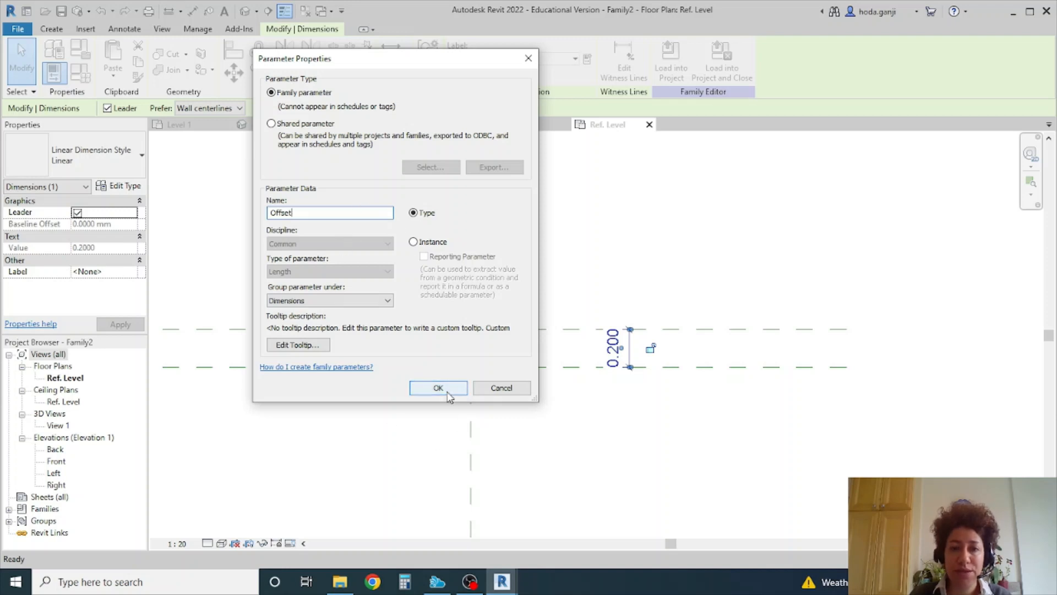
click(438, 387)
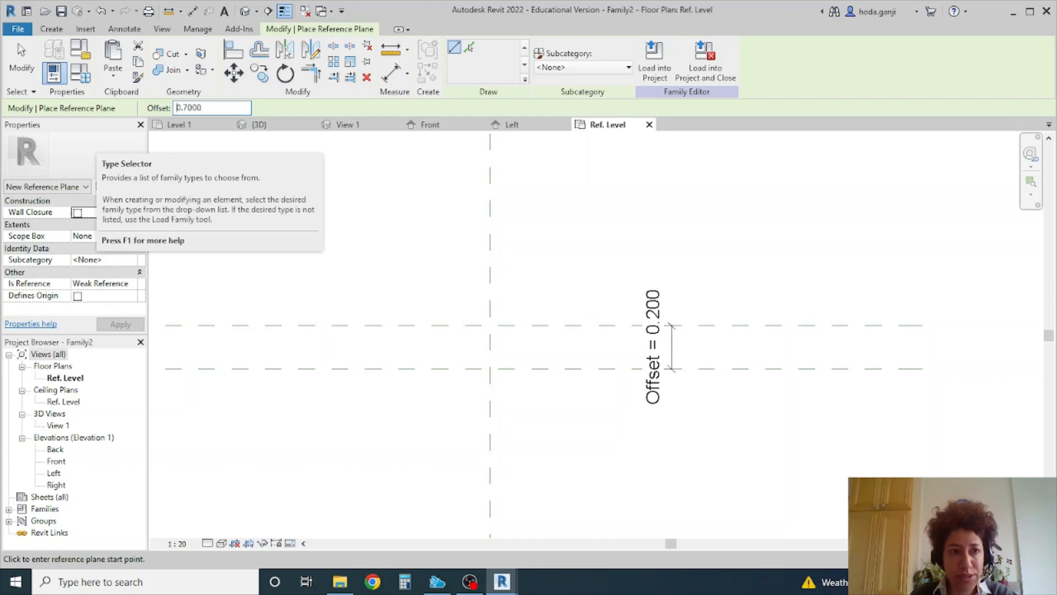
mouse_move(413, 103)
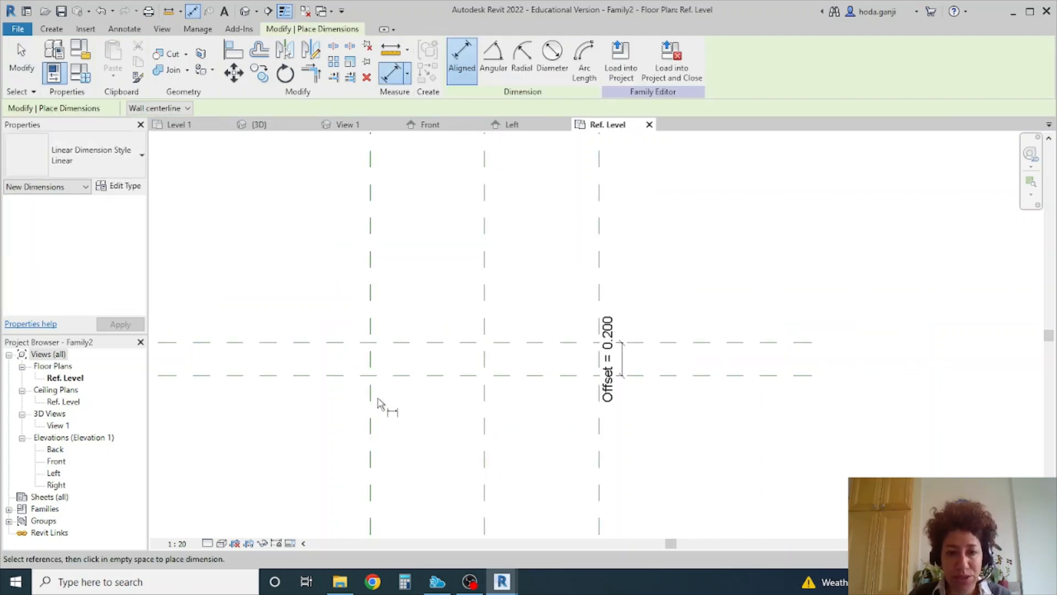
Dimension the 0.700 side planes as equal and label the 1.400 width Width_shading.
click(599, 428)
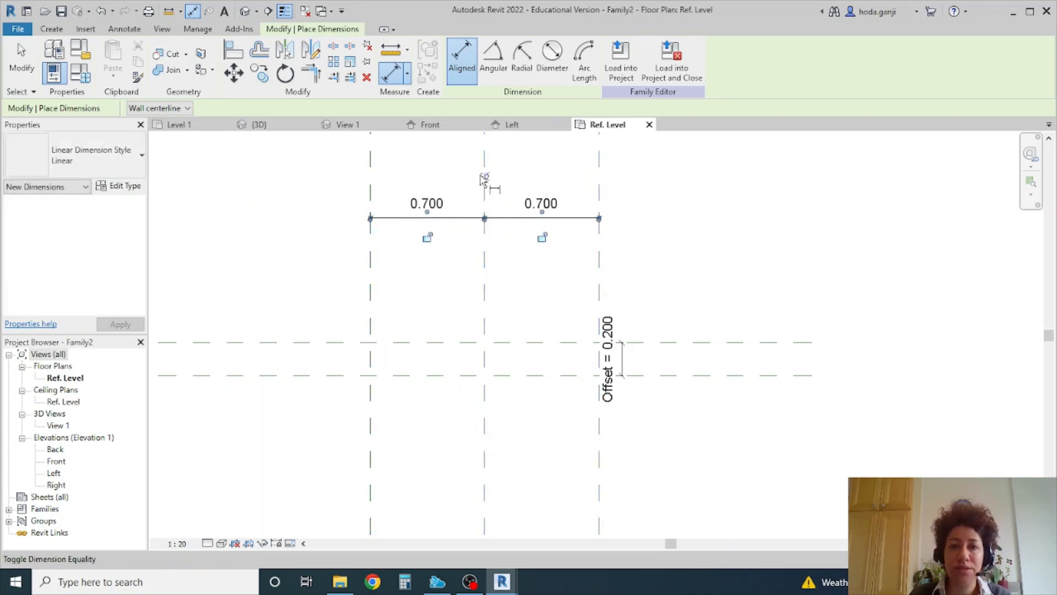
click(484, 176)
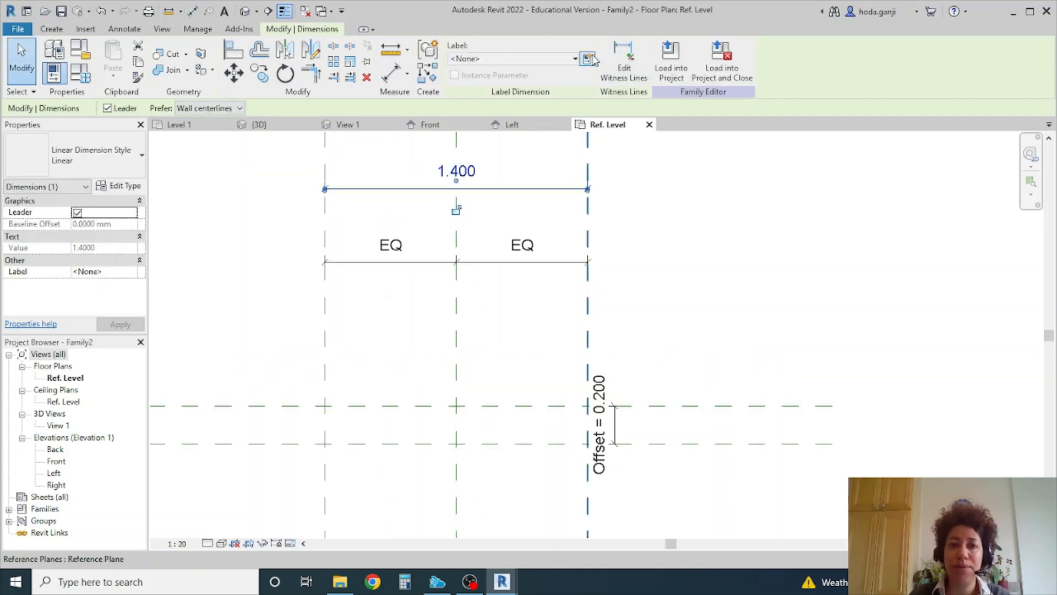
click(589, 59)
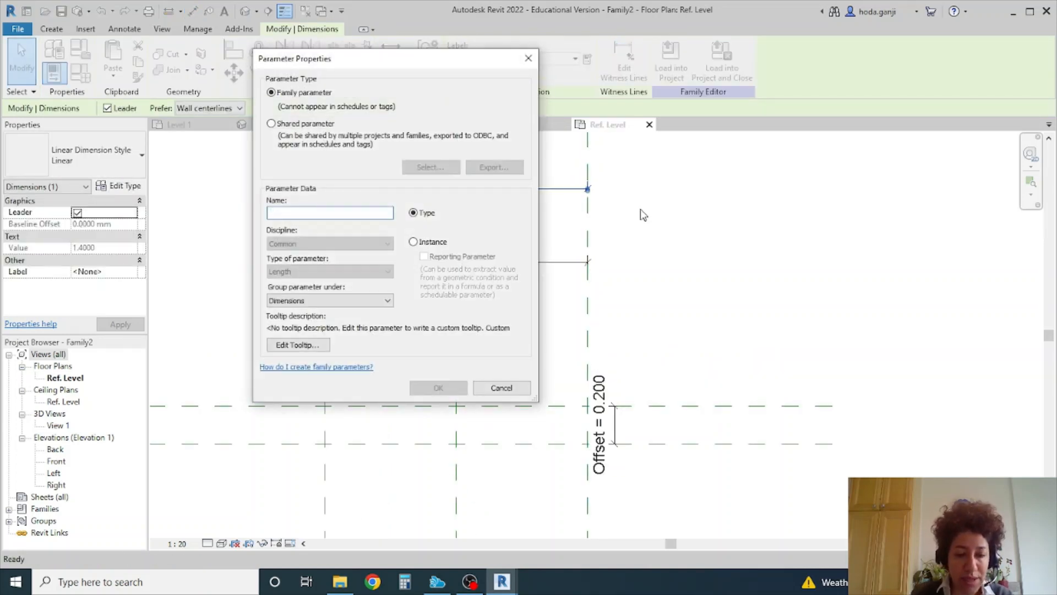
text(Width_shading)
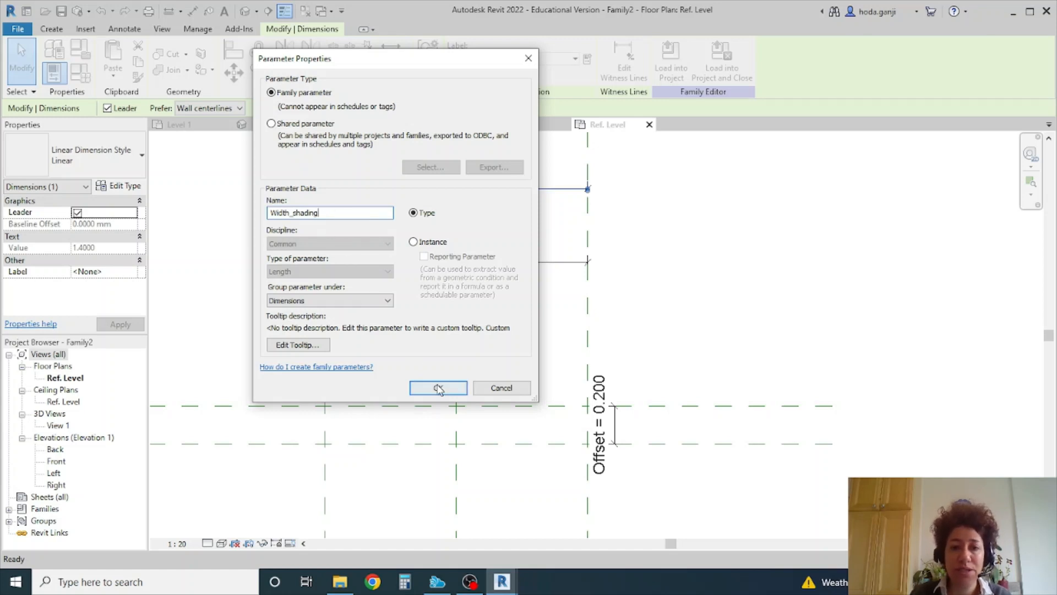
click(437, 388)
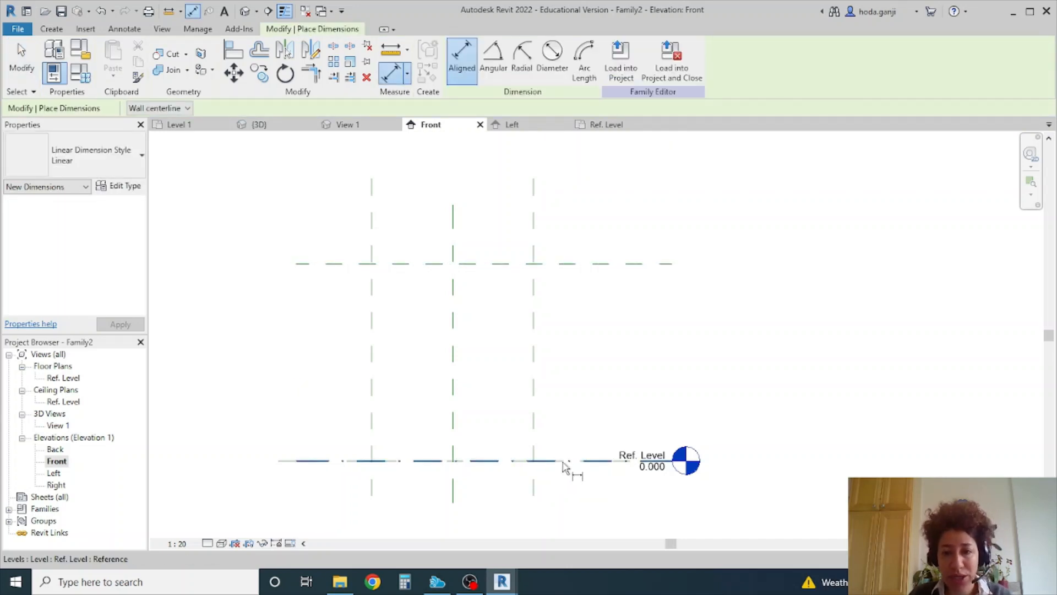
Dimension Ref. Level to the top plane and label the 1.700 height Height_shading.
click(595, 263)
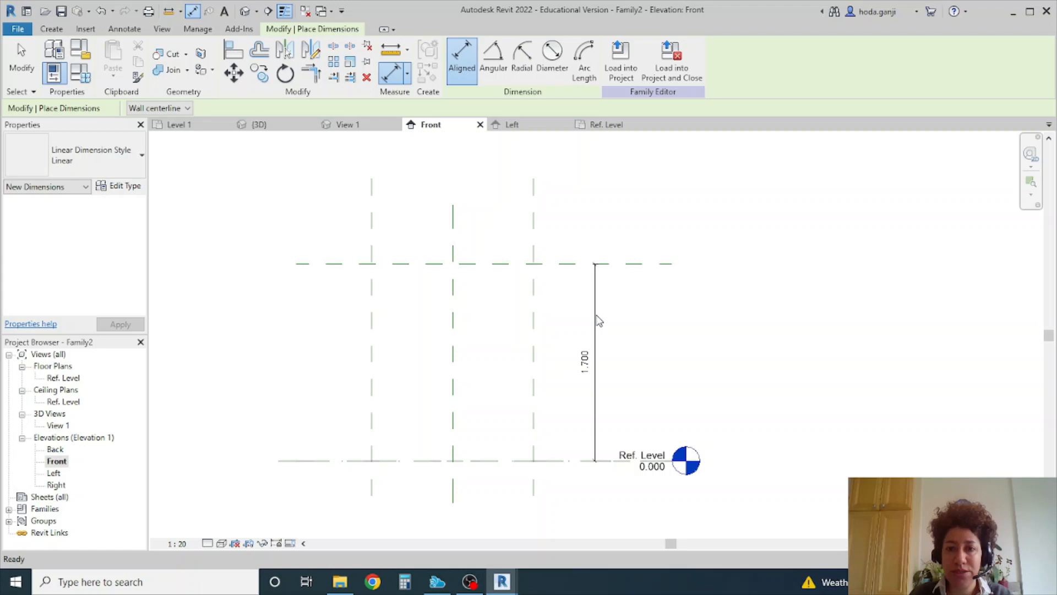
click(591, 337)
text(Height_shading)
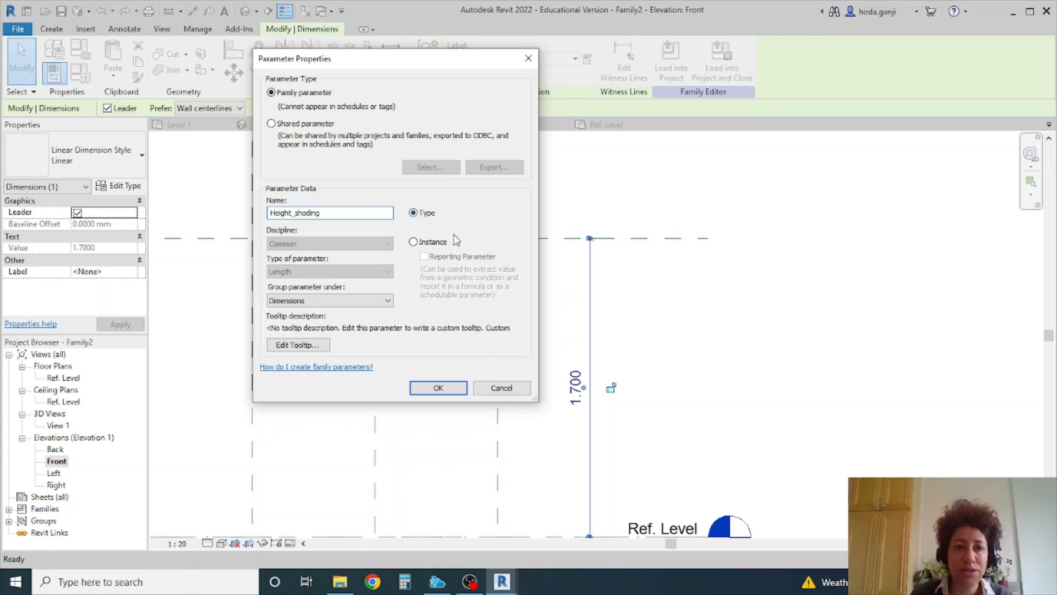
click(438, 387)
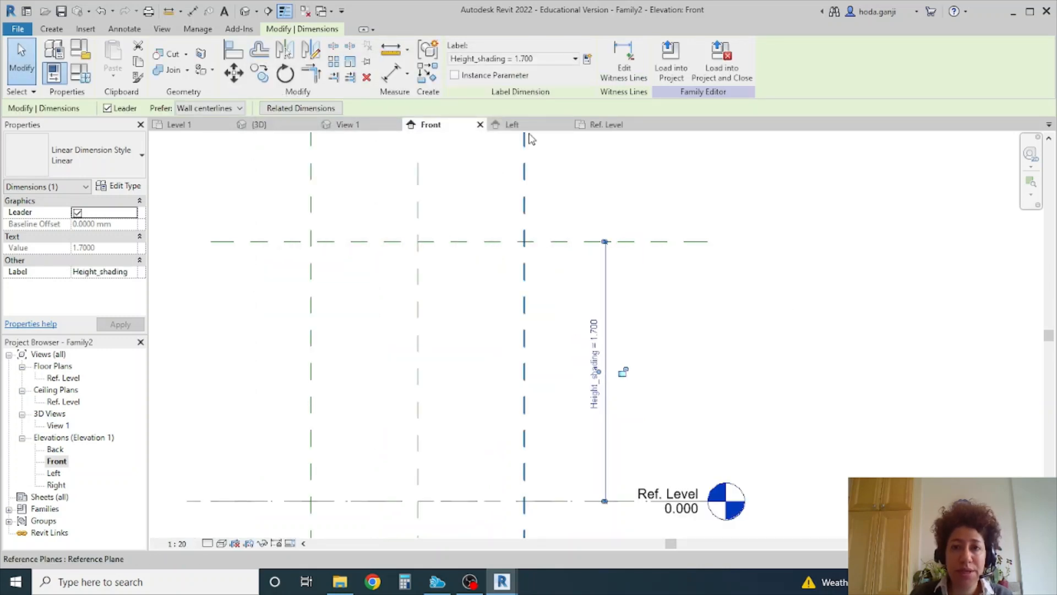
click(606, 124)
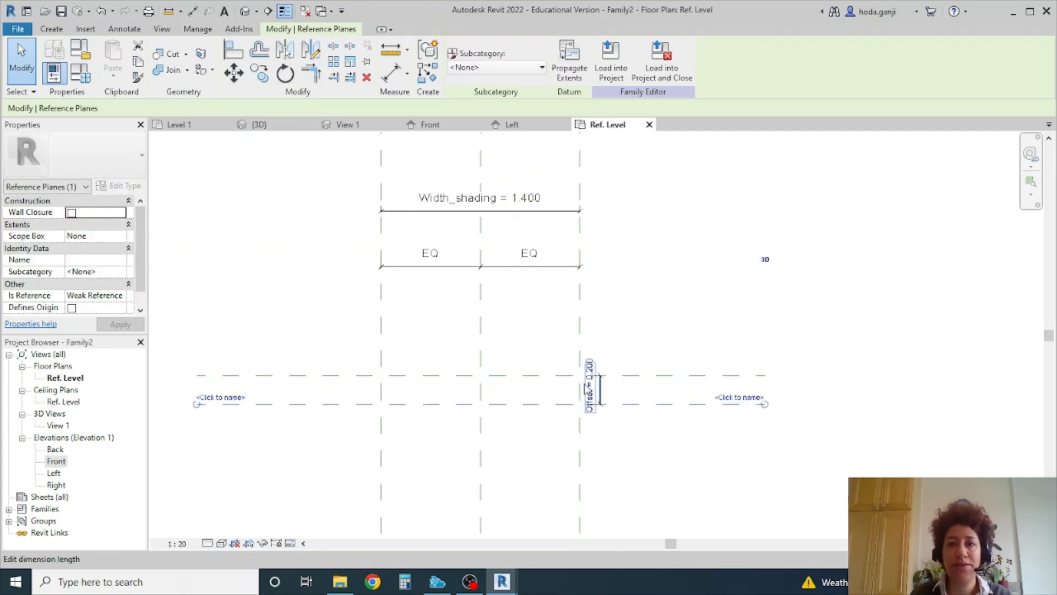
Pick the reference plane as the work plane and open the Front elevation.
click(51, 28)
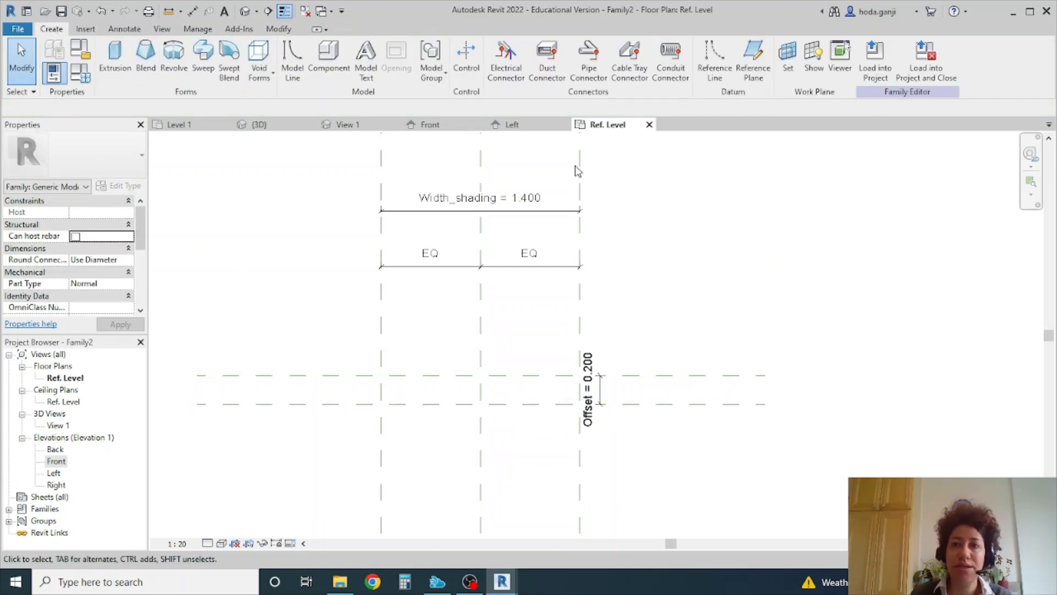
click(787, 59)
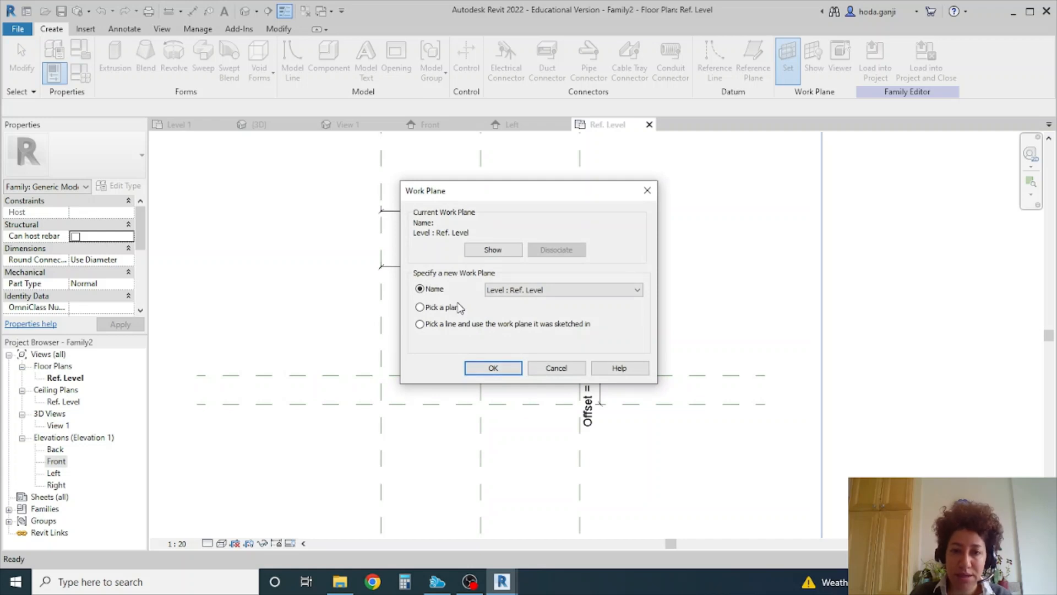
click(493, 367)
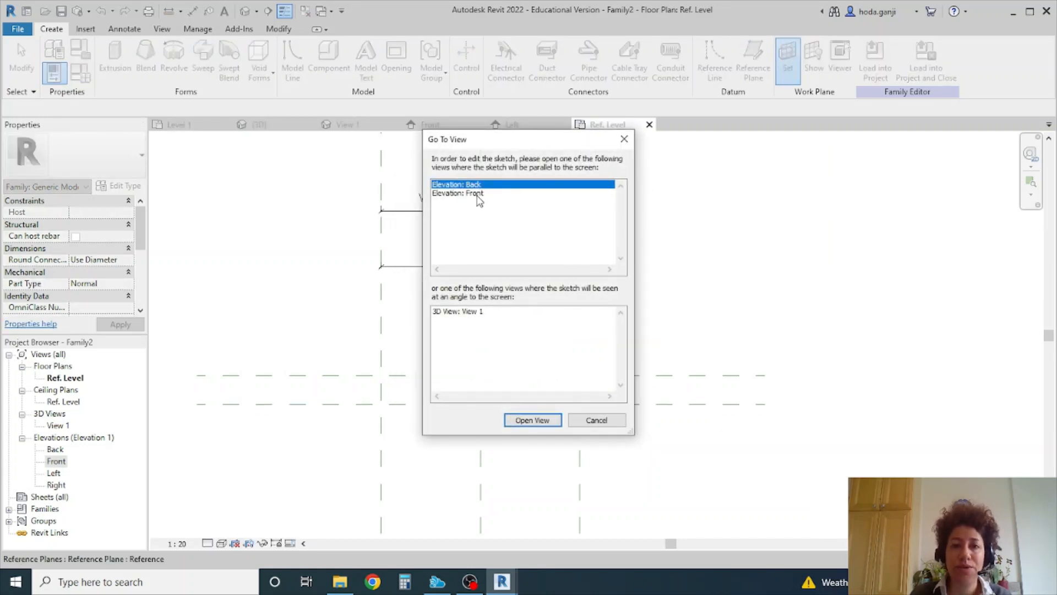
click(456, 193)
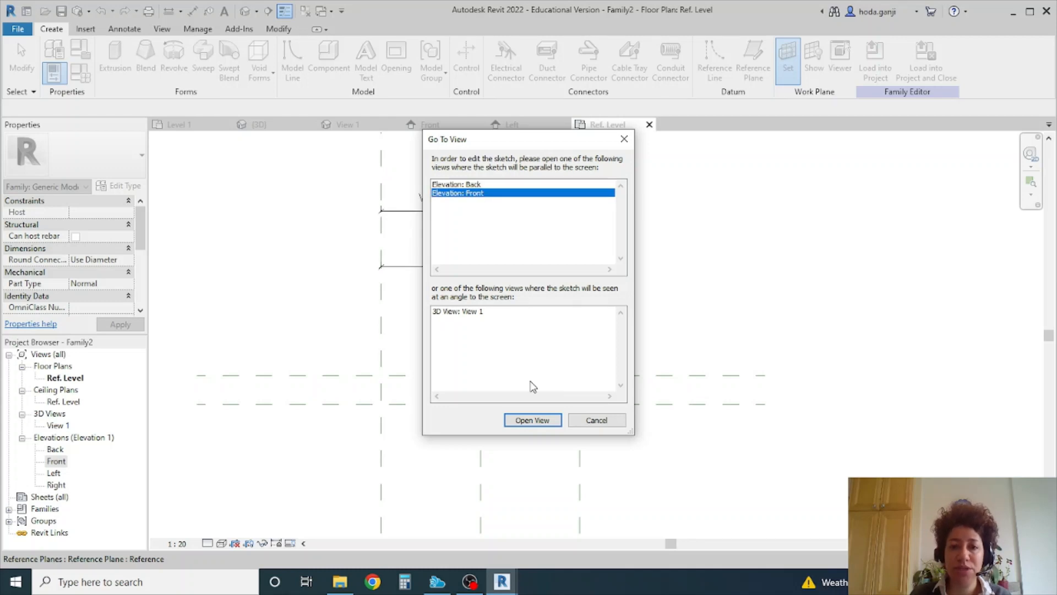
click(532, 419)
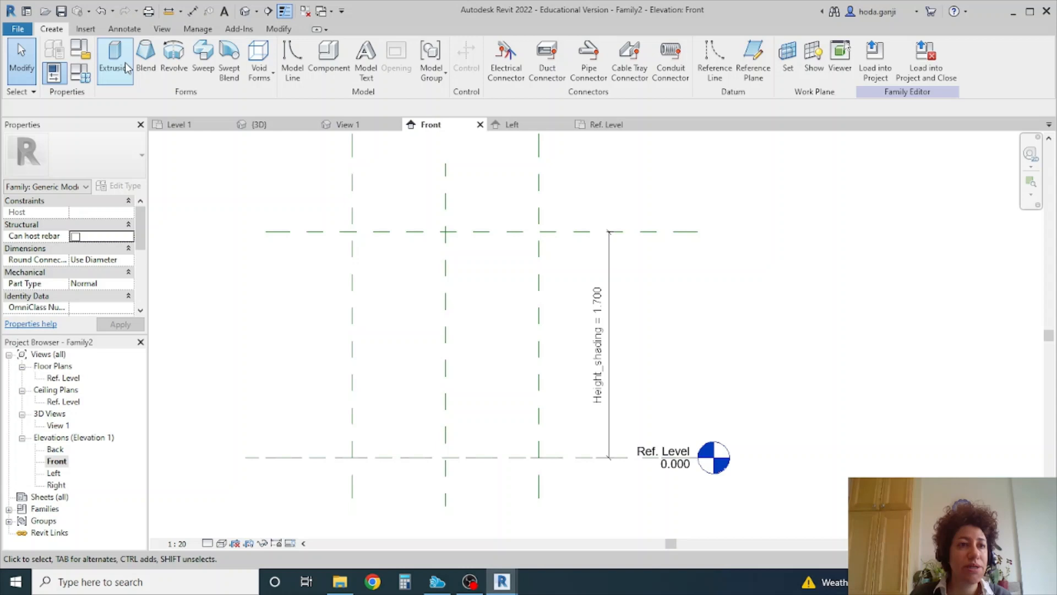
Sketch outer and trimmed inner rectangles on the planes and finish the frame extrusion.
click(114, 60)
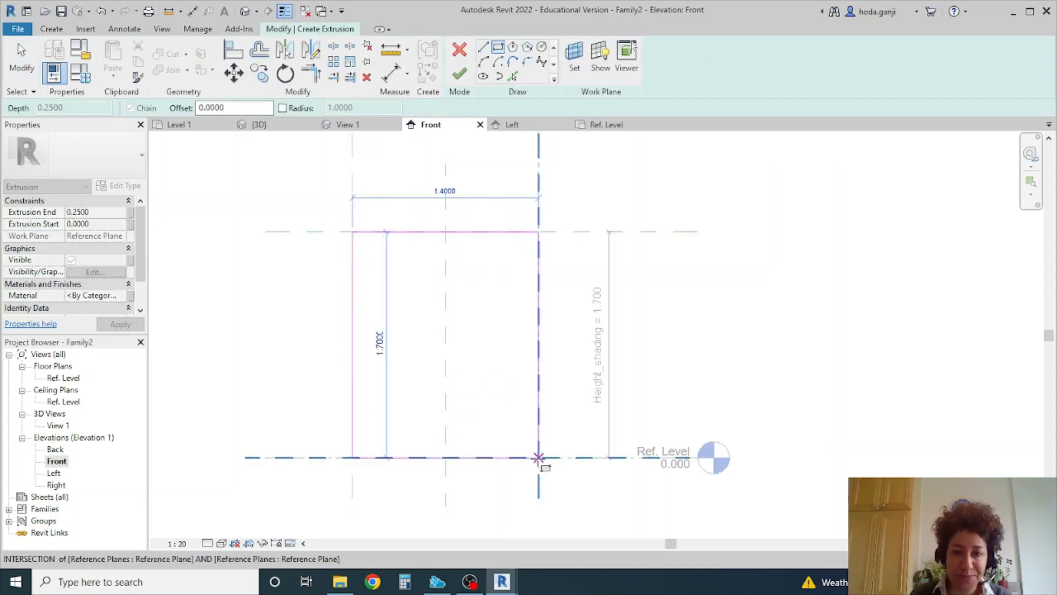
click(310, 48)
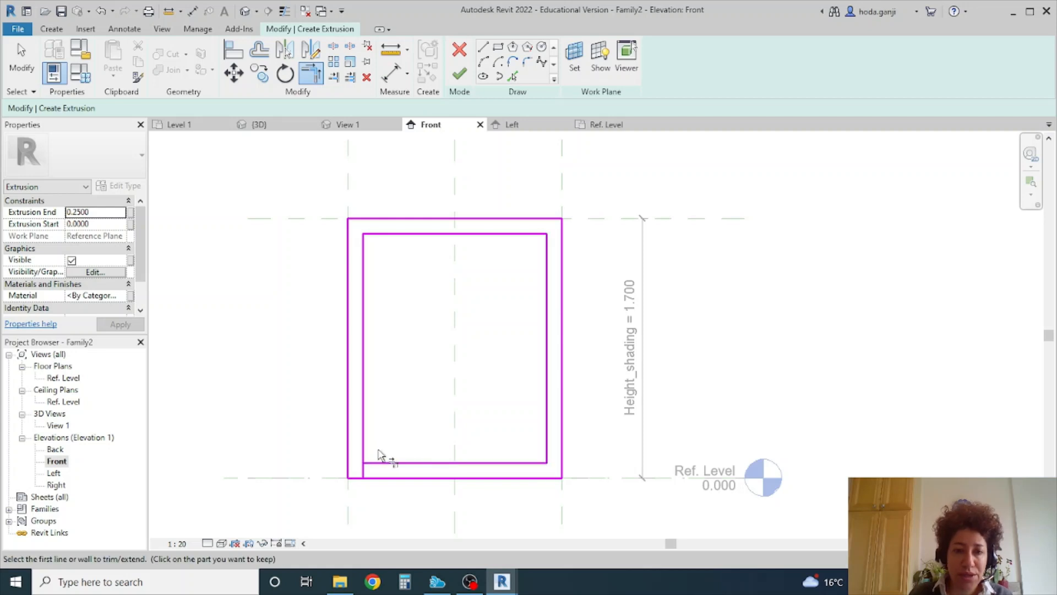
click(381, 456)
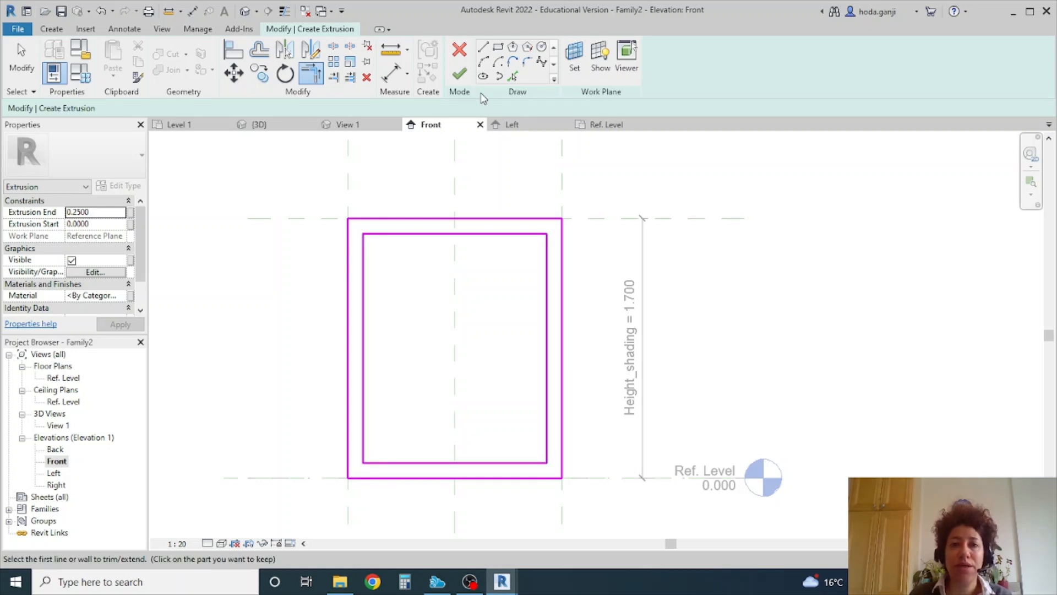
click(459, 73)
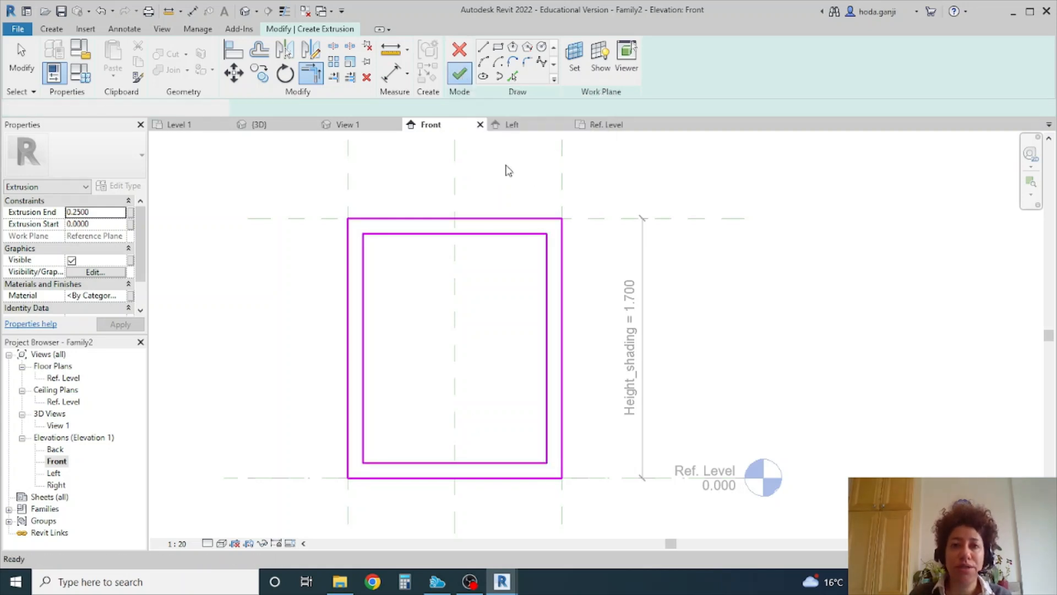
click(604, 124)
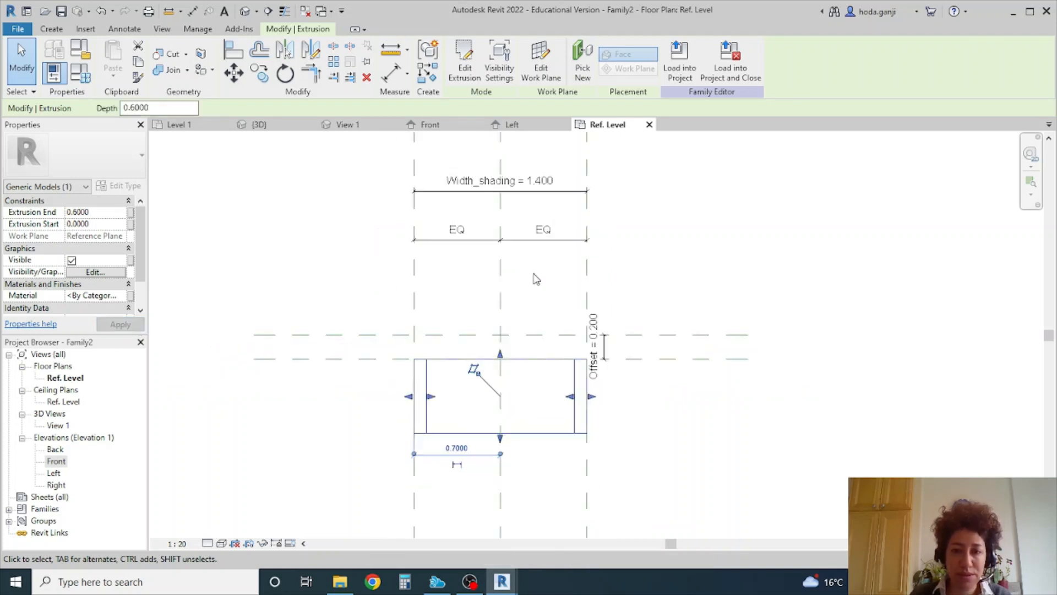
mouse_move(261, 23)
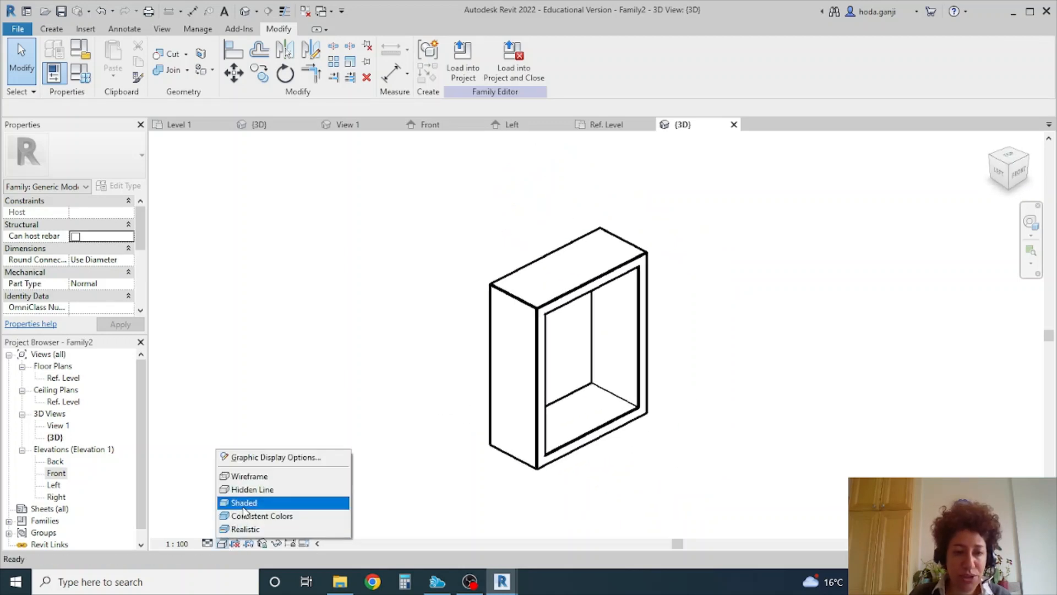
Display the frame in 3D with the Shaded visual style.
click(243, 502)
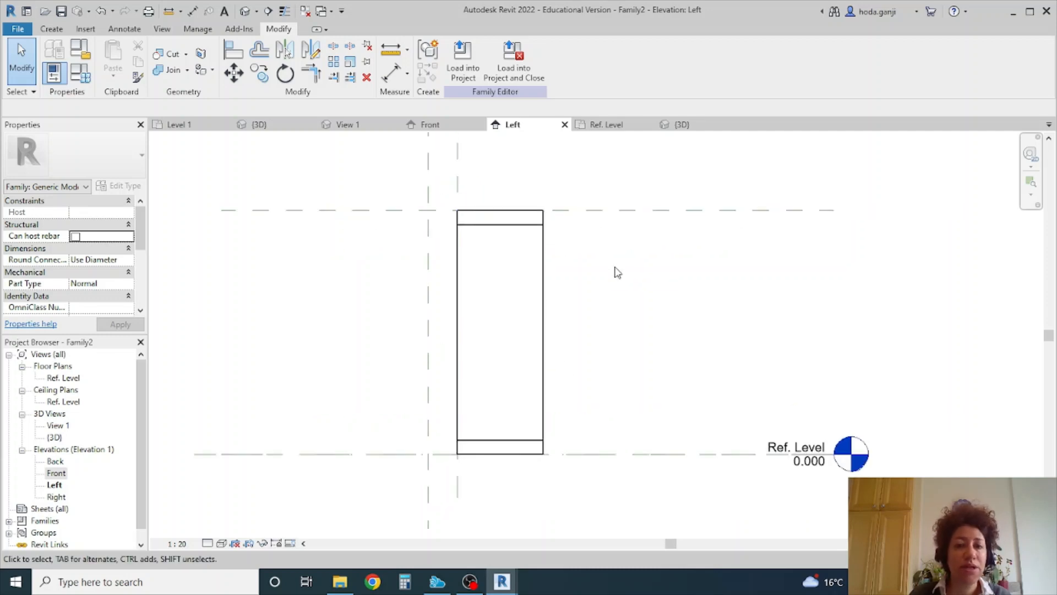
Create a tilted cutting extrusion and use it to cut the frame in 3D.
click(51, 28)
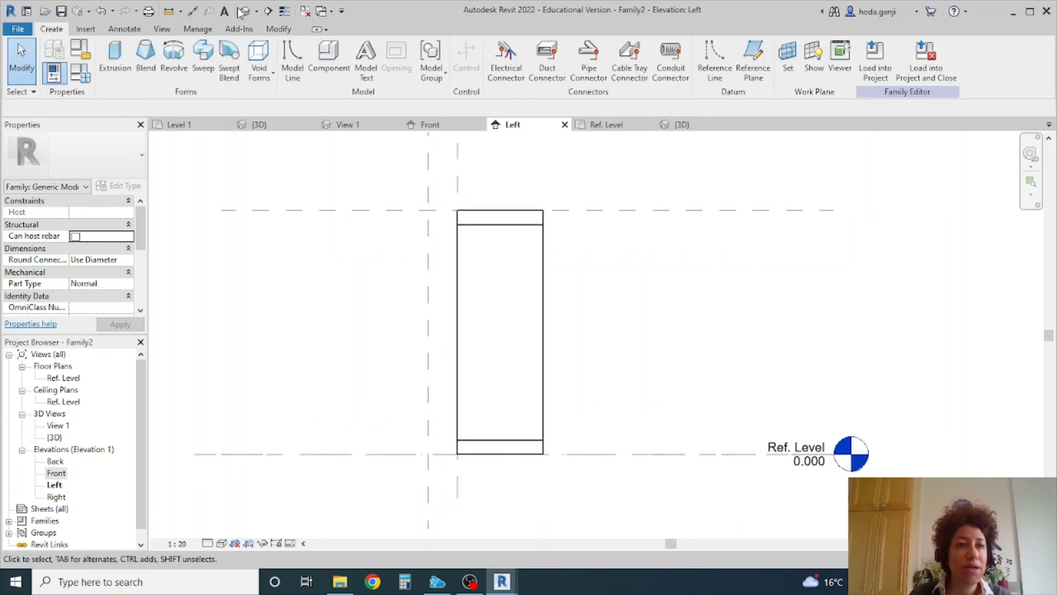
click(114, 59)
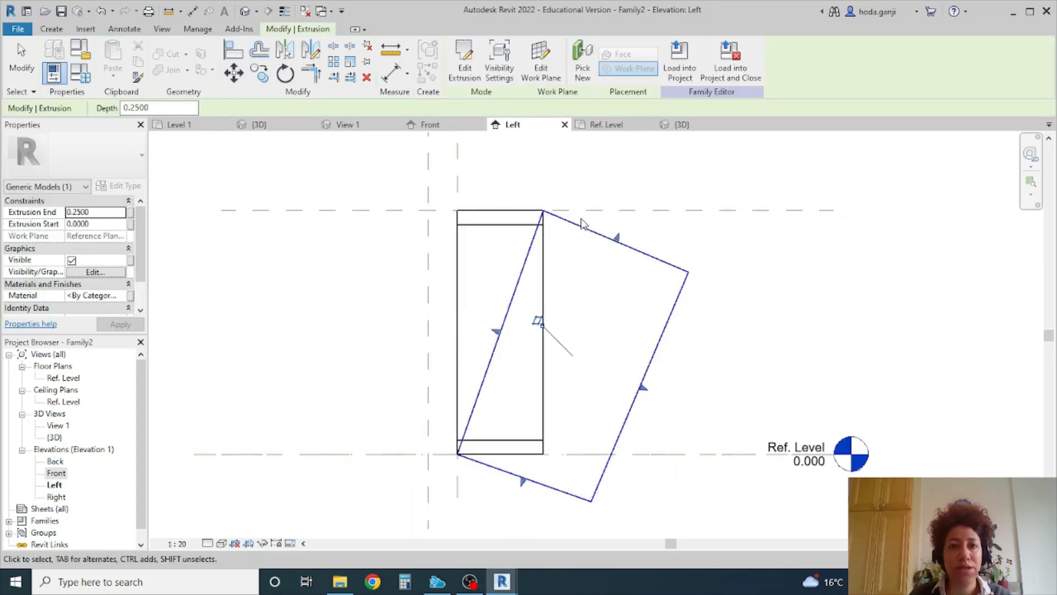
click(681, 123)
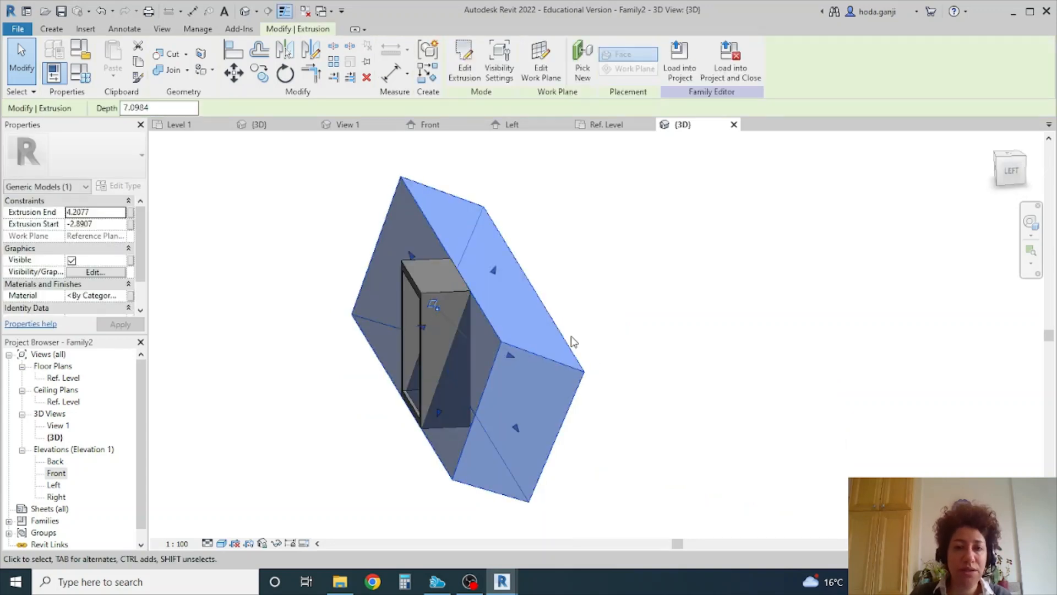
scroll(down, 3)
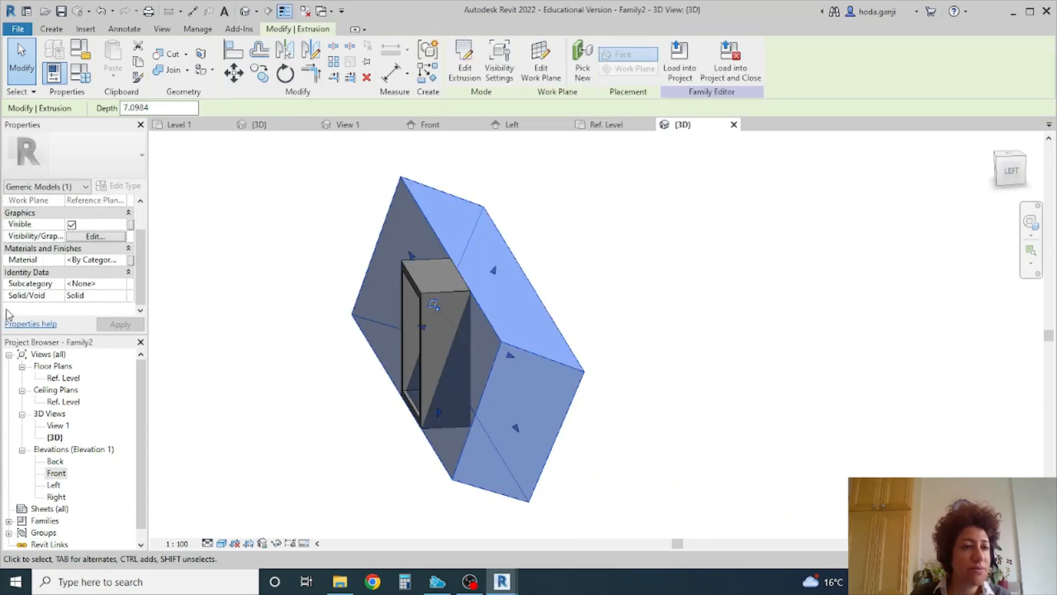
click(94, 295)
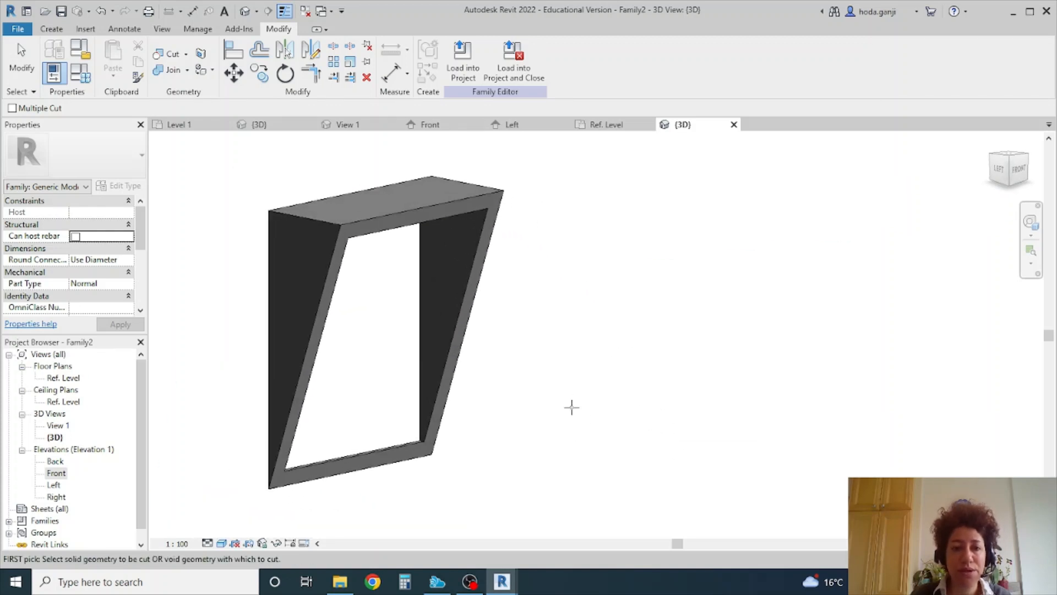
mouse_move(560, 355)
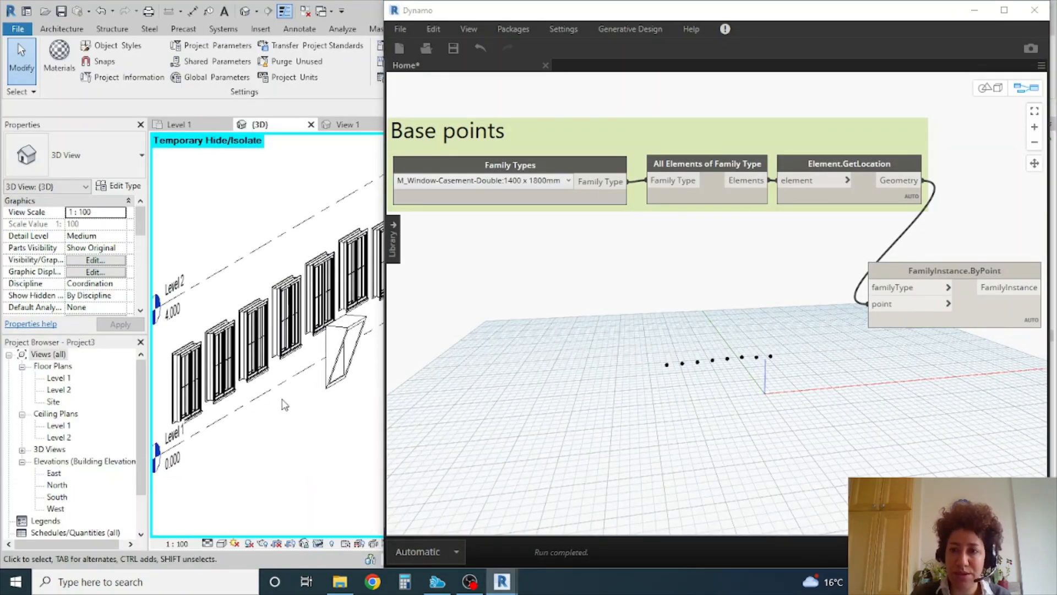
Paste a copy of the Family Types node and set it to Family2:Family2.
click(344, 351)
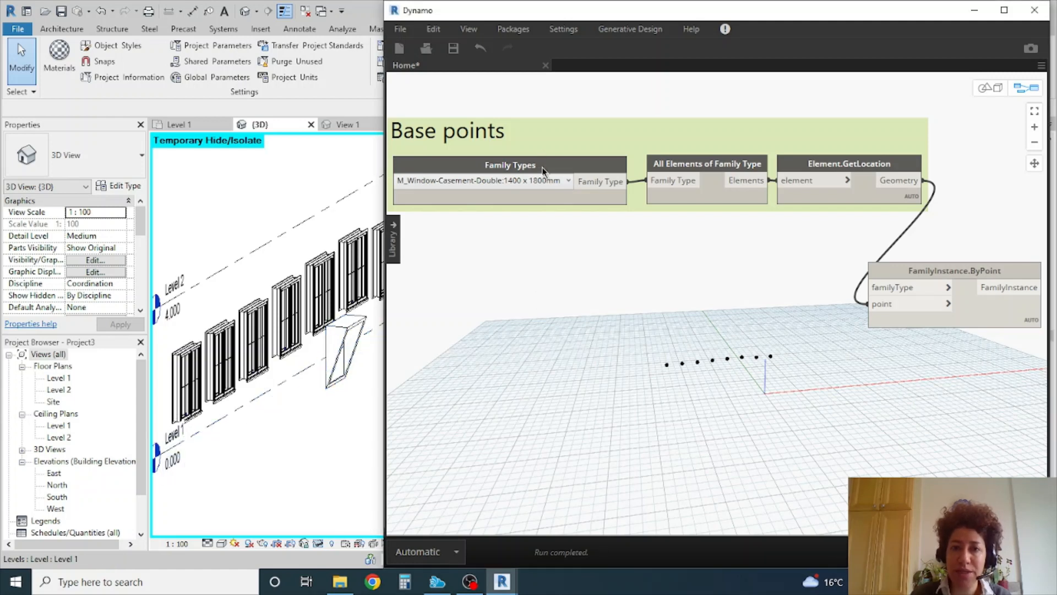
mouse_move(860, 263)
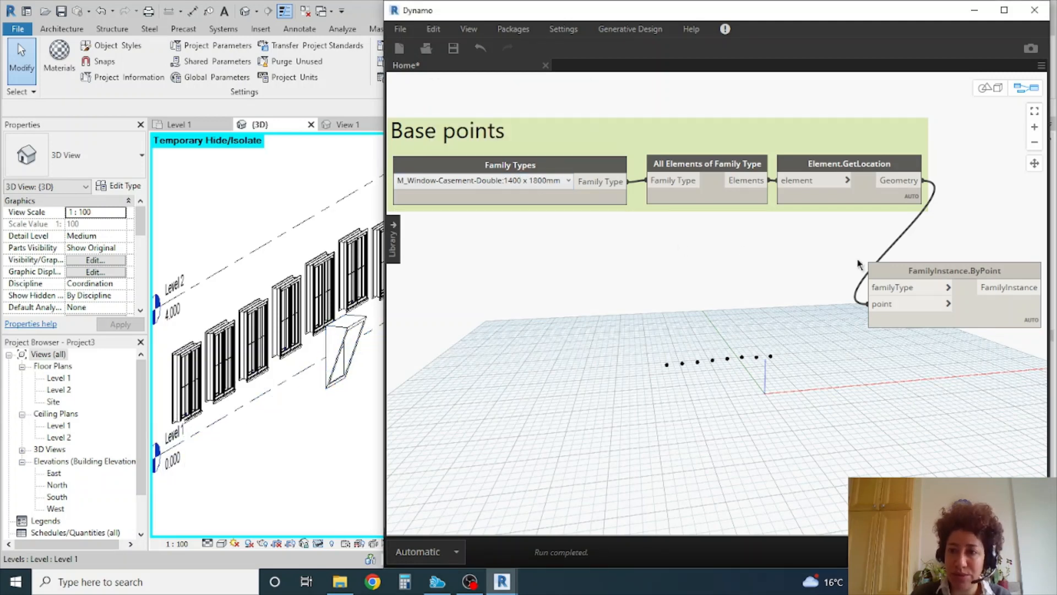
mouse_move(570, 256)
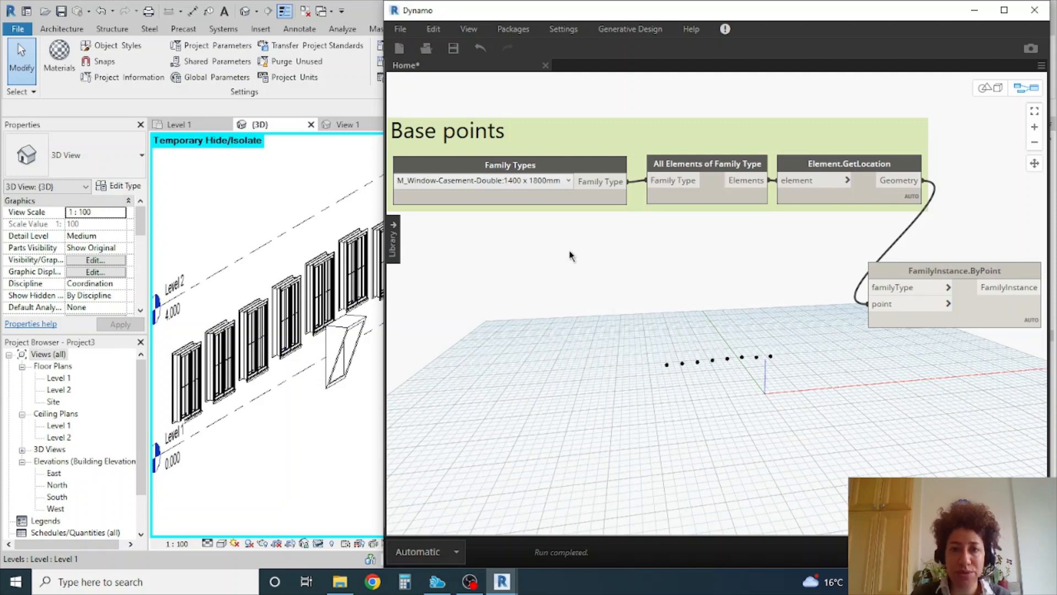
mouse_move(504, 174)
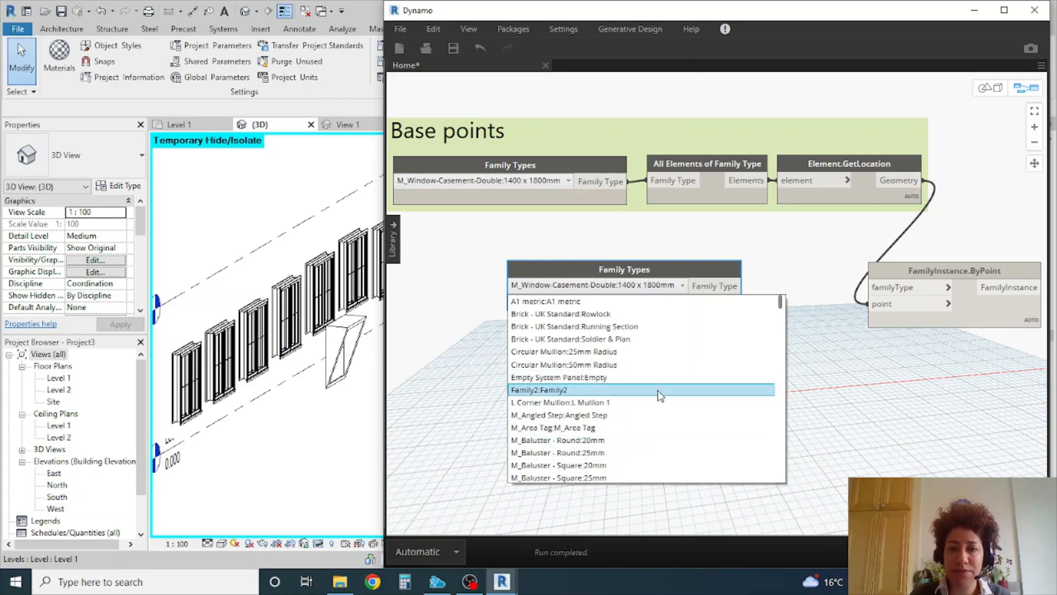
click(539, 390)
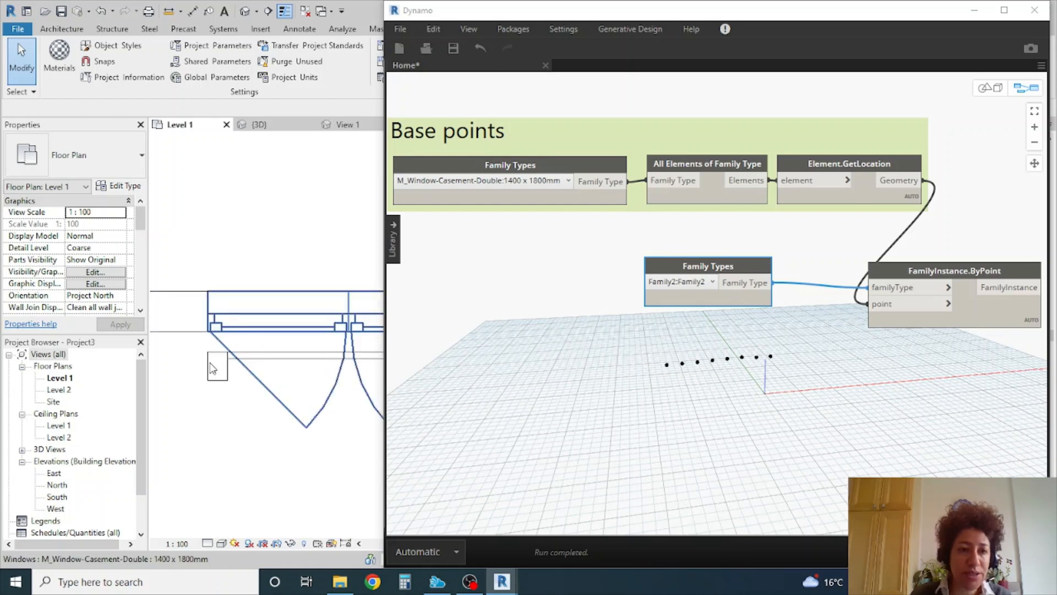
Select a placed Family2 frame, set its type Offset to 0.1000, and recheck it.
click(297, 310)
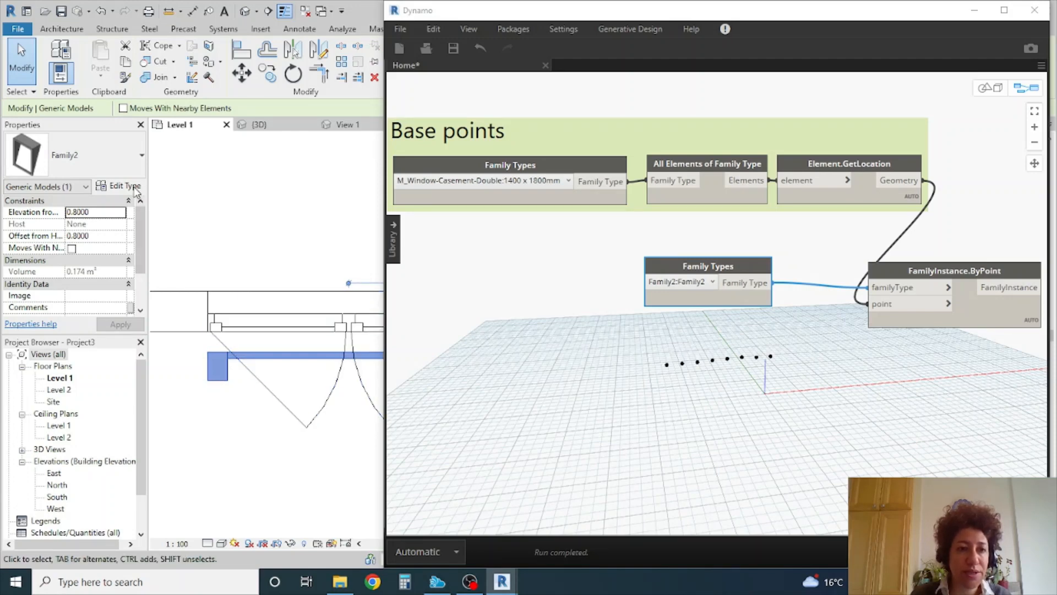
click(124, 186)
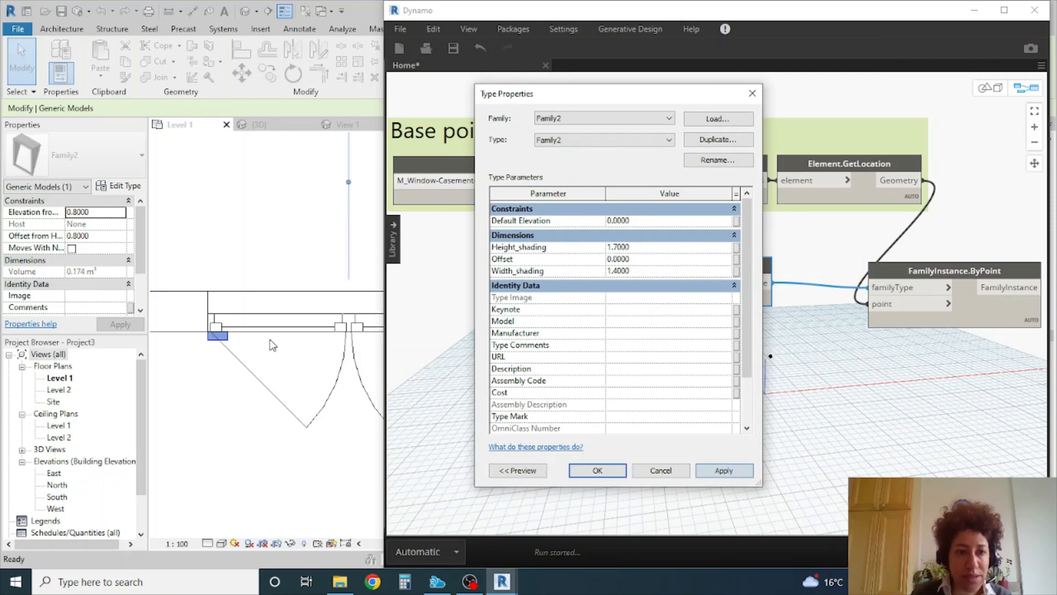
click(723, 470)
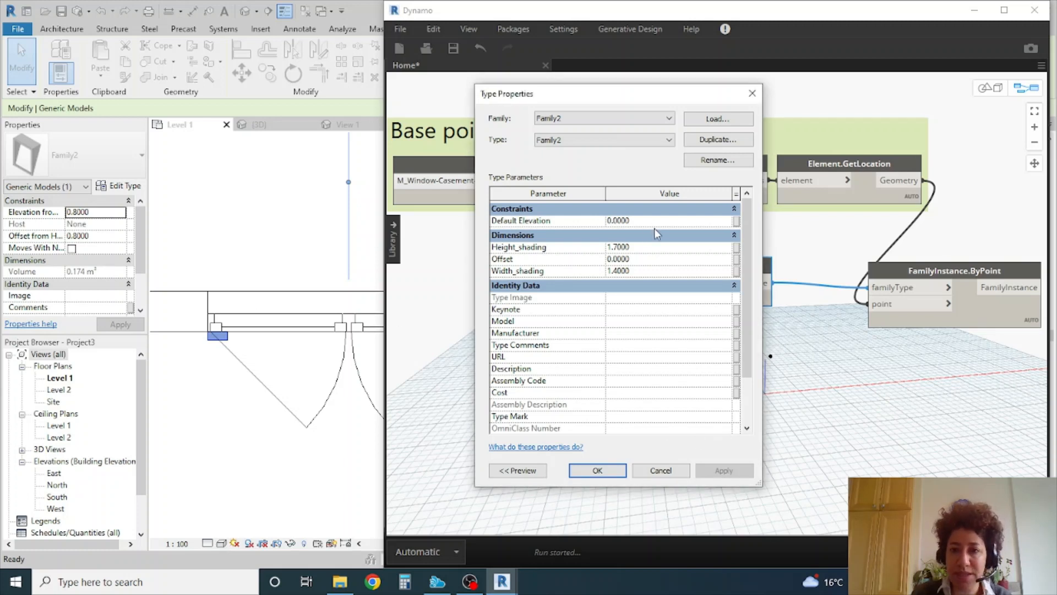
click(618, 259)
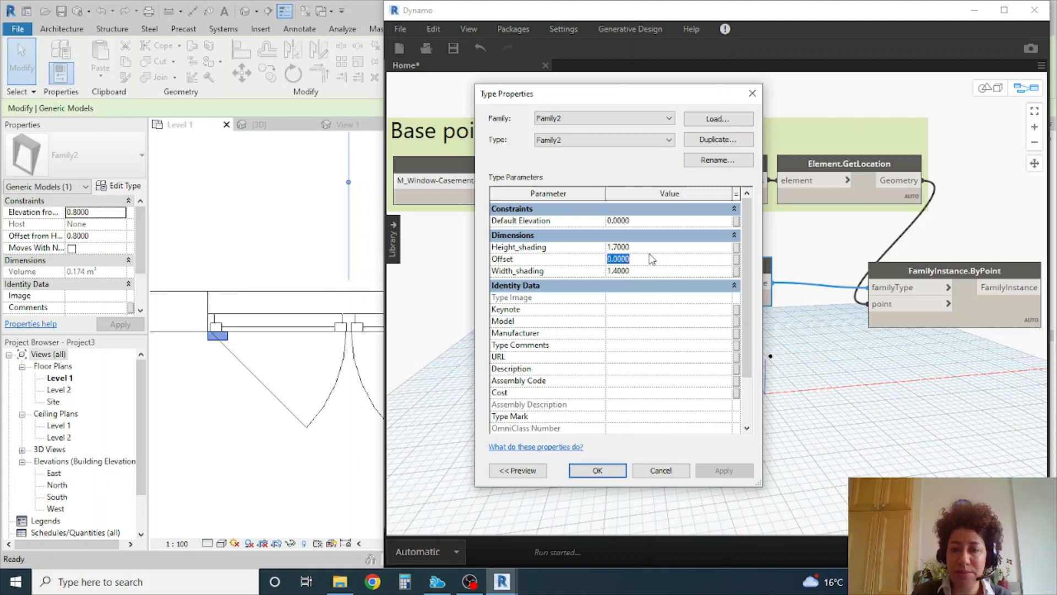
text(0.1000)
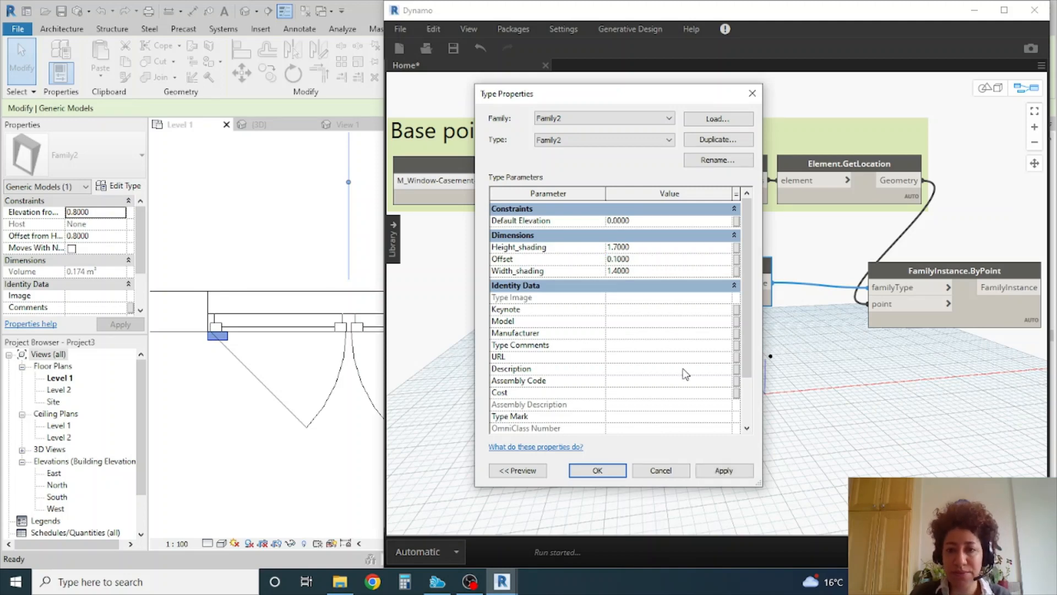
click(596, 470)
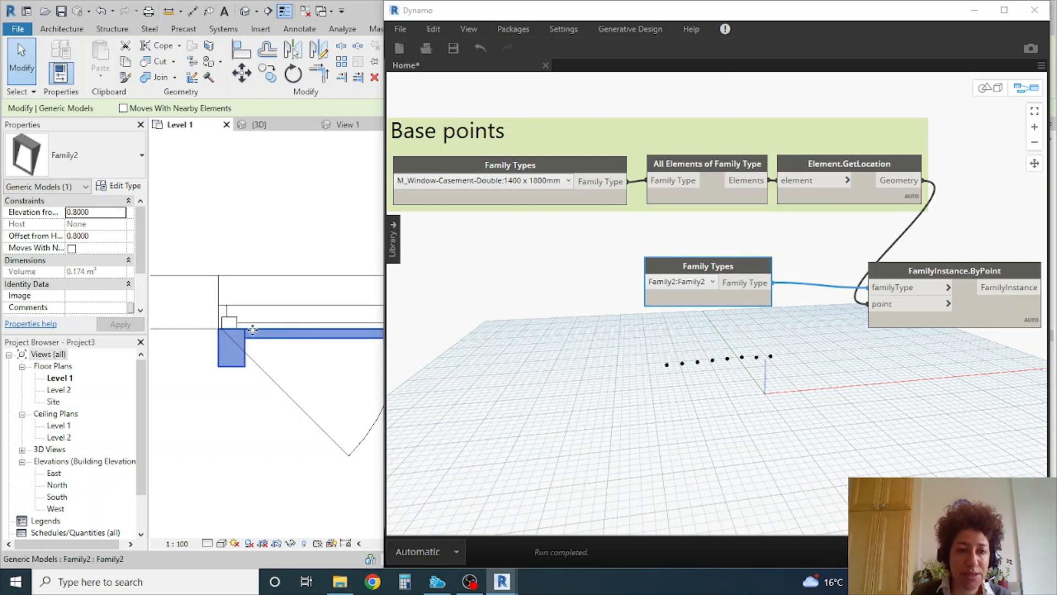
mouse_move(205, 280)
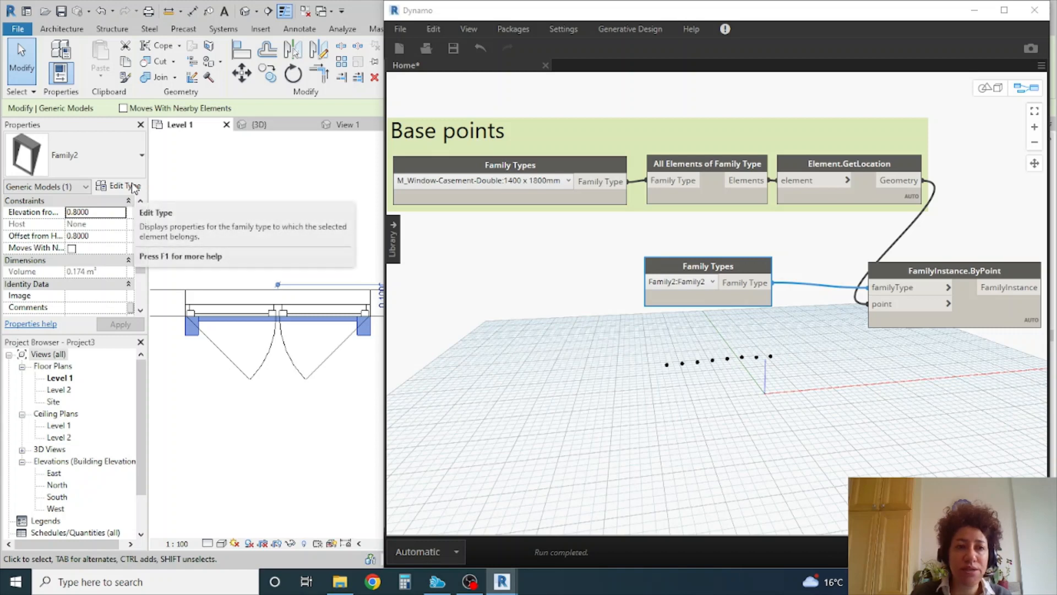
click(124, 186)
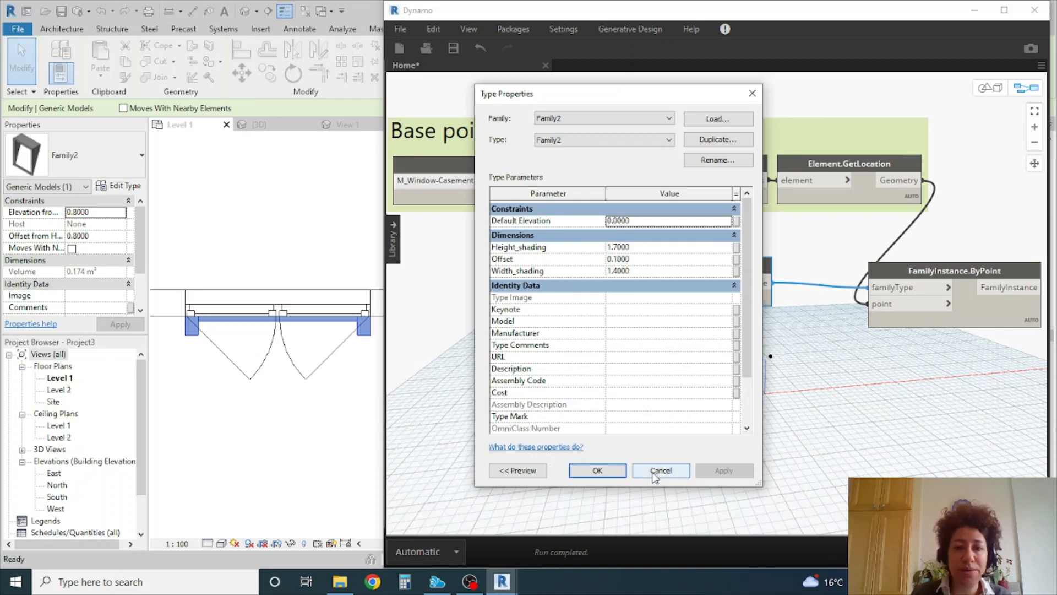
click(660, 470)
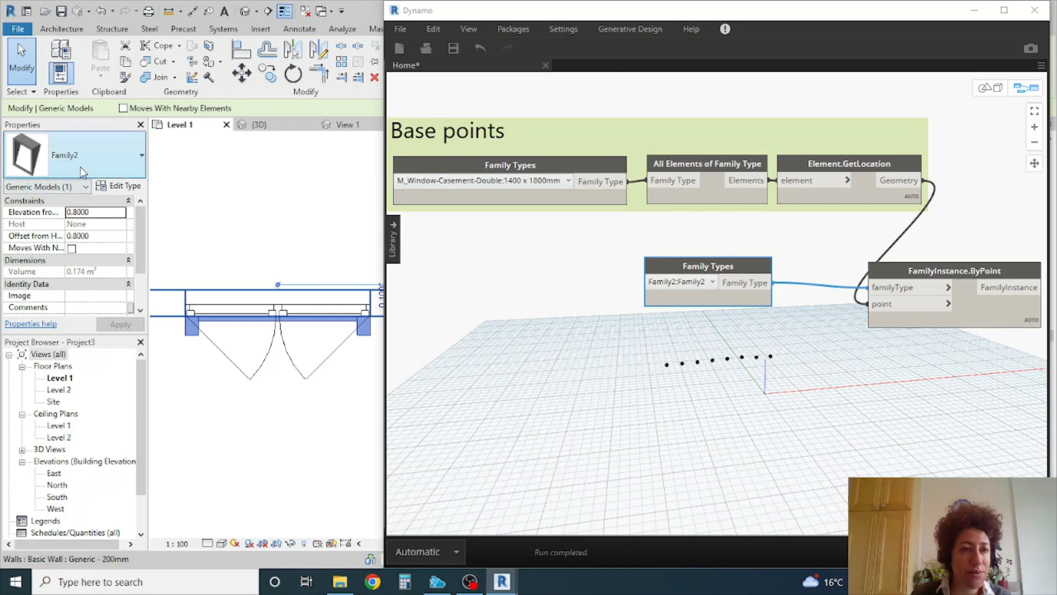
Set Family2's Width_shading type parameter to 1.5 and switch to the South elevation view.
click(123, 186)
text(1.5)
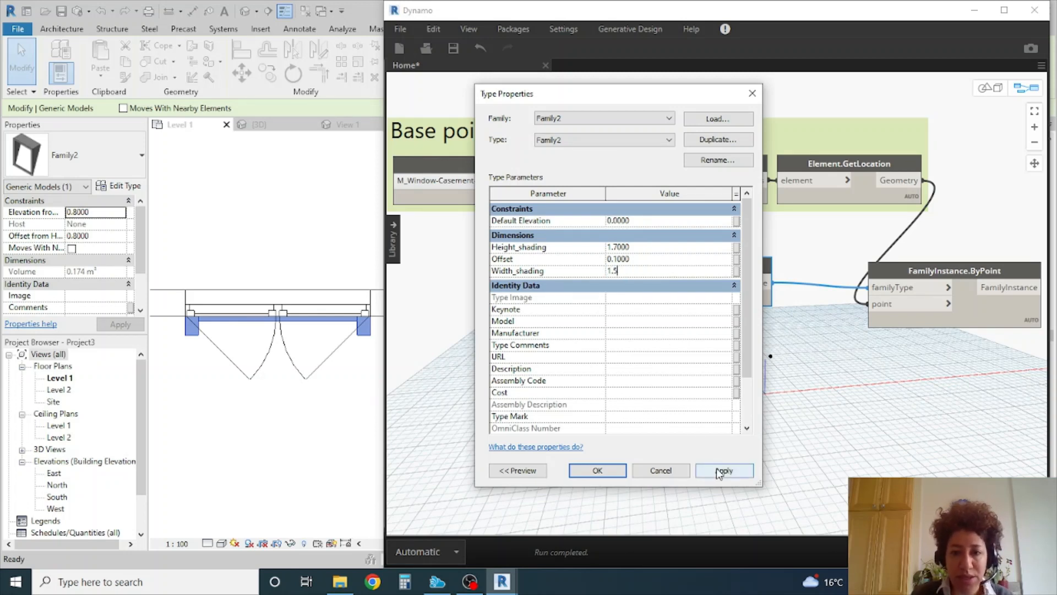
click(723, 469)
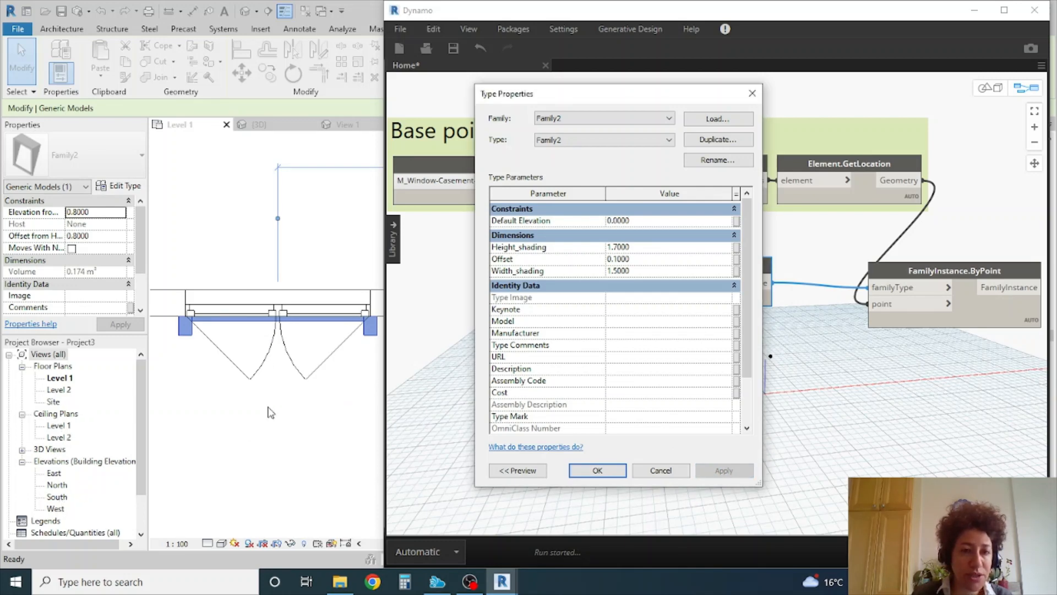
click(595, 469)
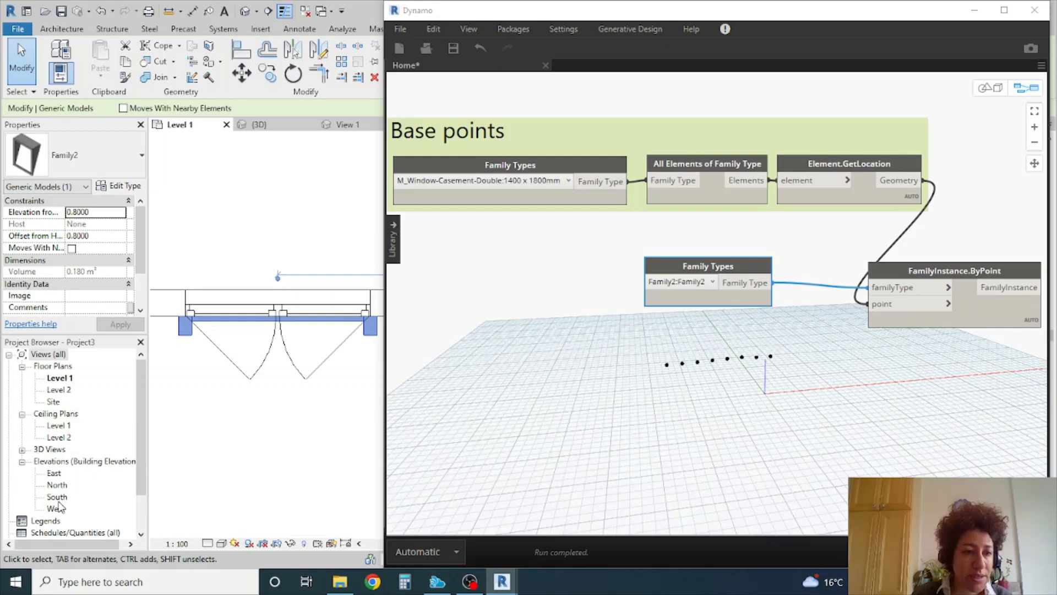
click(57, 496)
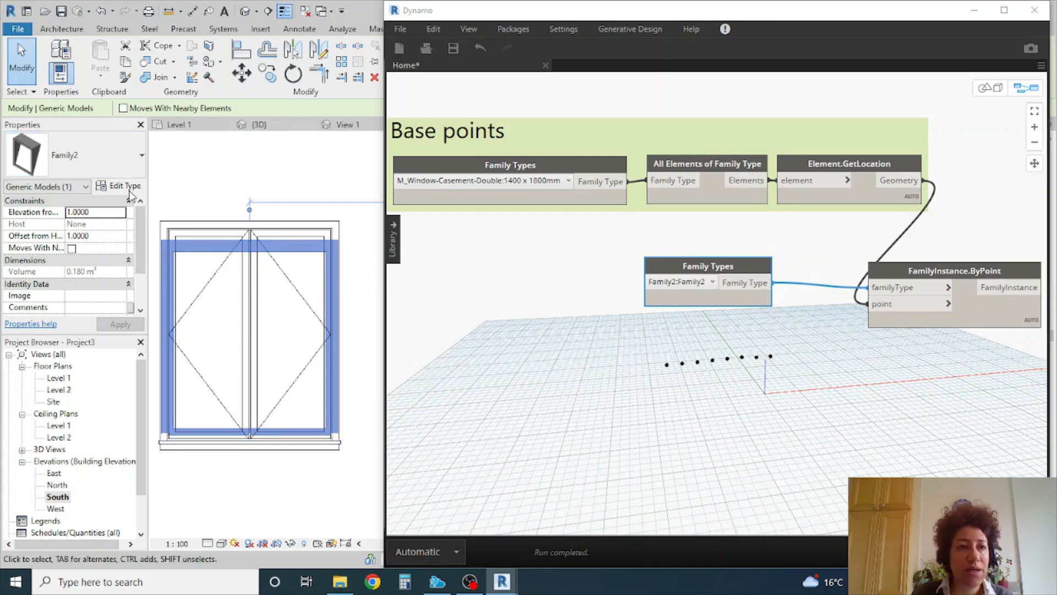
Resize Family2's shading frame: Width_shading 1.7, then 1.75, and Height_shading 2.1.
click(120, 185)
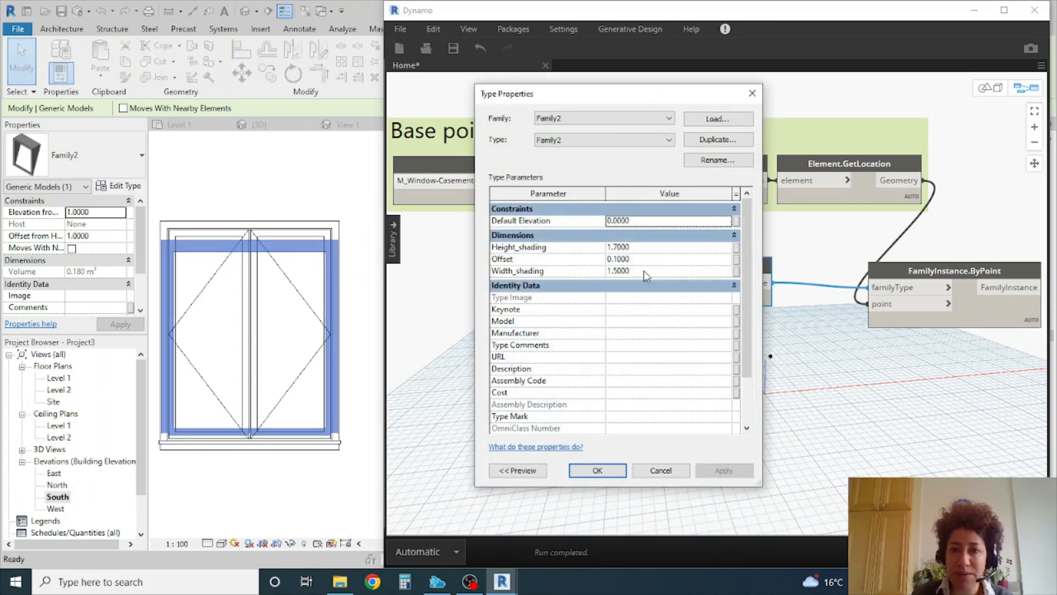
text(1.7)
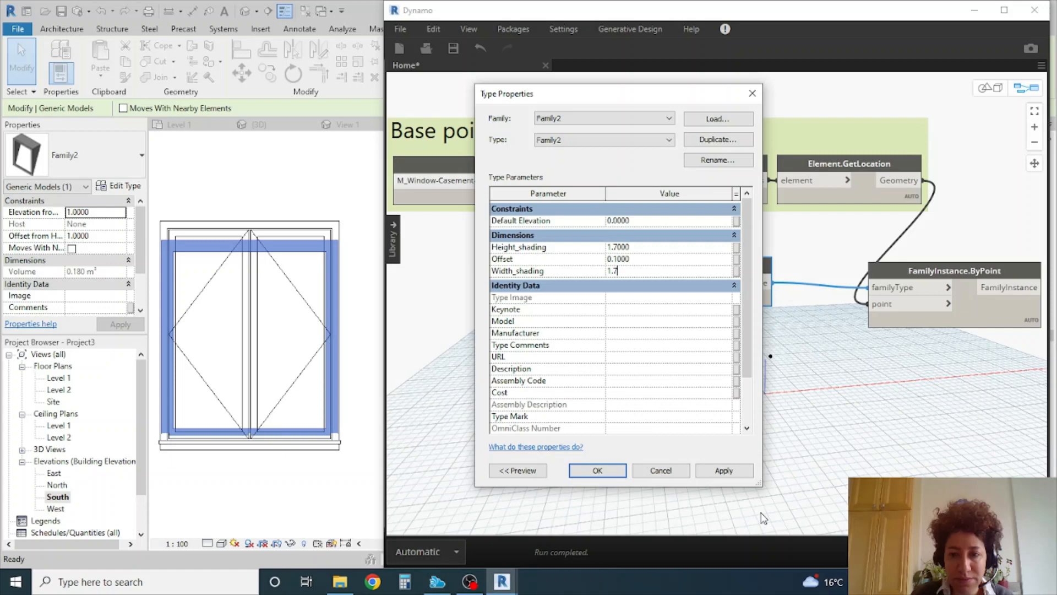
click(724, 470)
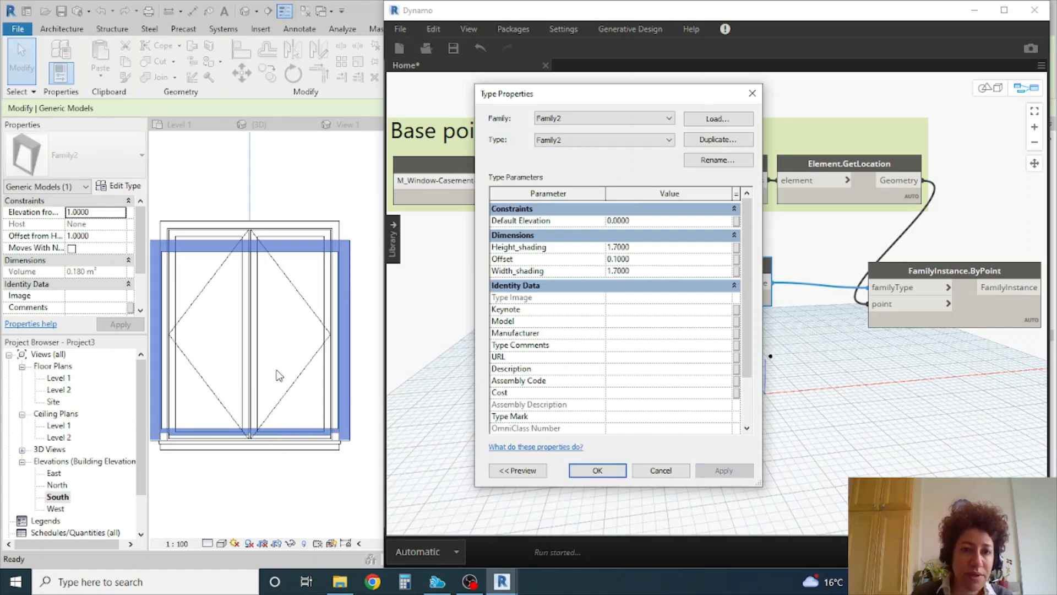
click(617, 258)
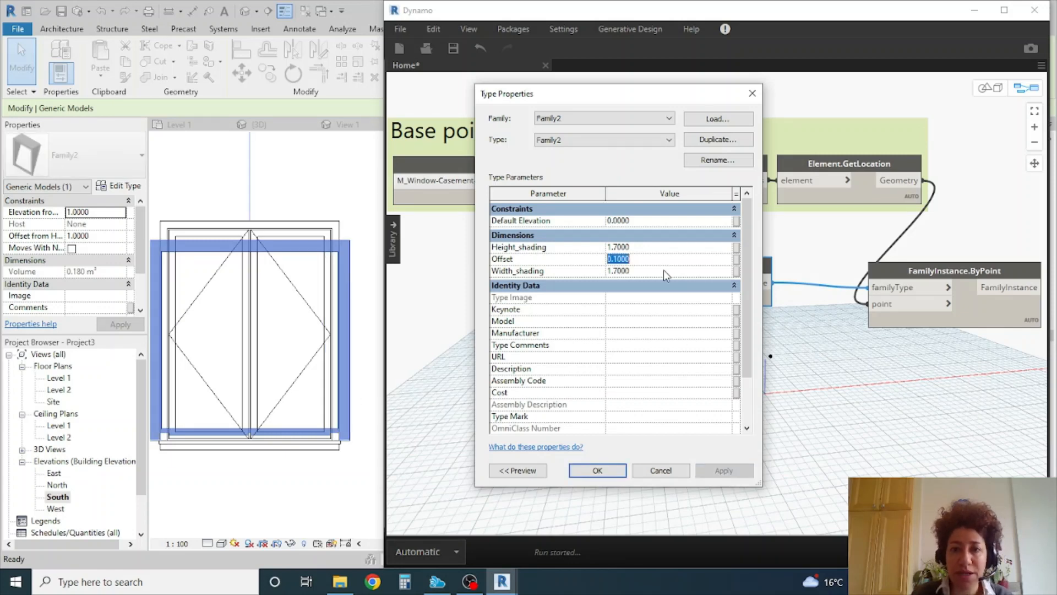
text(1.75)
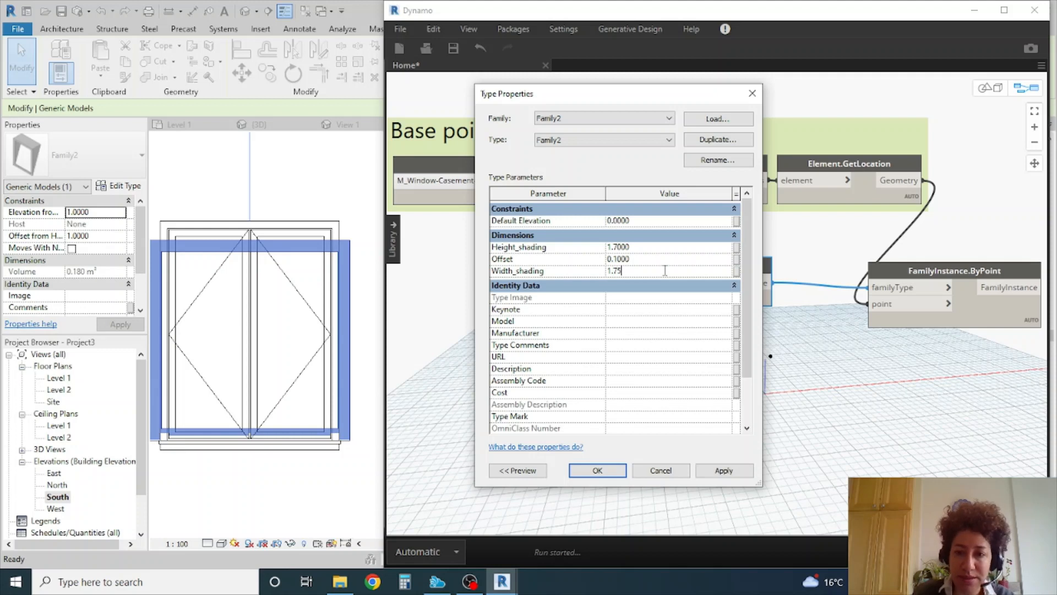
click(723, 470)
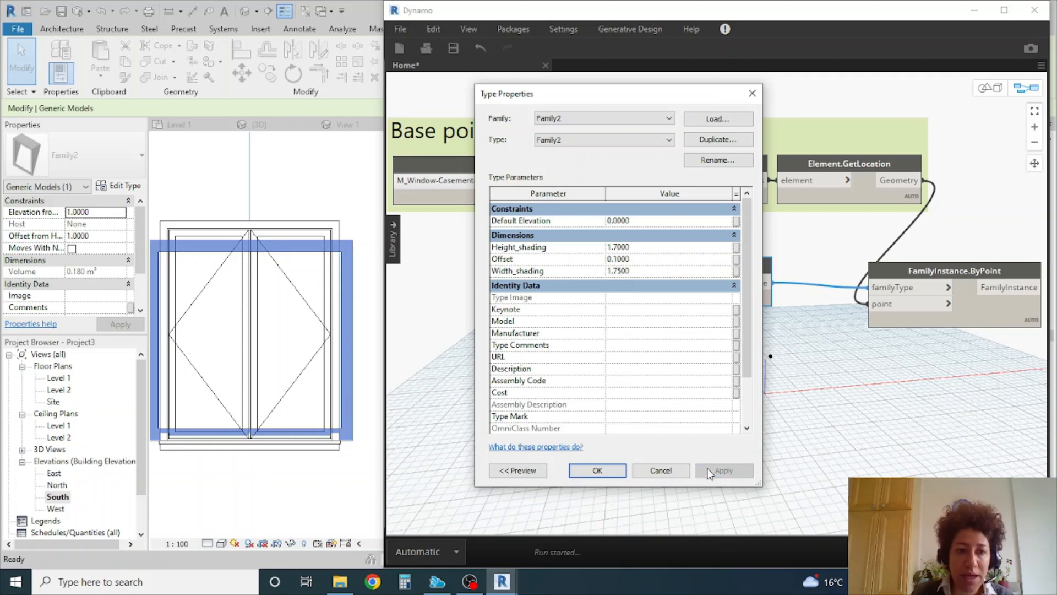
text(2.)
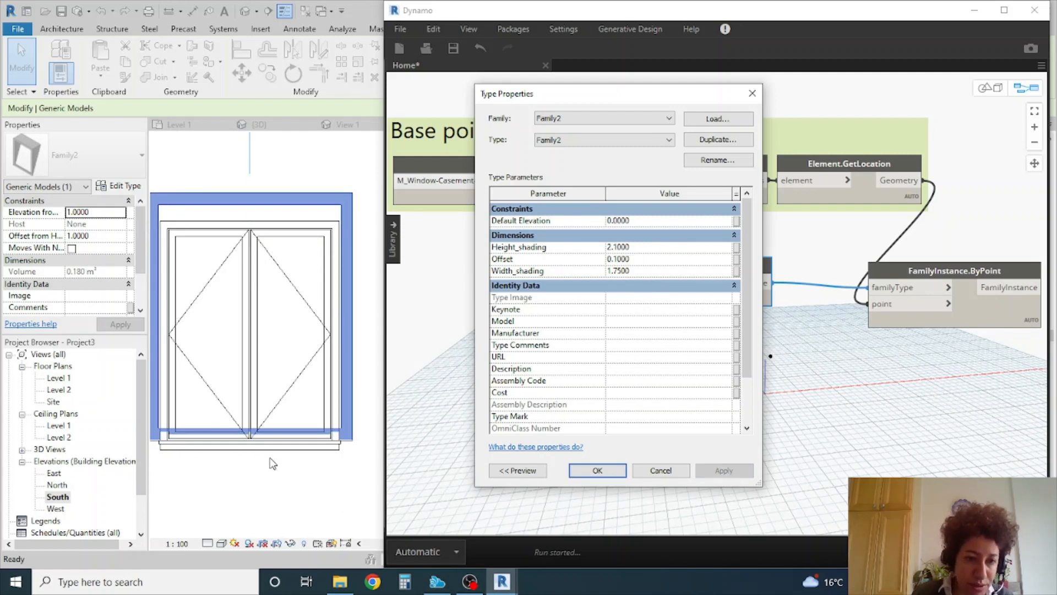
mouse_move(249, 433)
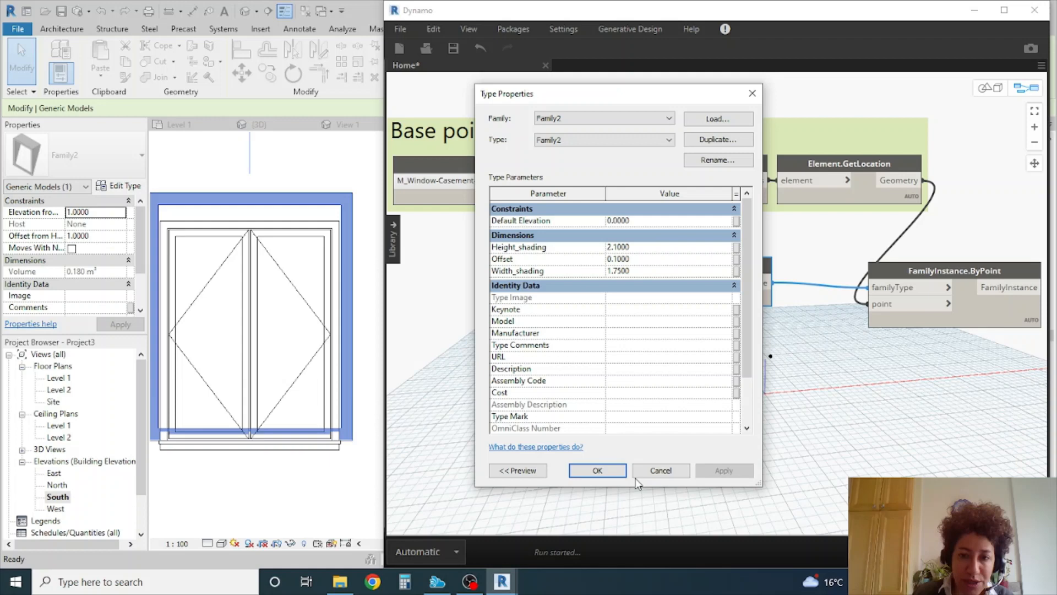
click(596, 470)
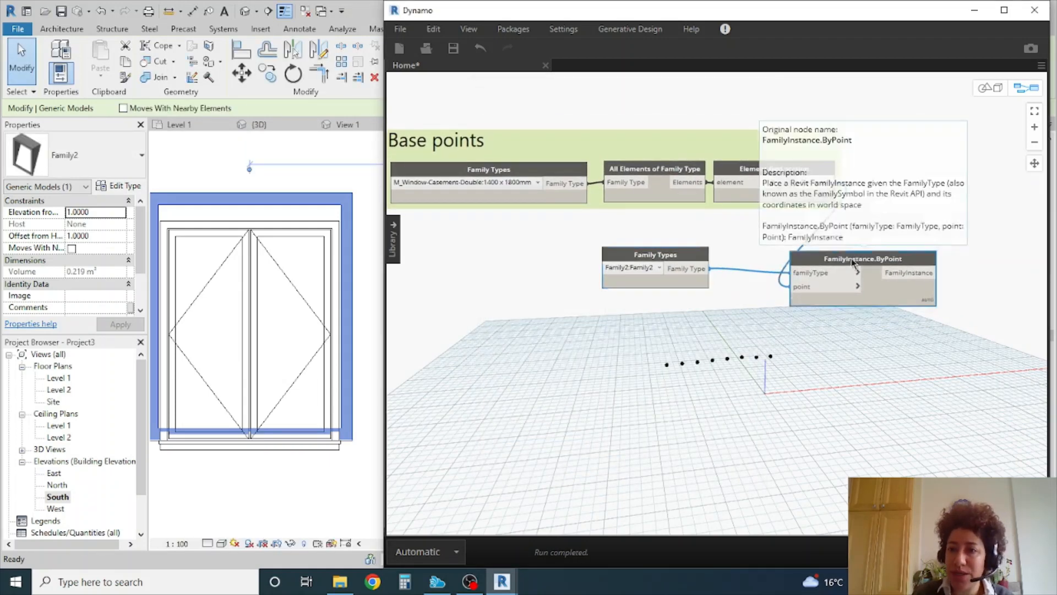
Search the Dynamo canvas for 'move' and add a Geometry.Translate node.
right_click(873, 195)
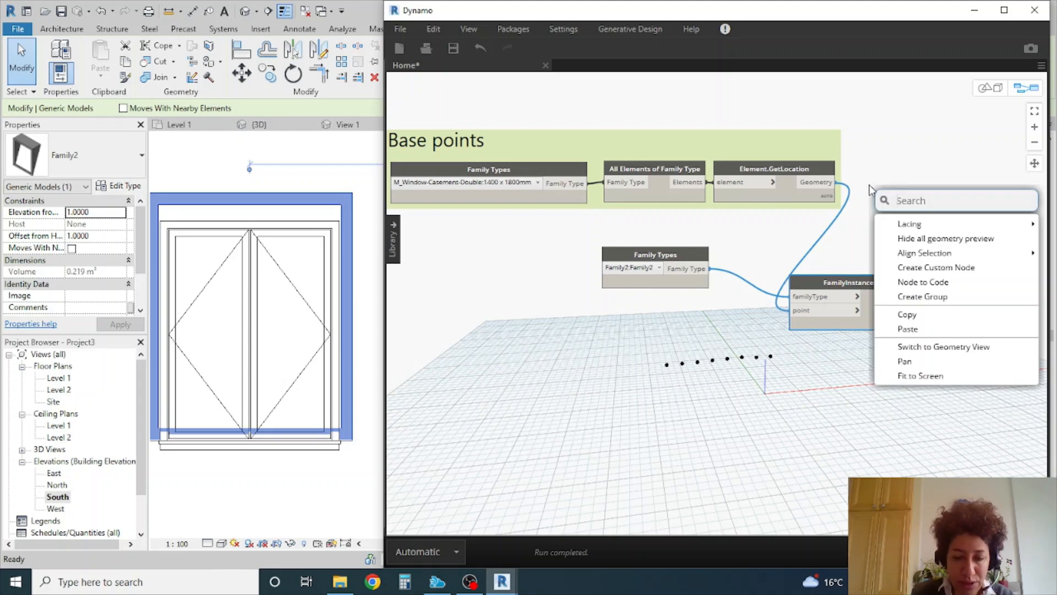
text(move)
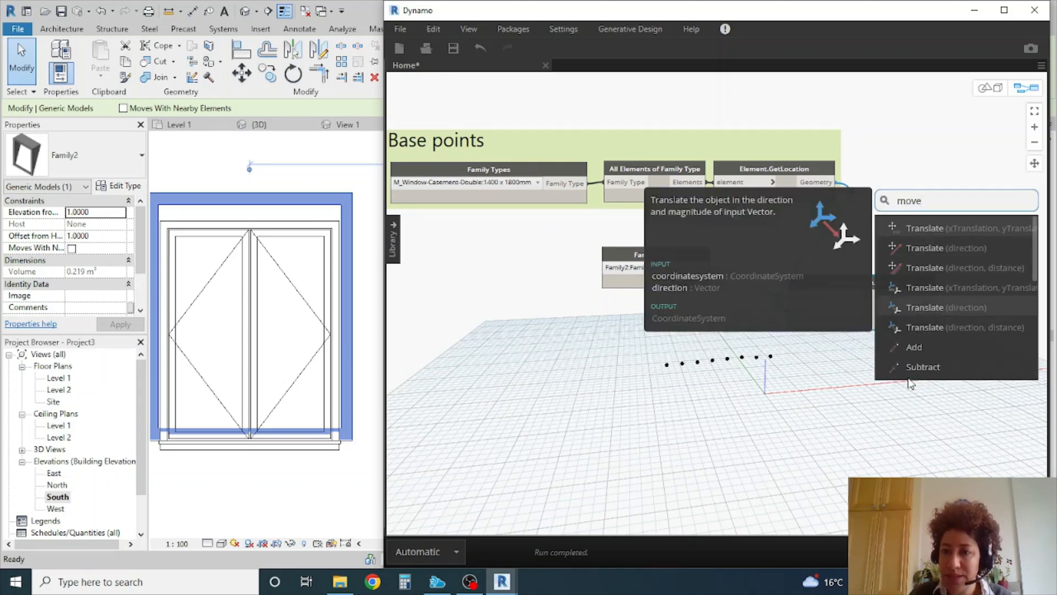
mouse_move(951, 268)
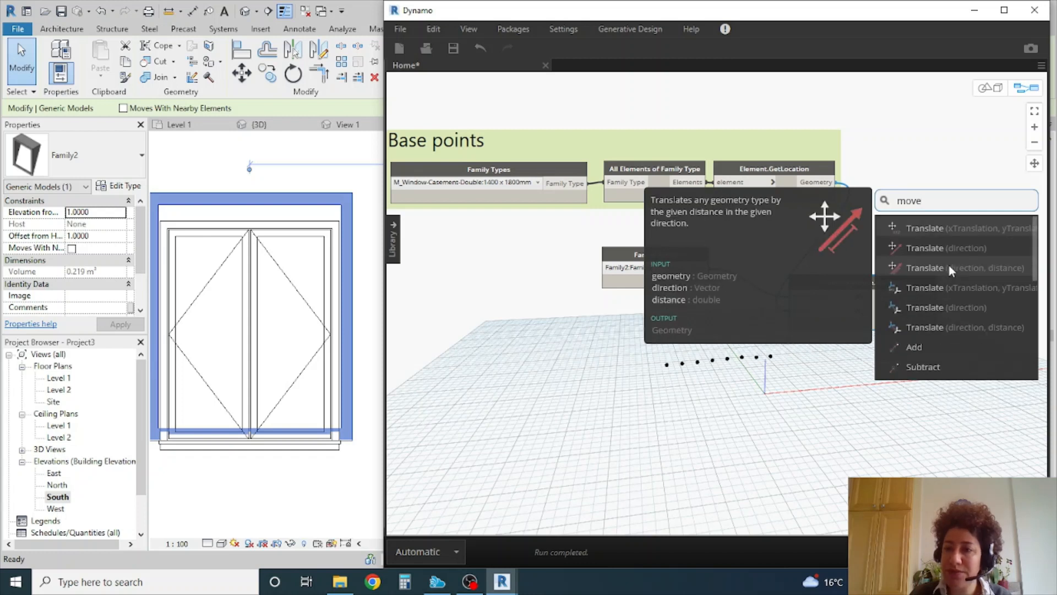
mouse_move(946, 247)
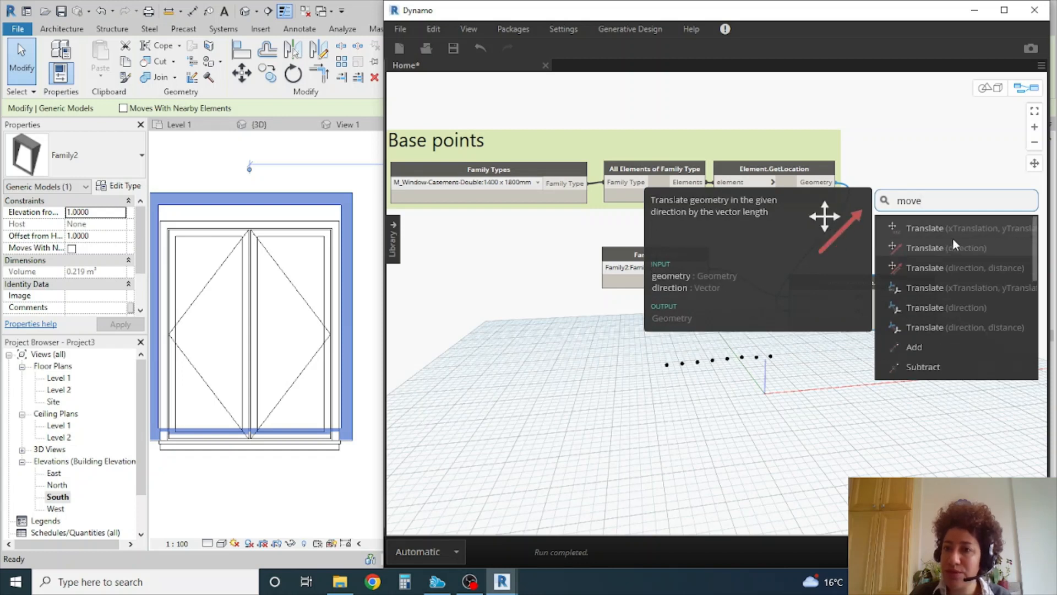
click(946, 228)
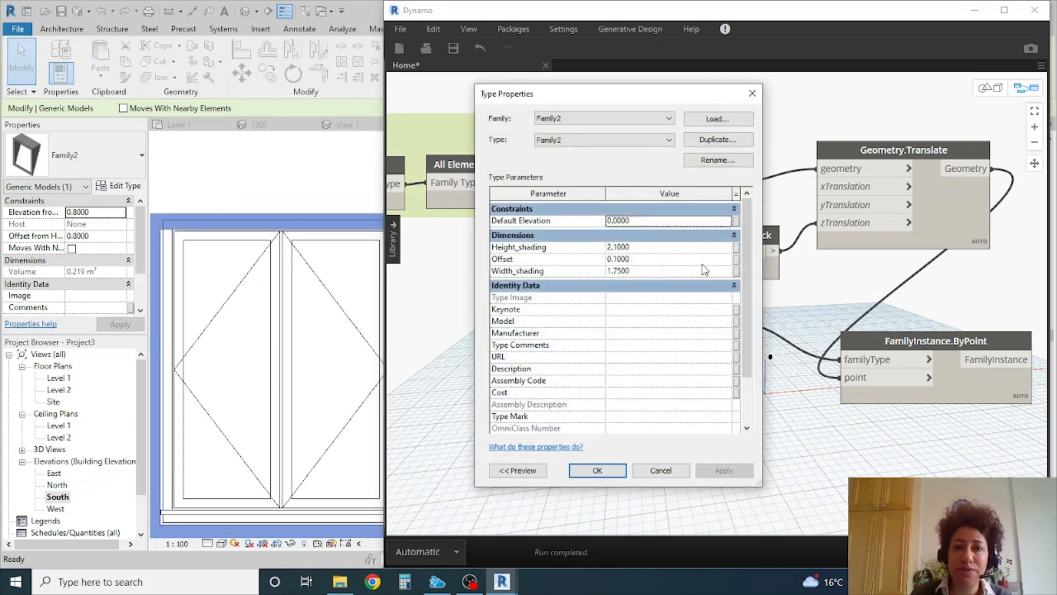
Set Family2's Height_shading to 2.2, previewing 2.1 along the way.
click(618, 246)
text(2.2000)
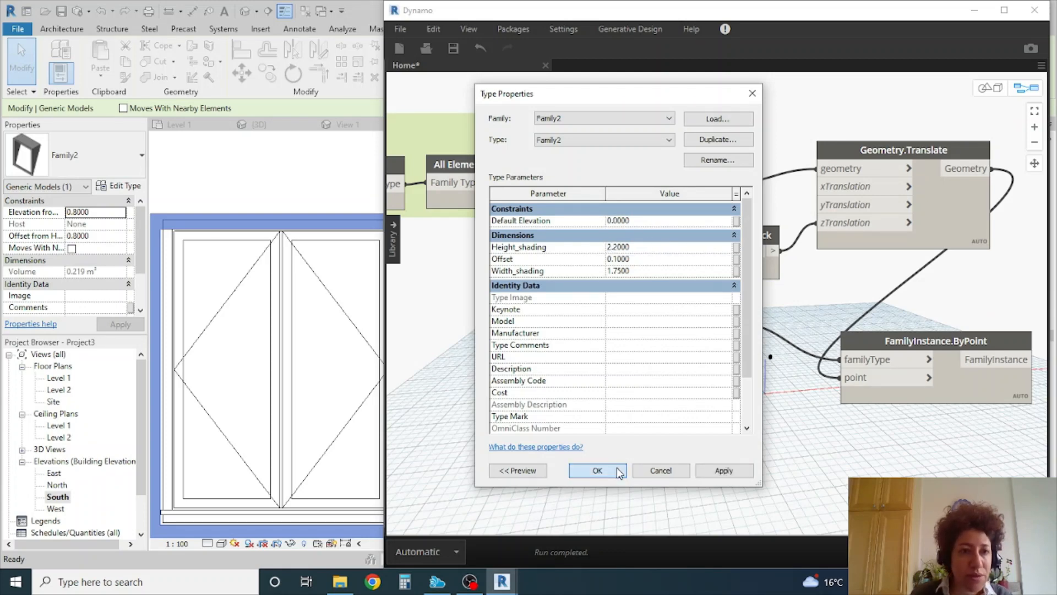
click(596, 469)
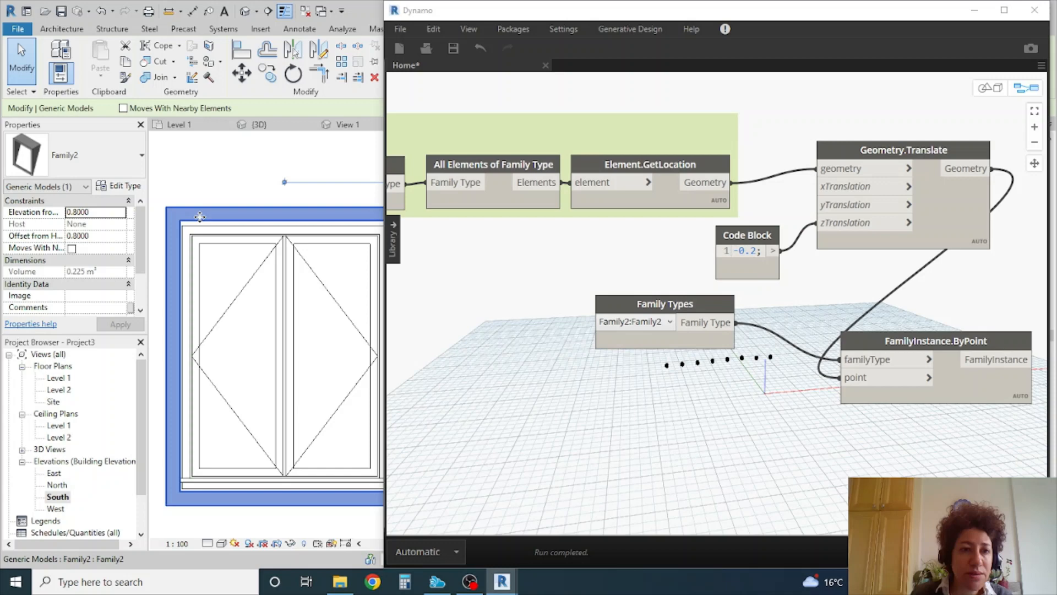
click(123, 185)
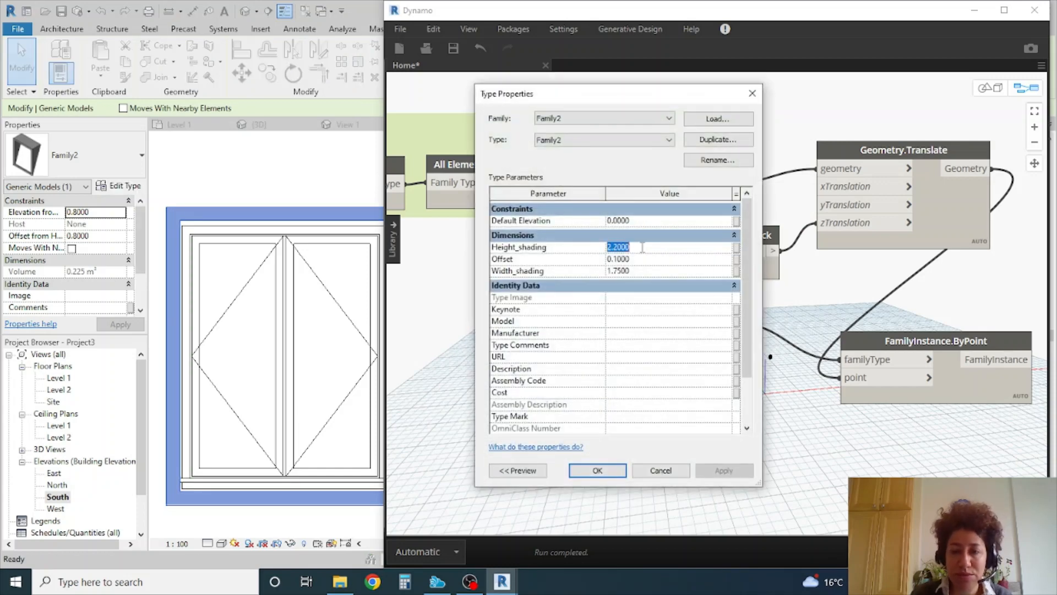
click(723, 469)
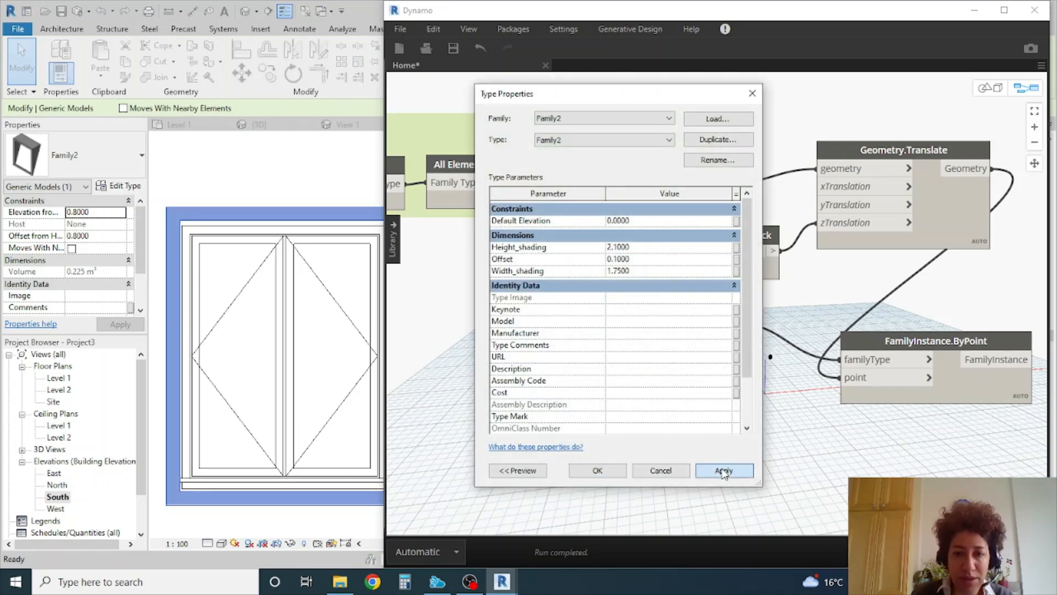
click(723, 469)
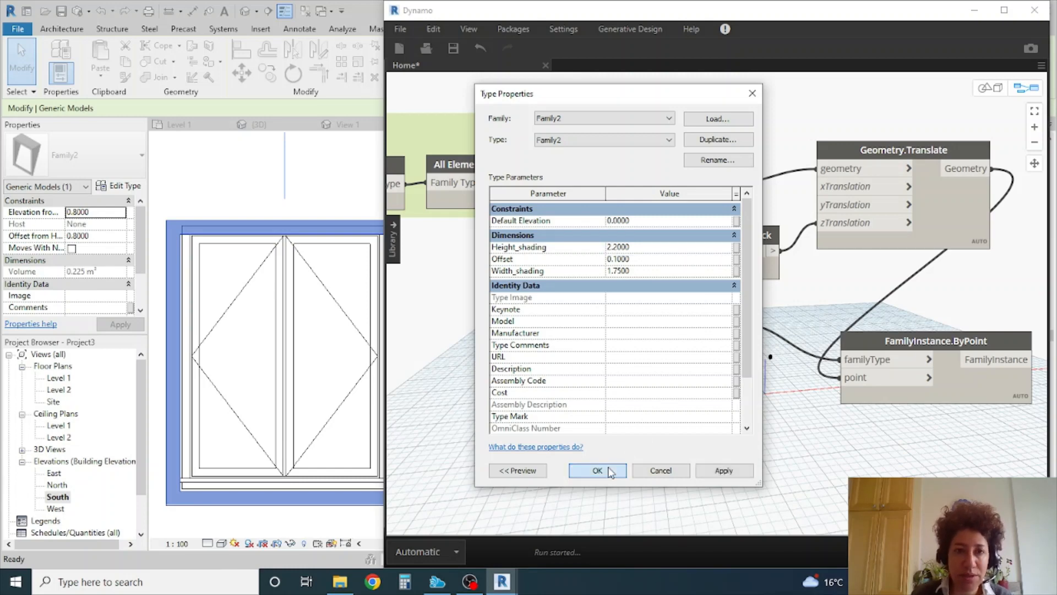
click(595, 469)
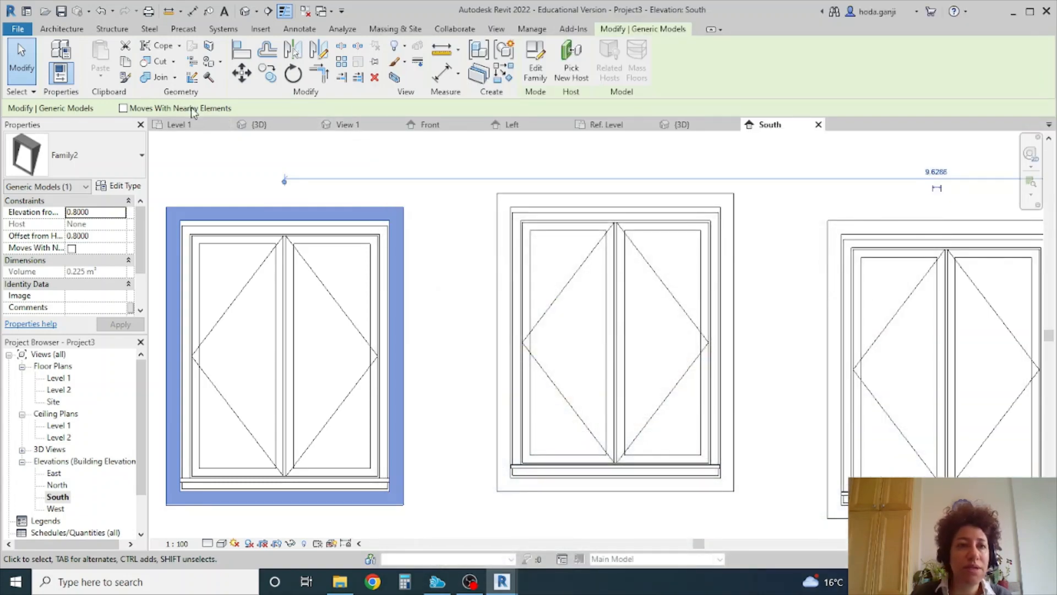
In the {3D} view, give the second window from the left a Sill Height of 0.9.
click(259, 124)
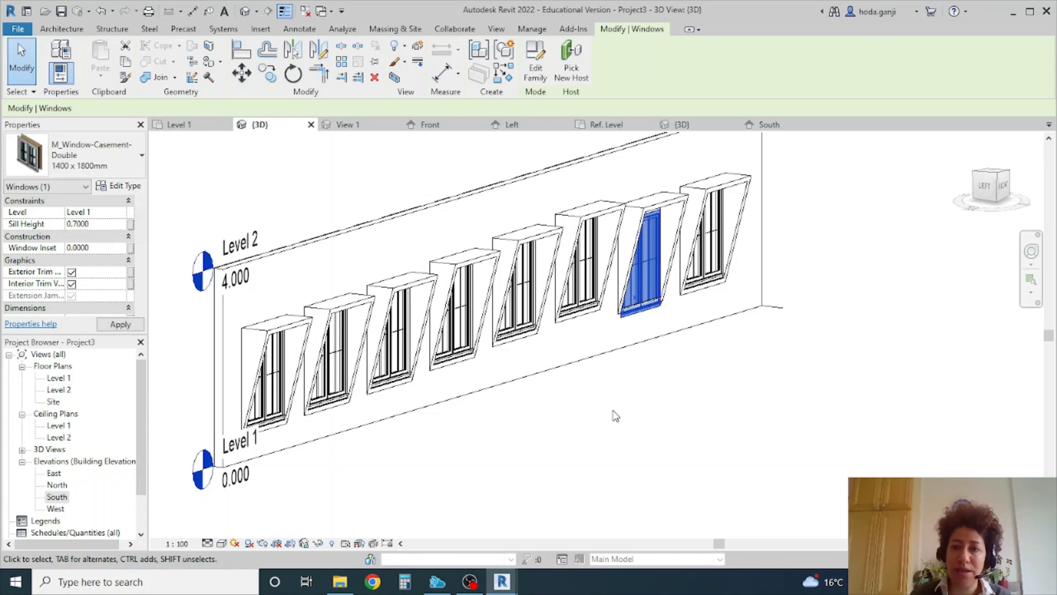
click(532, 28)
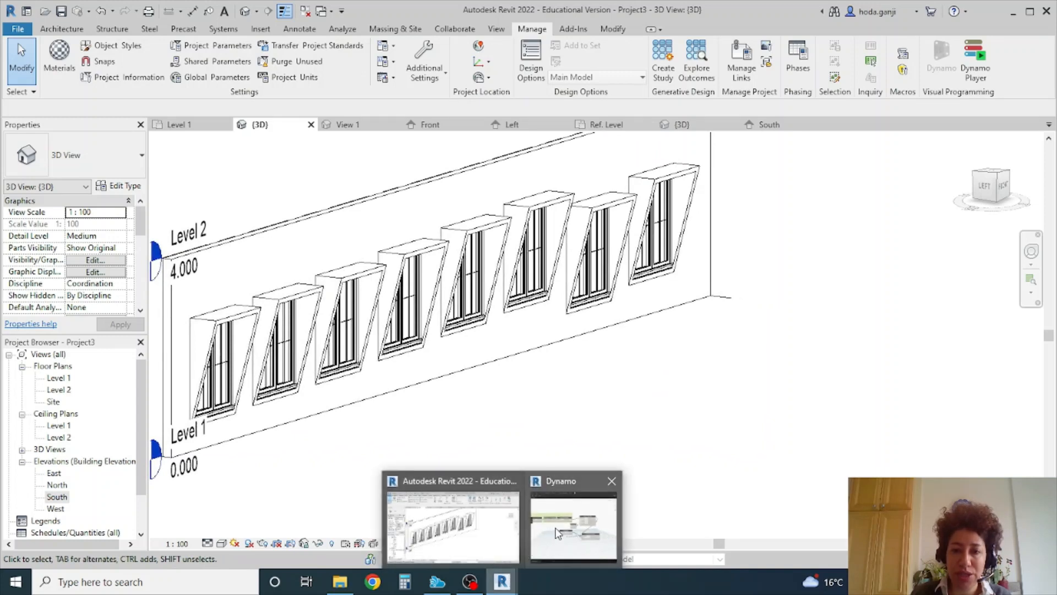
click(573, 523)
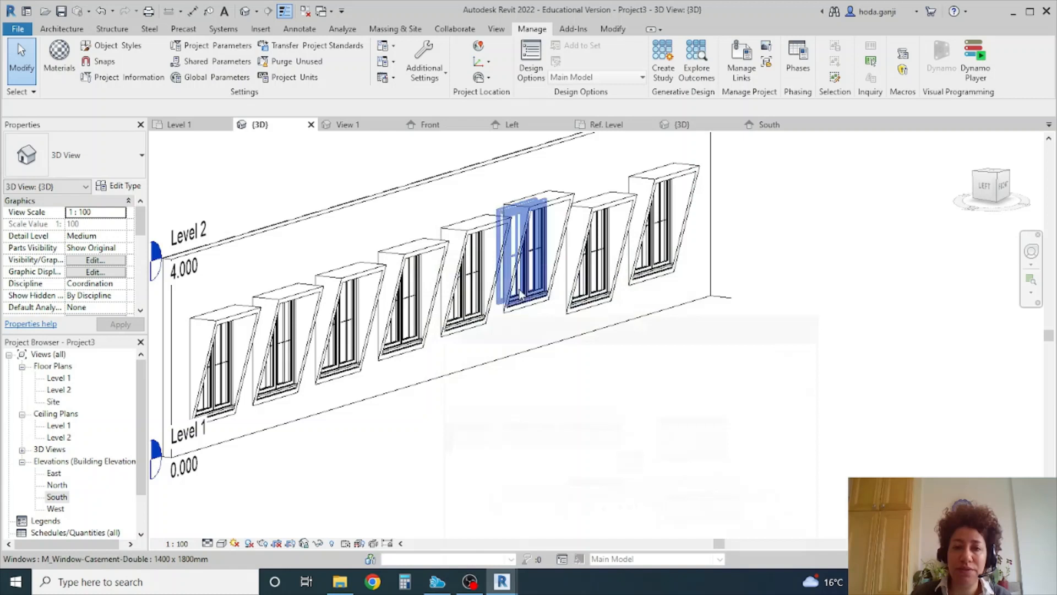
click(276, 331)
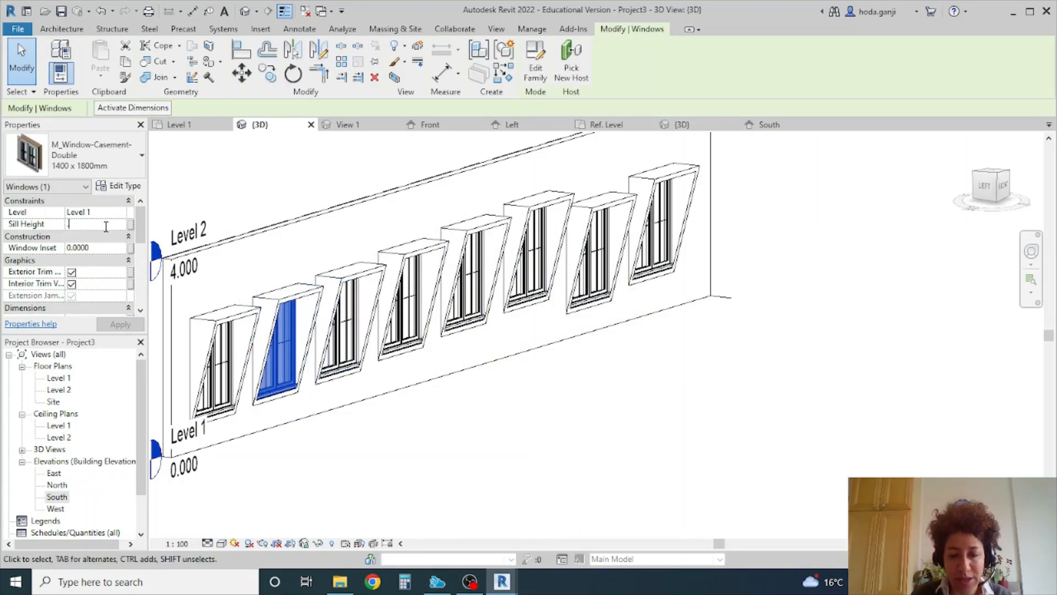
text(0.9000)
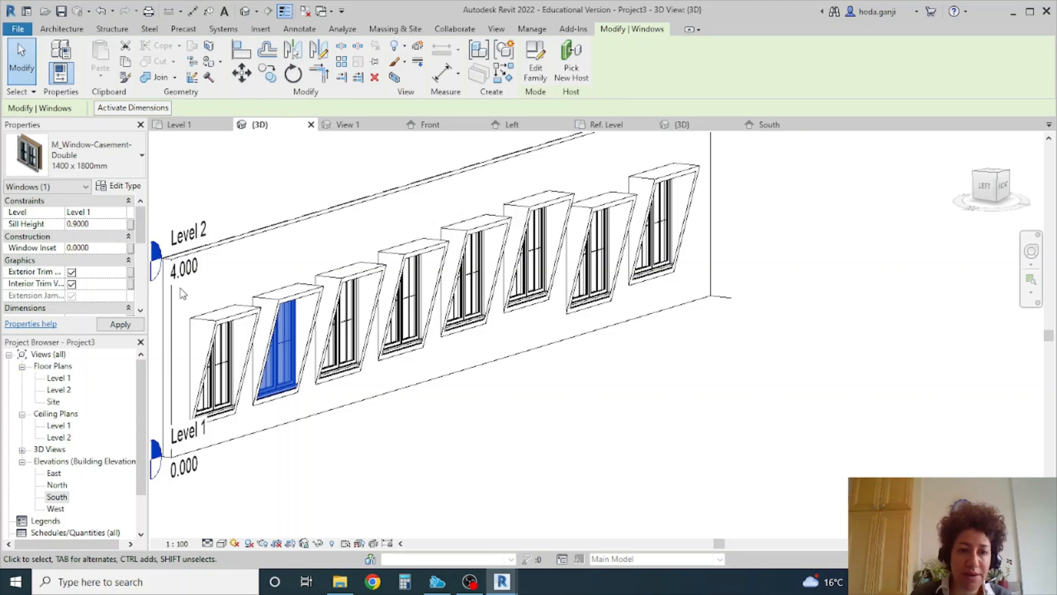